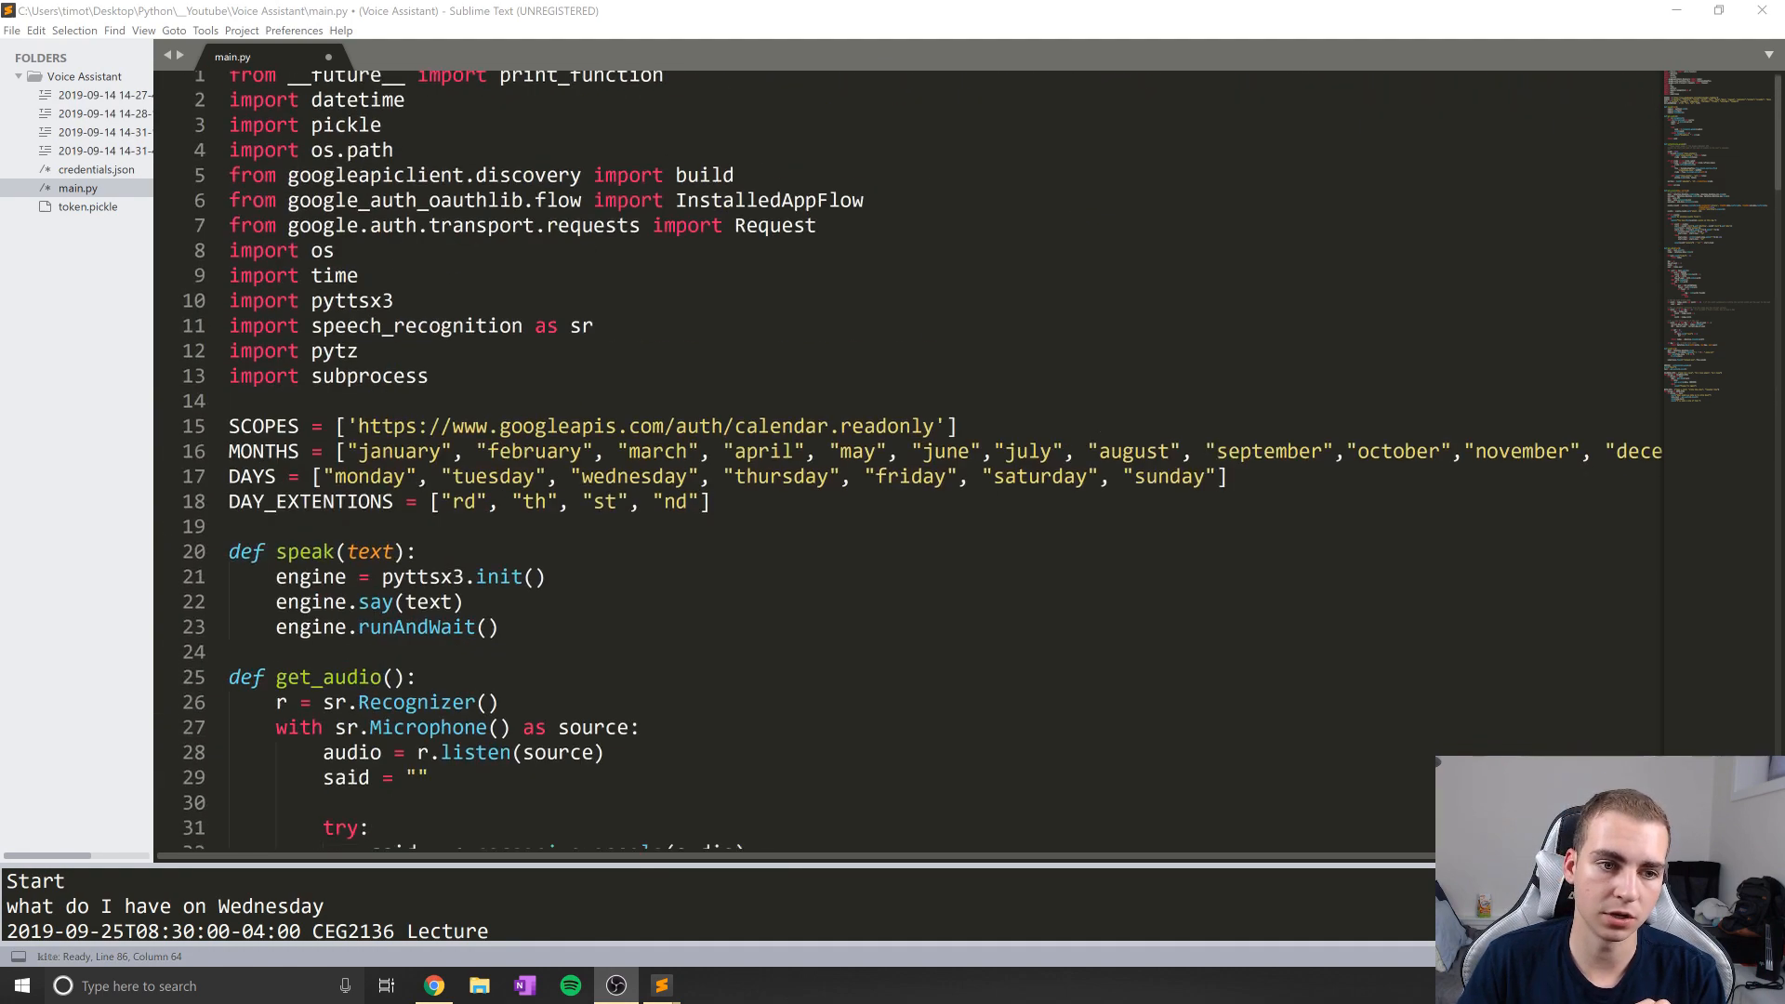
# Make get_audio return said.lower() so recognised speech is lowercase
pyautogui.scroll(-3)
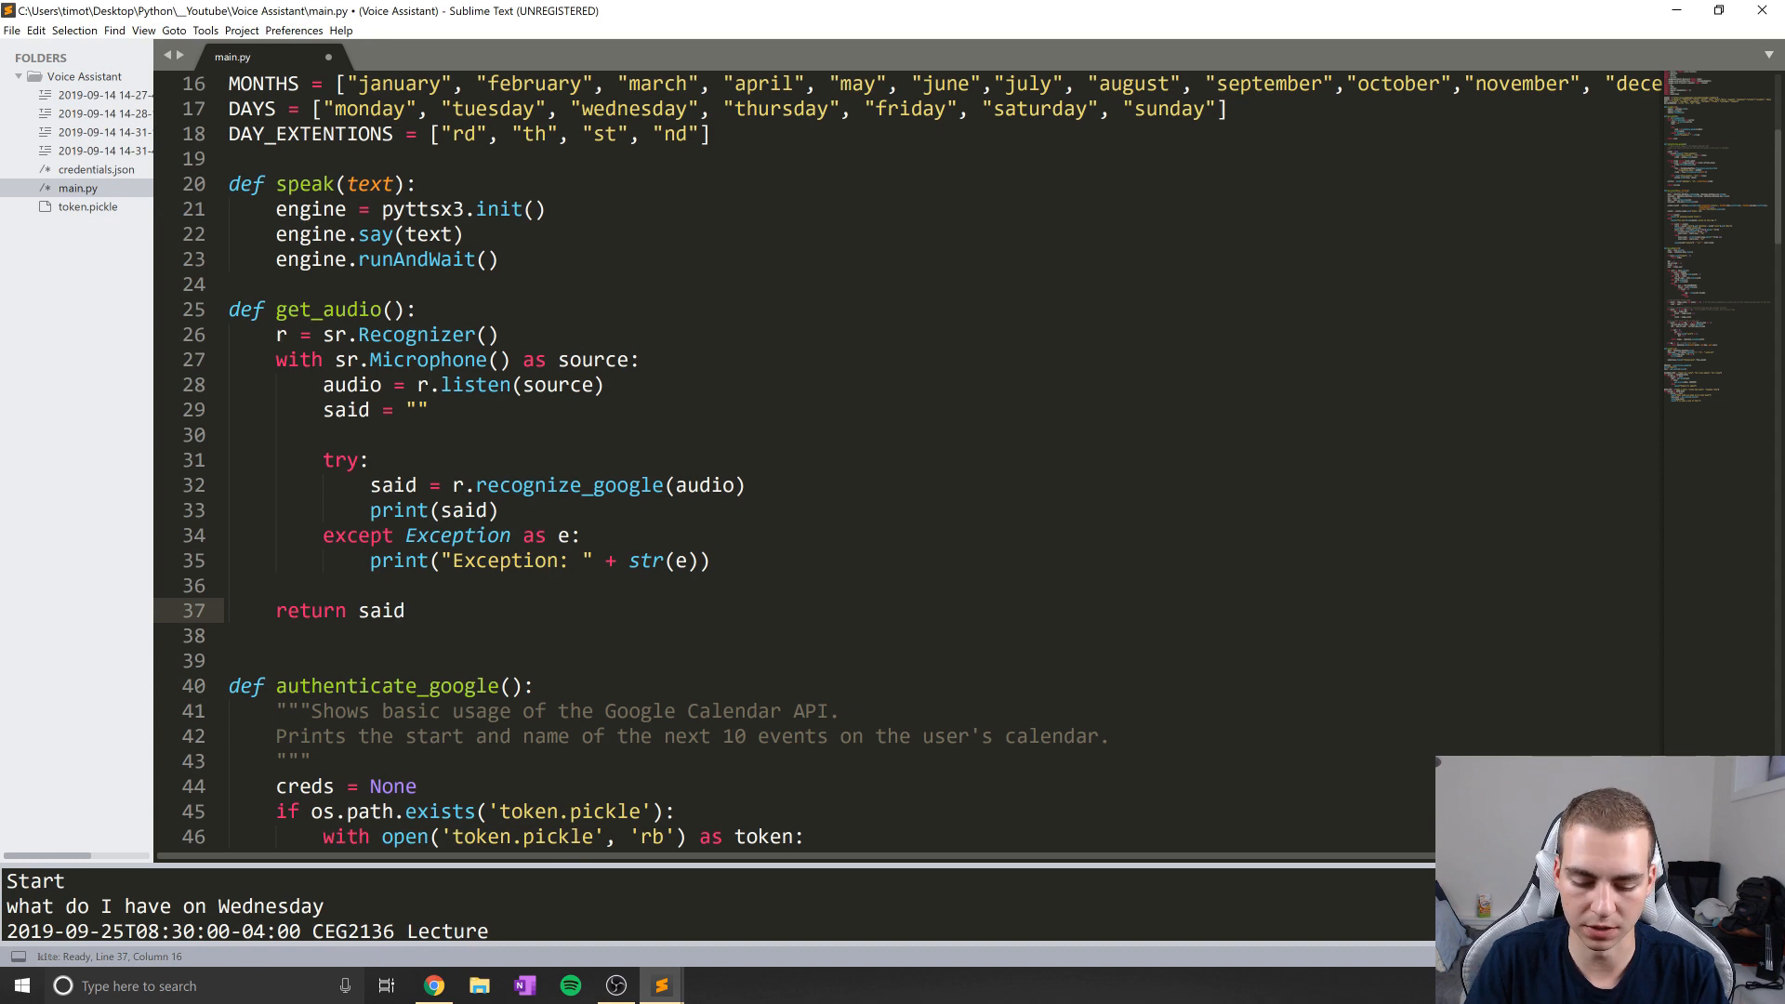
pyautogui.click(406, 610)
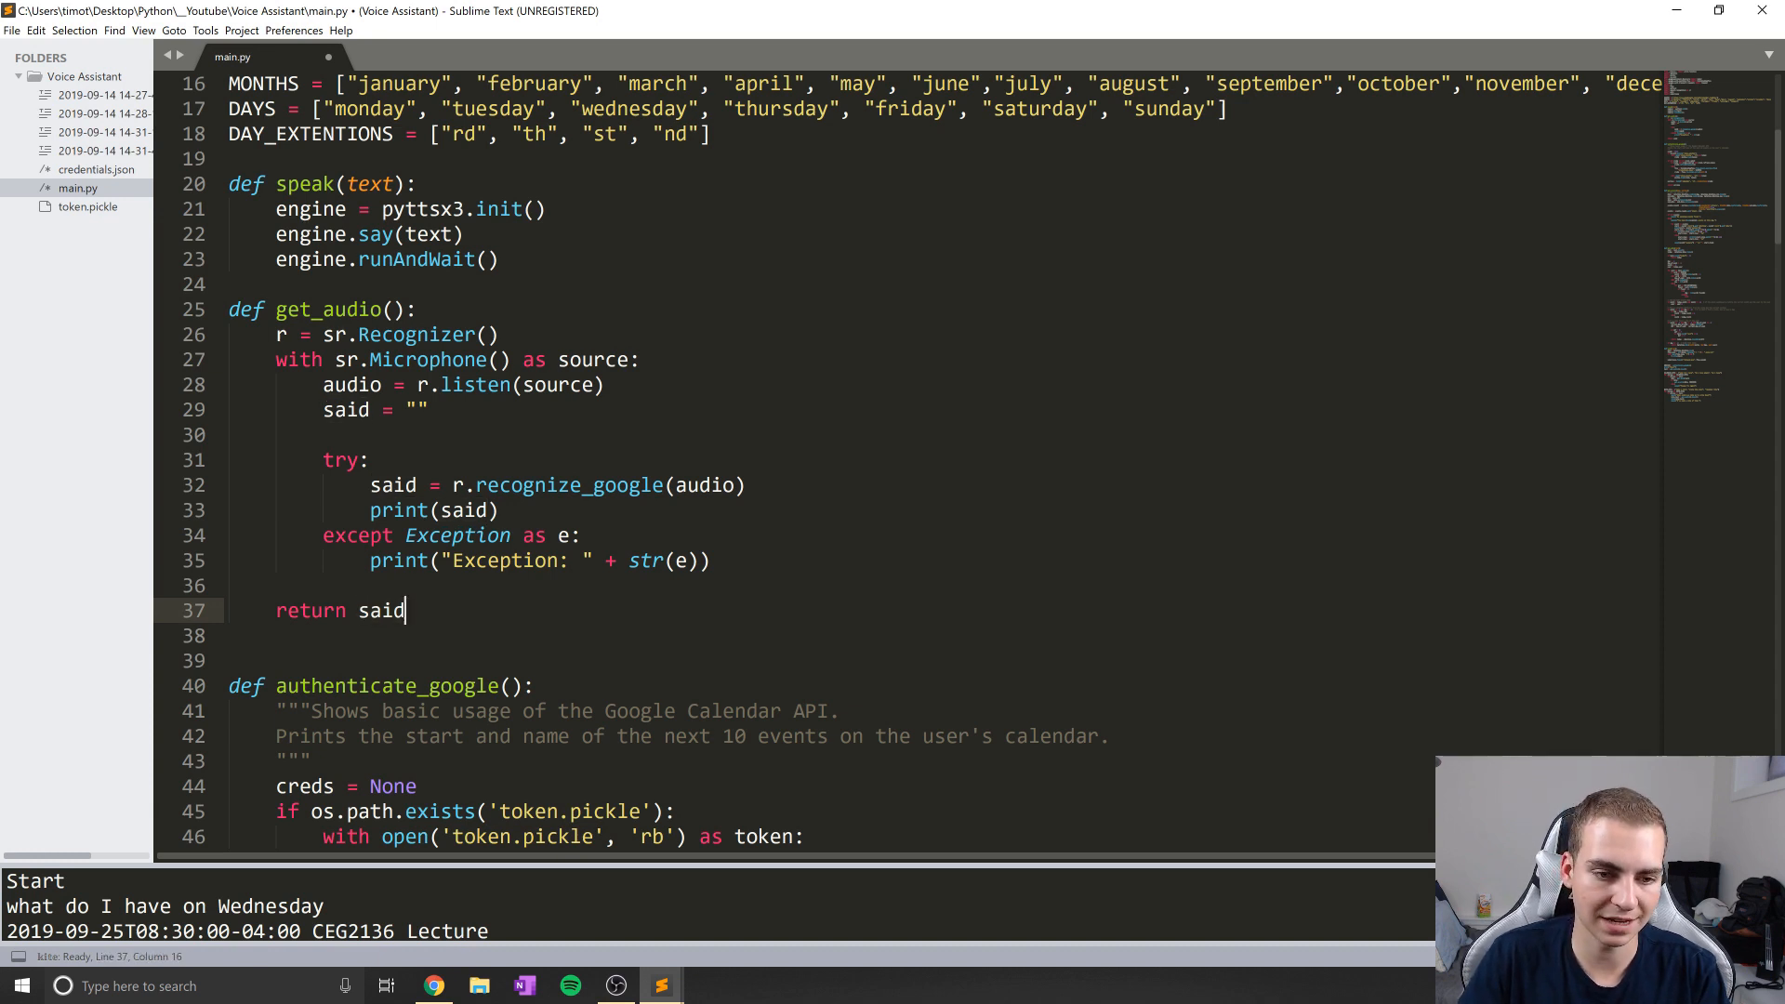
pyautogui.write('.loer')
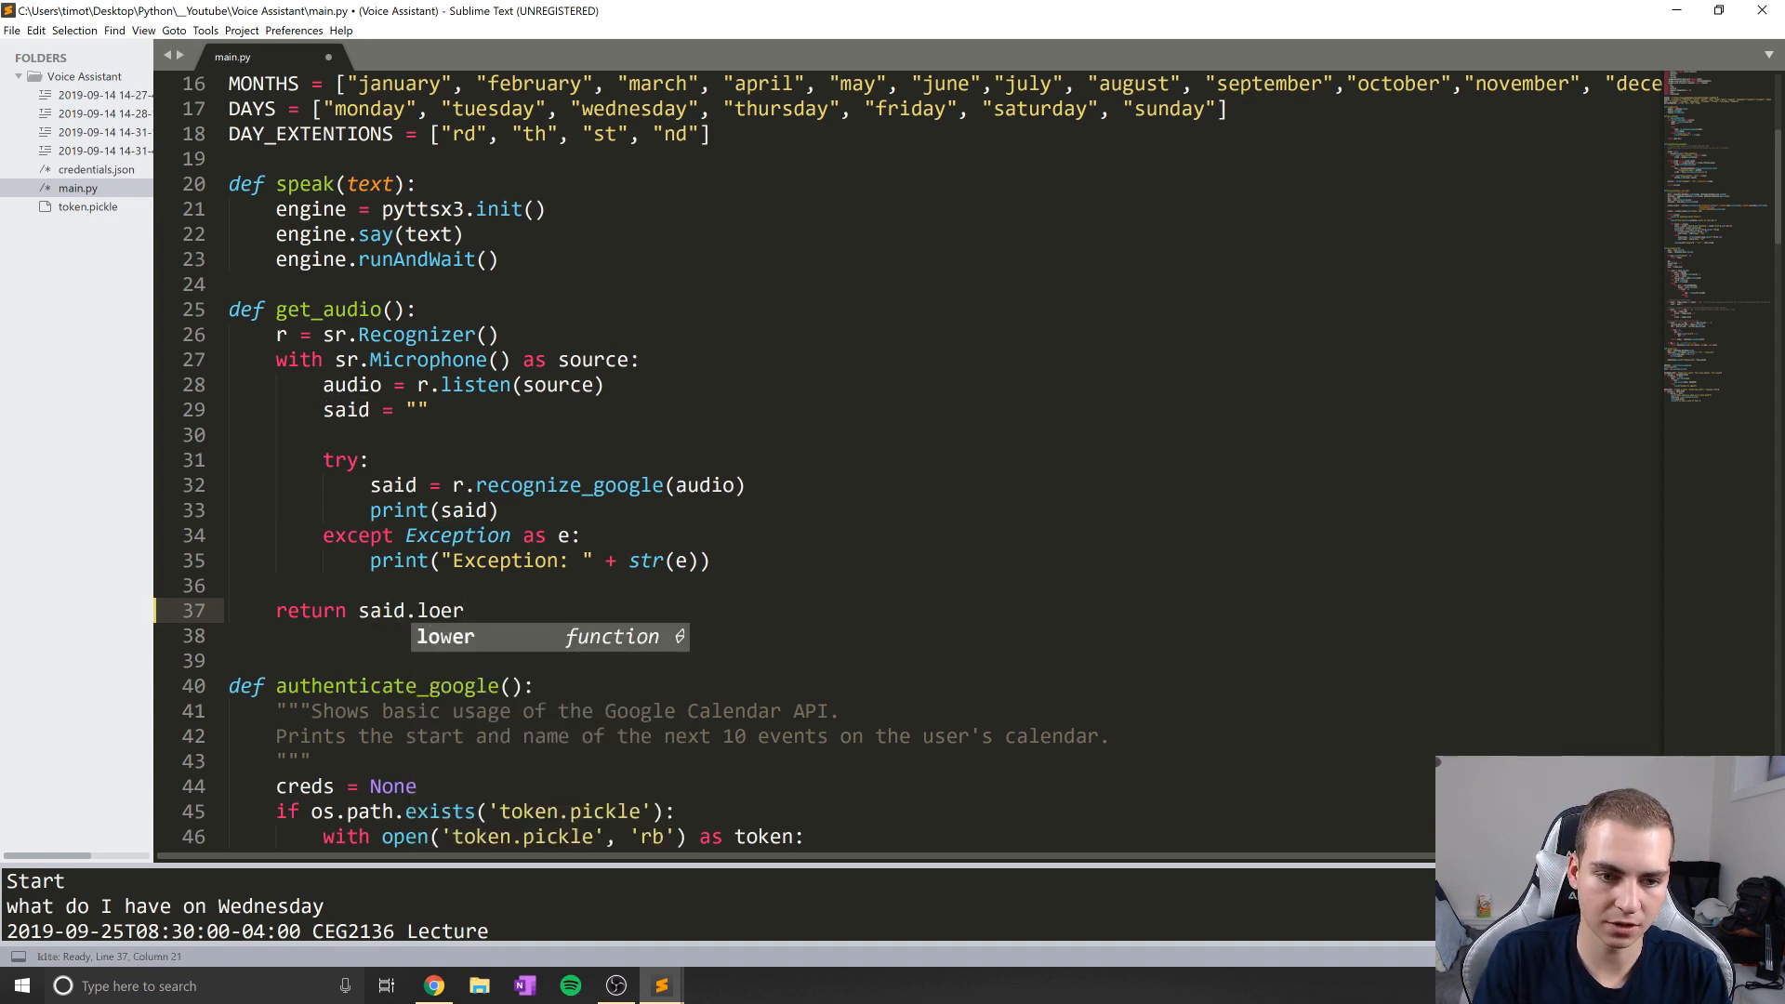
pyautogui.press('Tab')
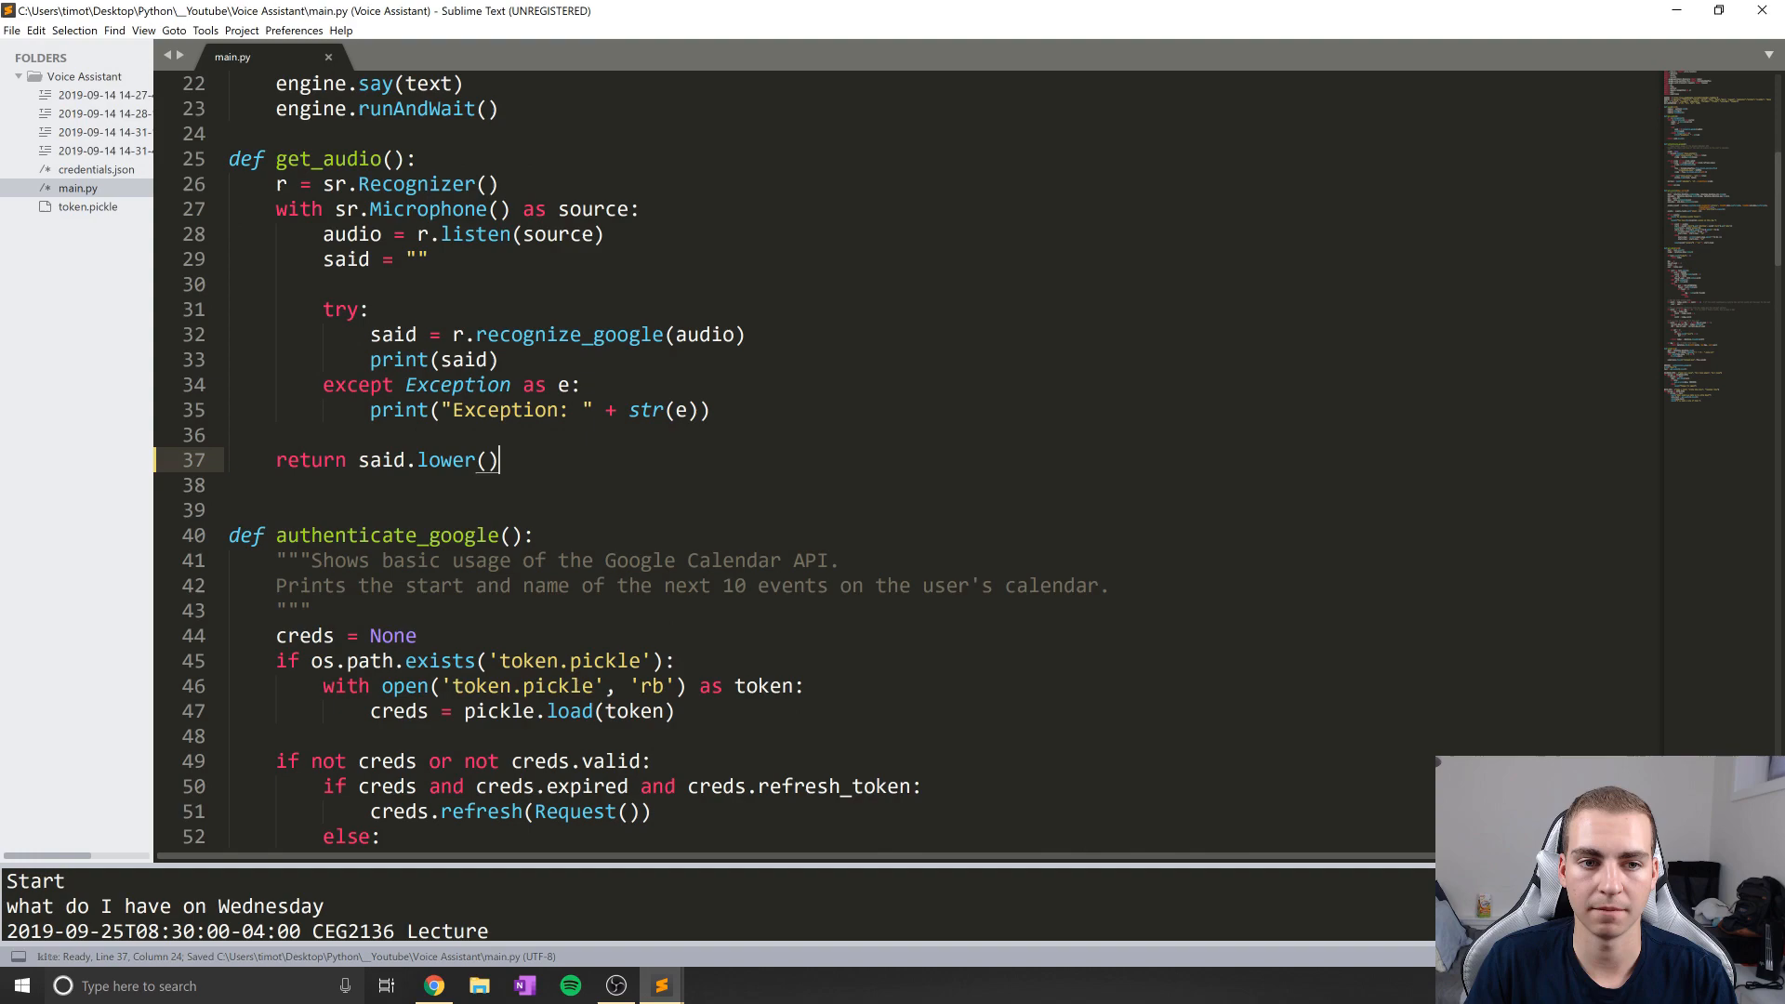
pyautogui.scroll(-3)
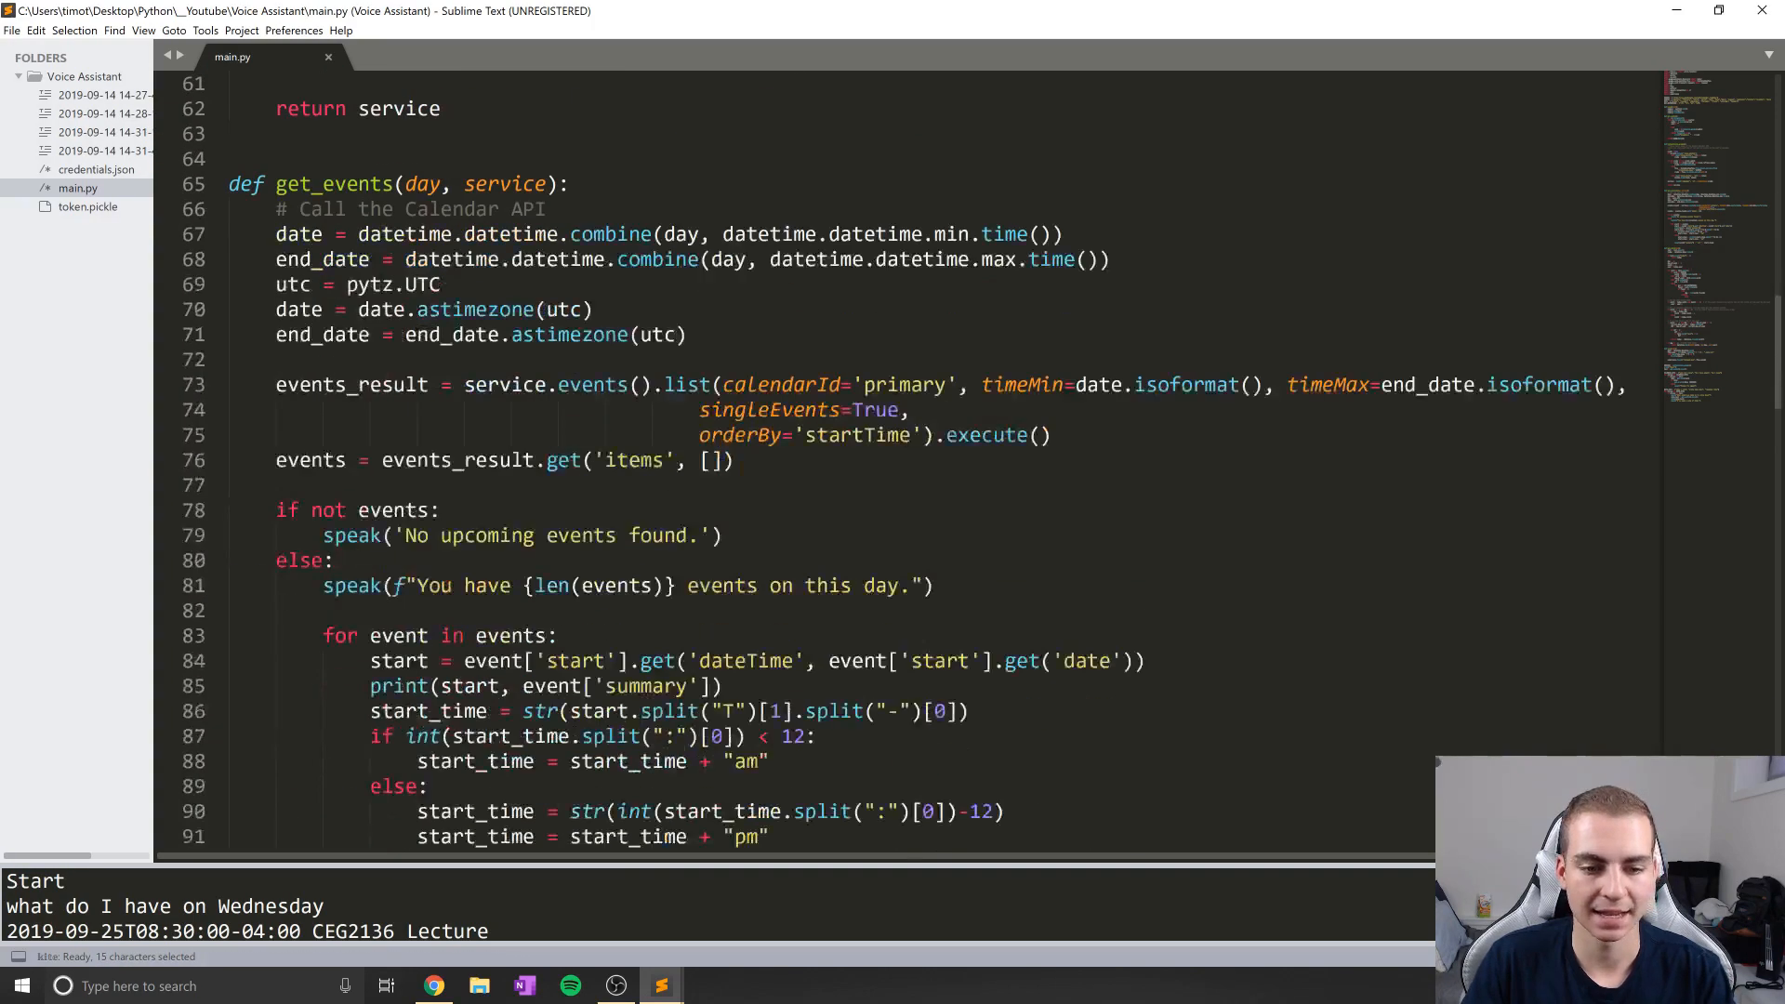
pyautogui.scroll(-3)
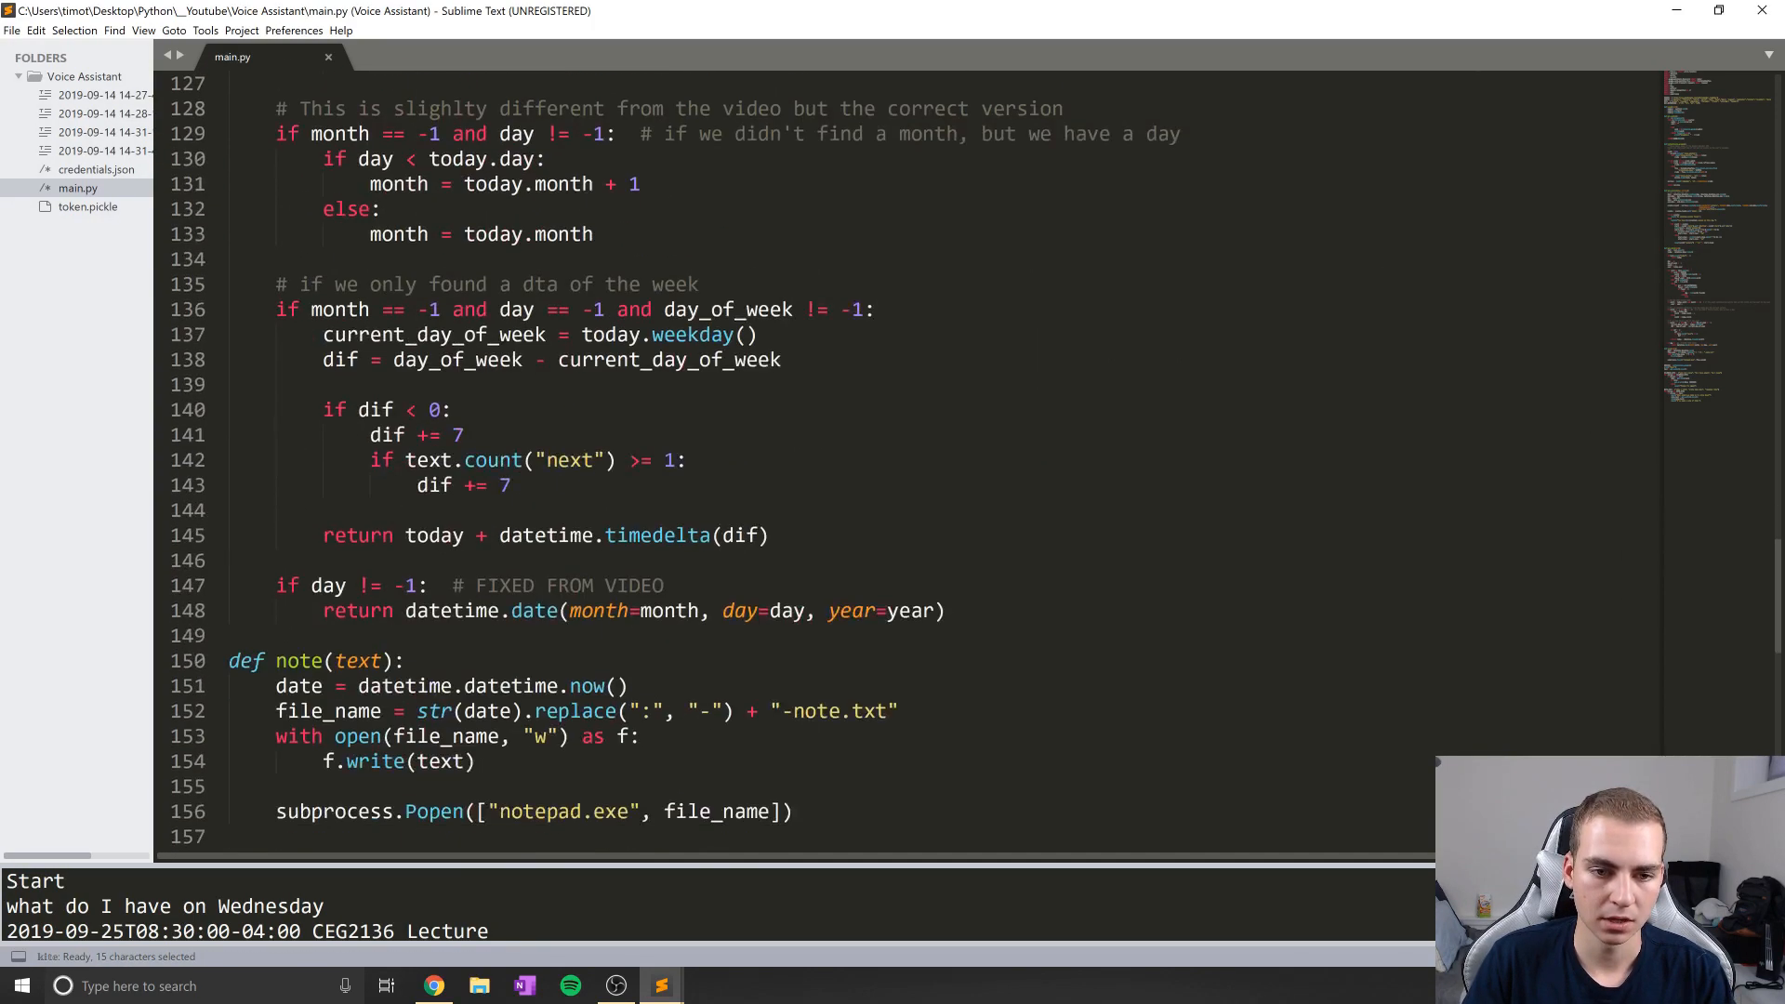
pyautogui.scroll(-3)
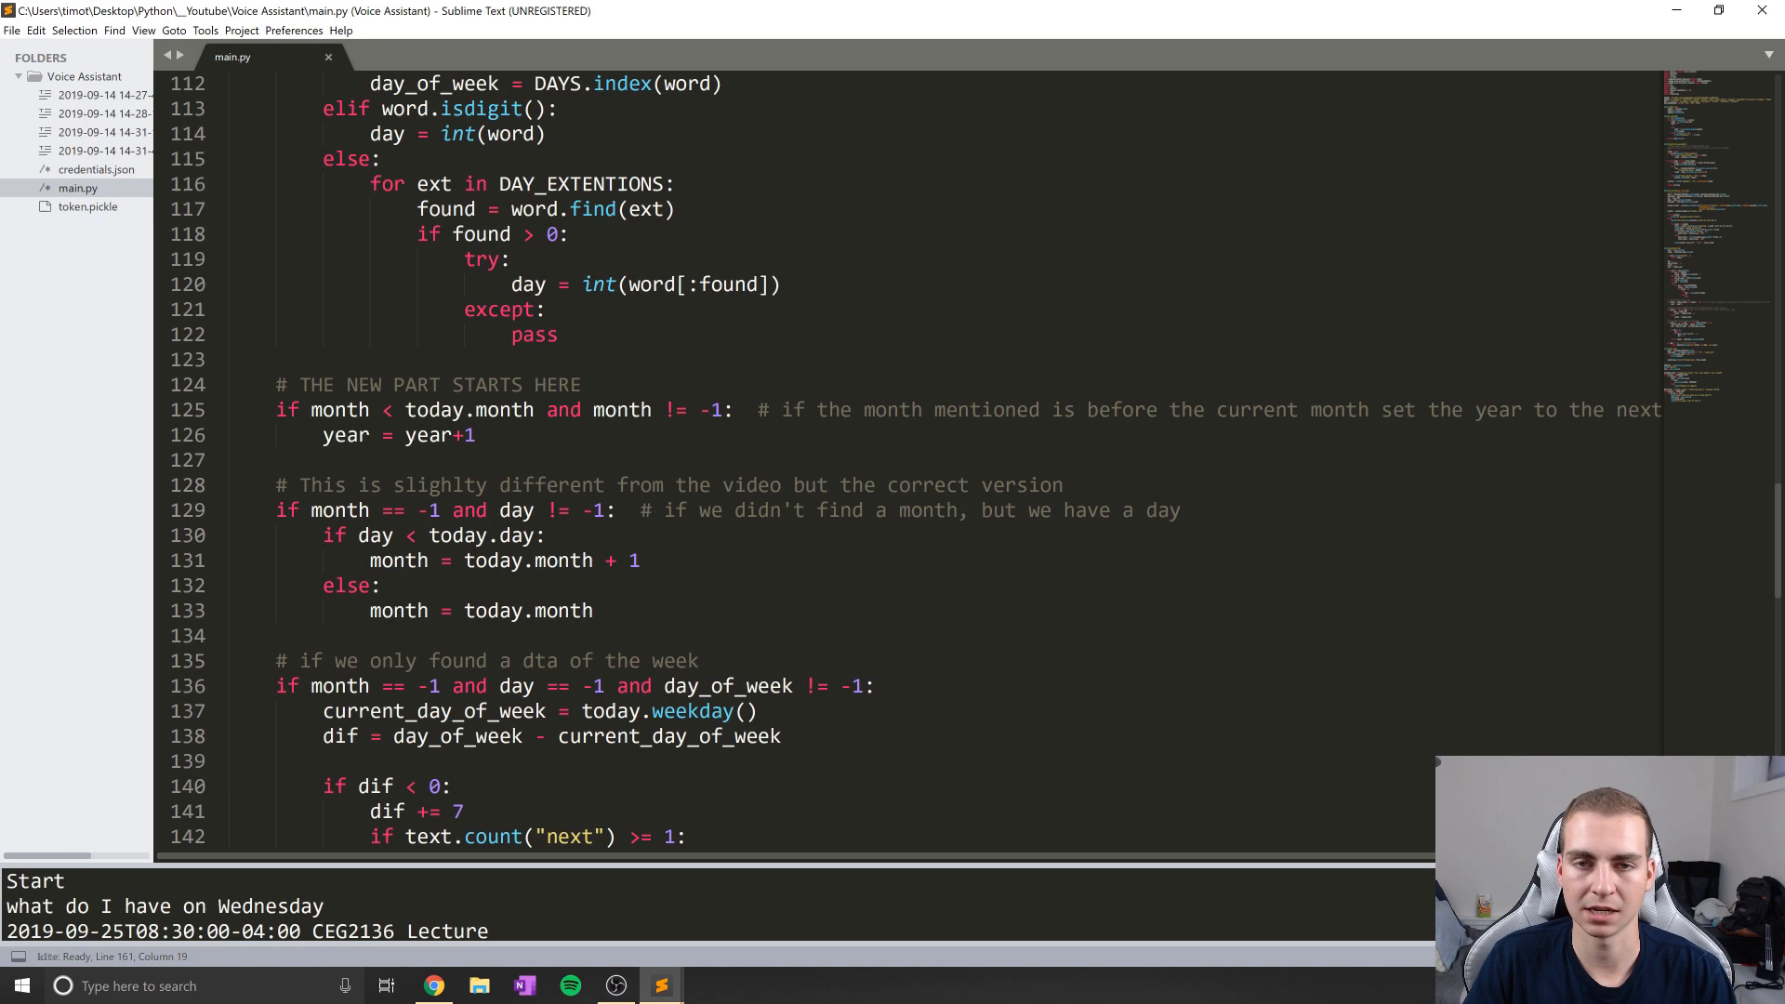
pyautogui.scroll(3)
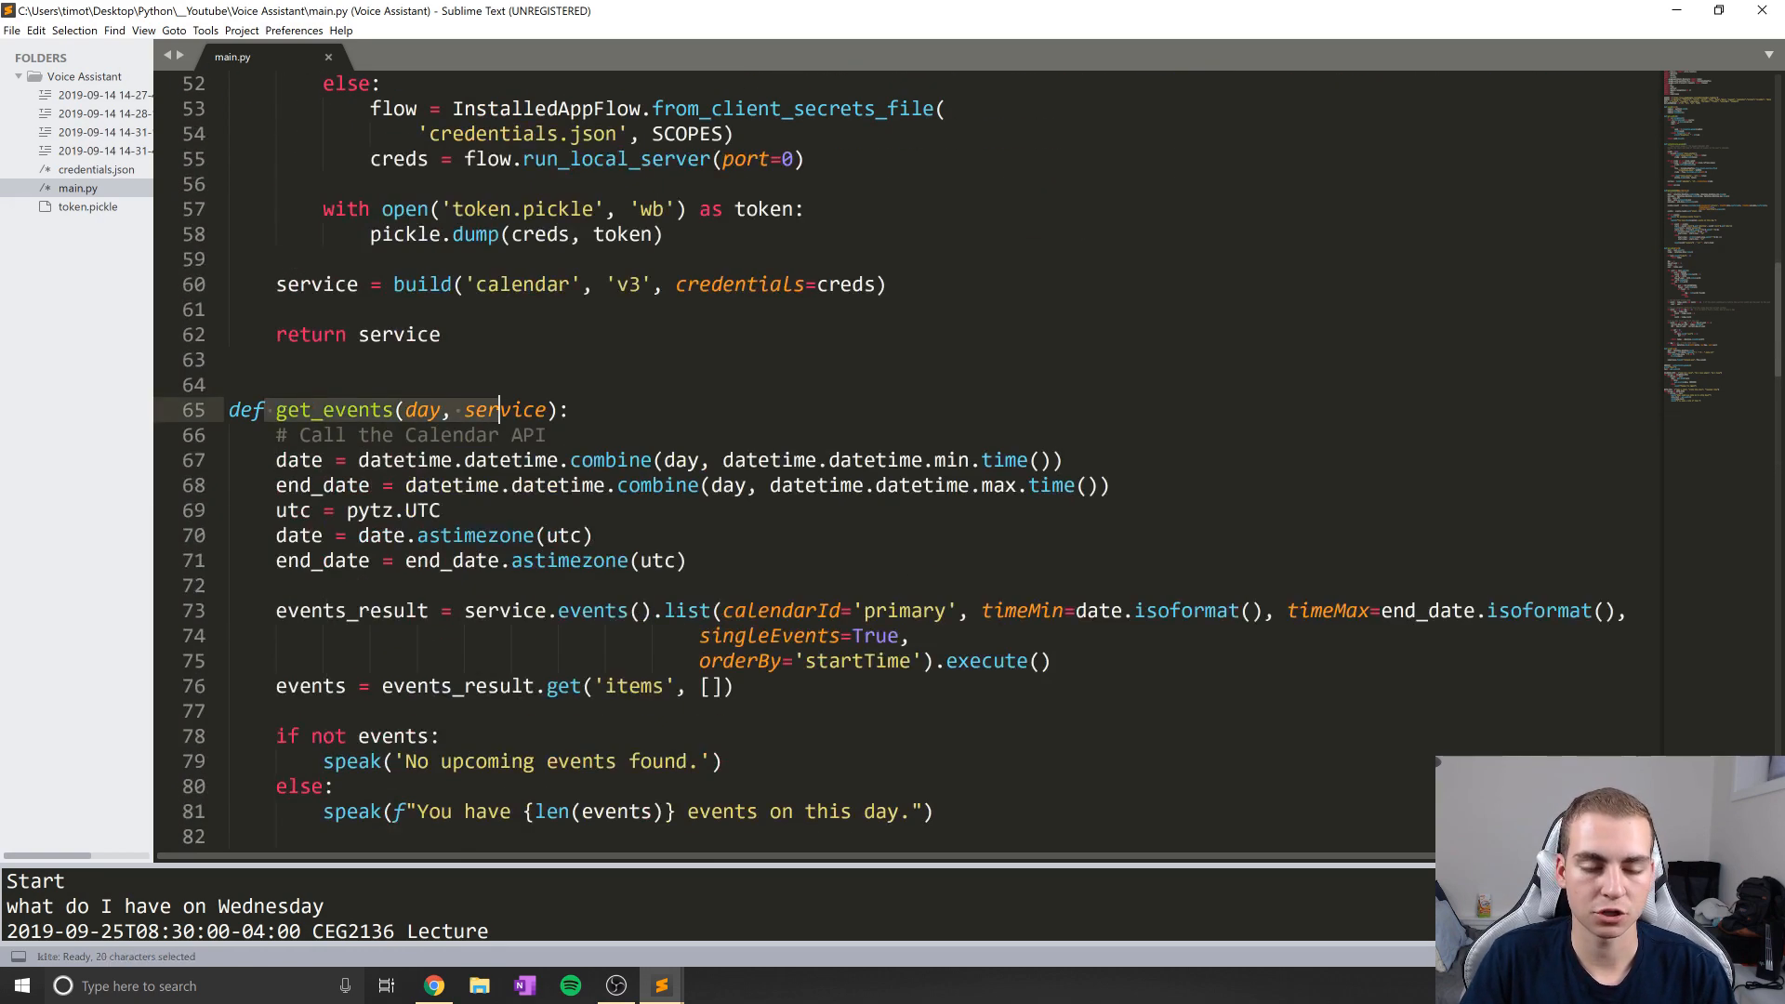
pyautogui.click(433, 985)
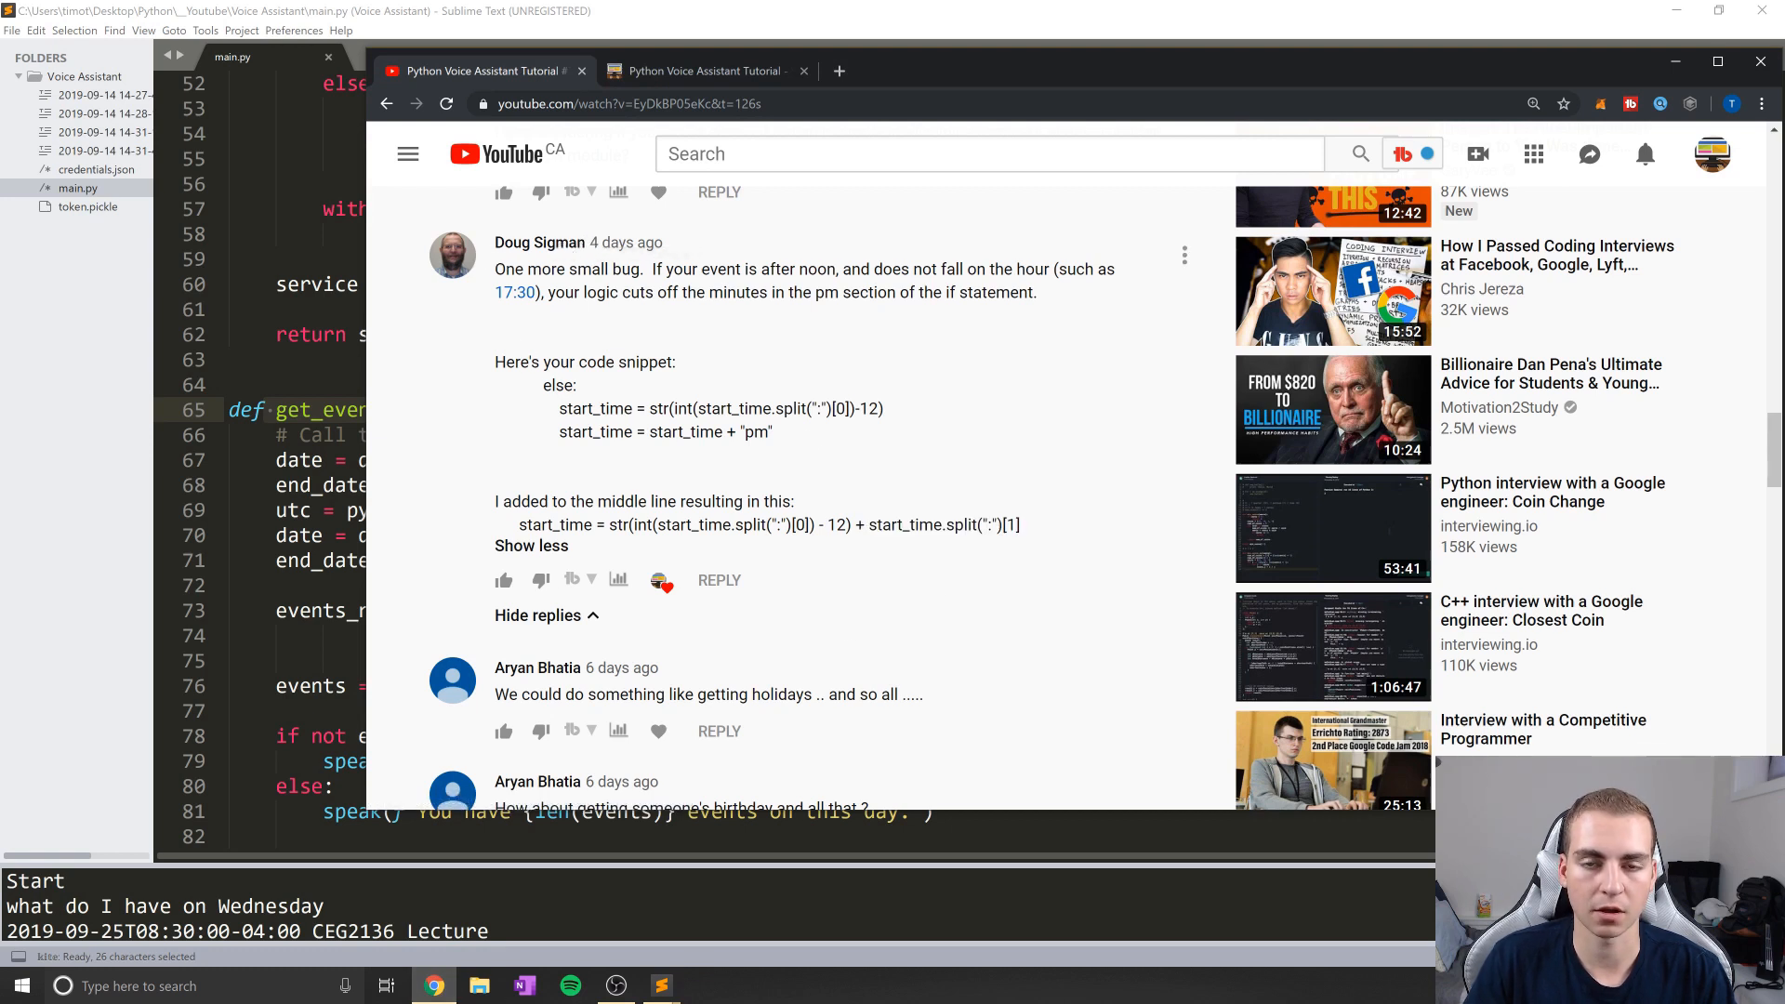
pyautogui.moveTo(1026, 541)
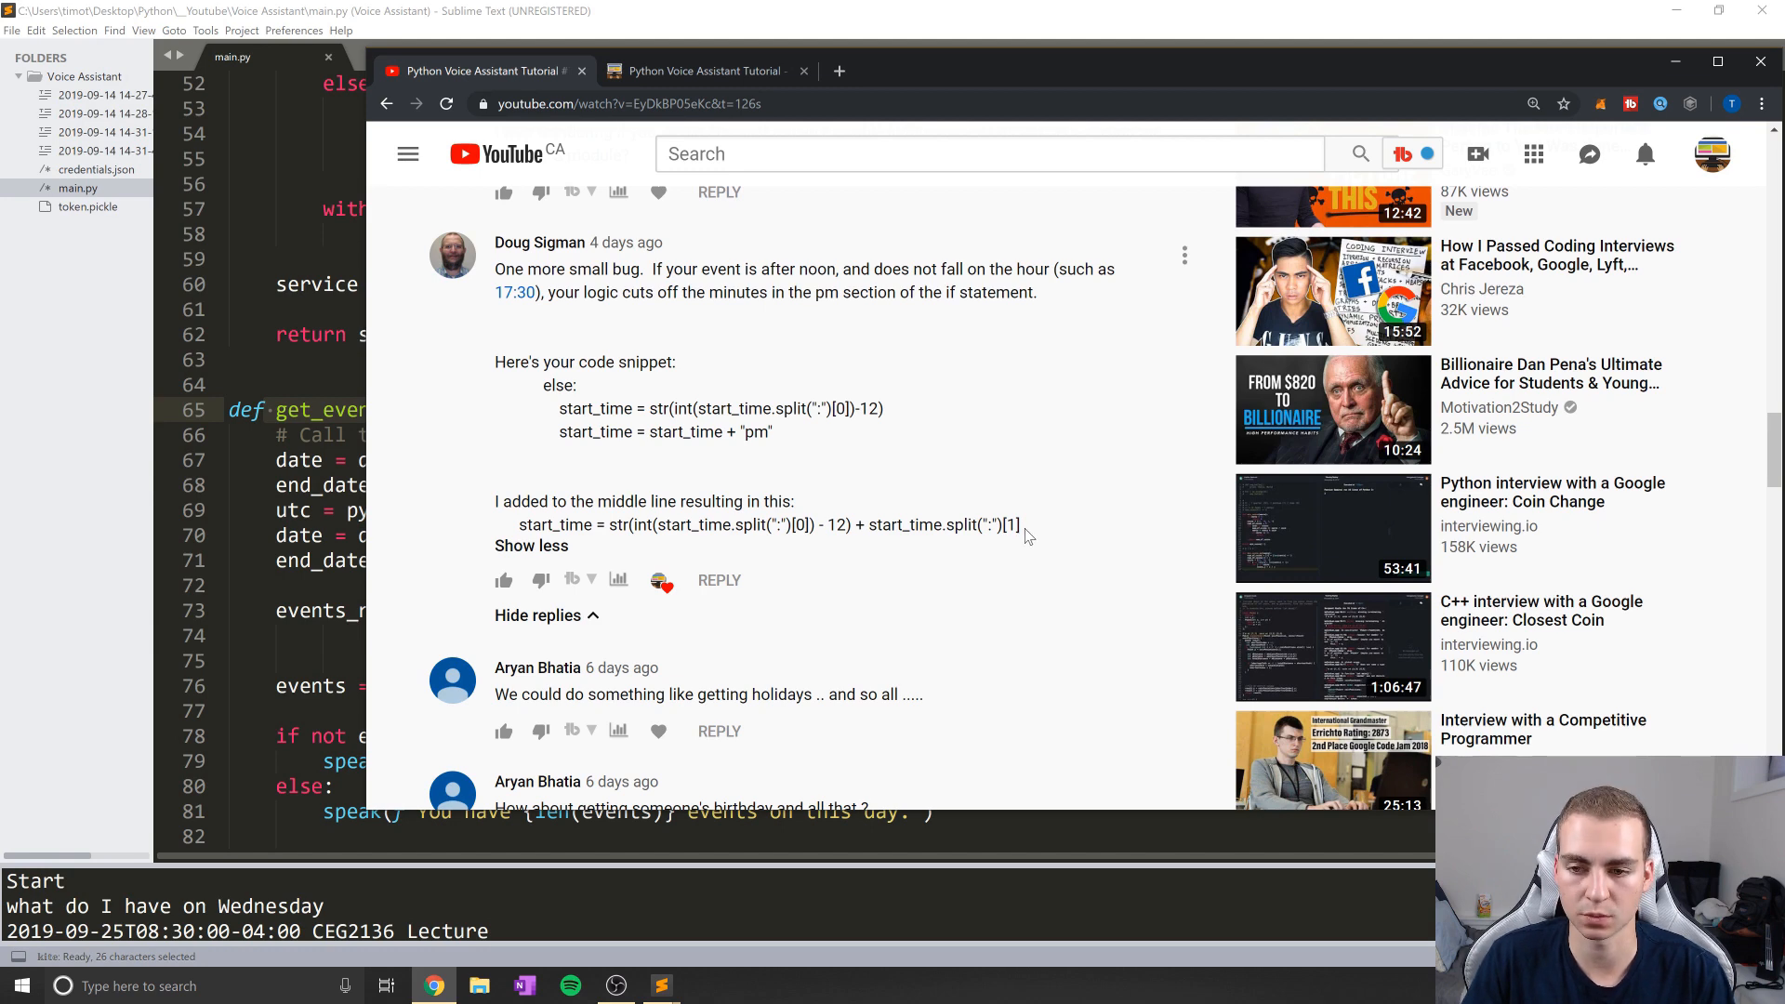
# Select the commenter's + start_time.split(":")[1] minutes fix in the YouTube comments
pyautogui.scroll(-3)
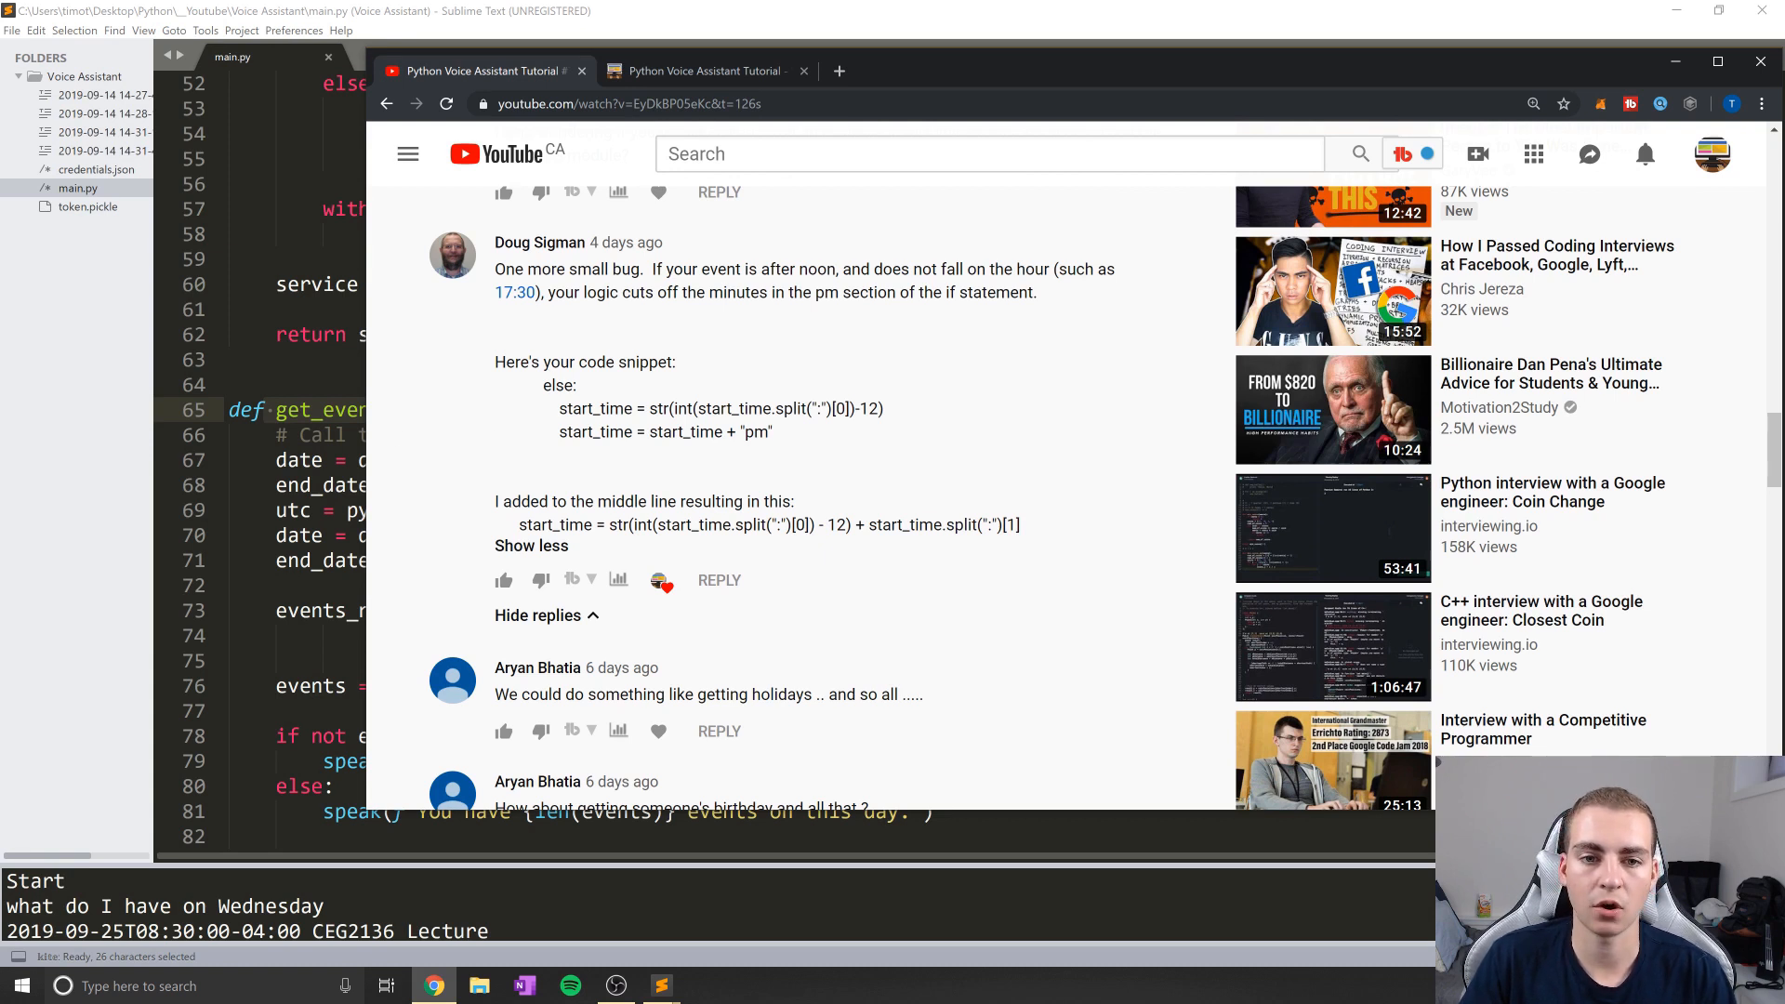
pyautogui.moveTo(349, 432)
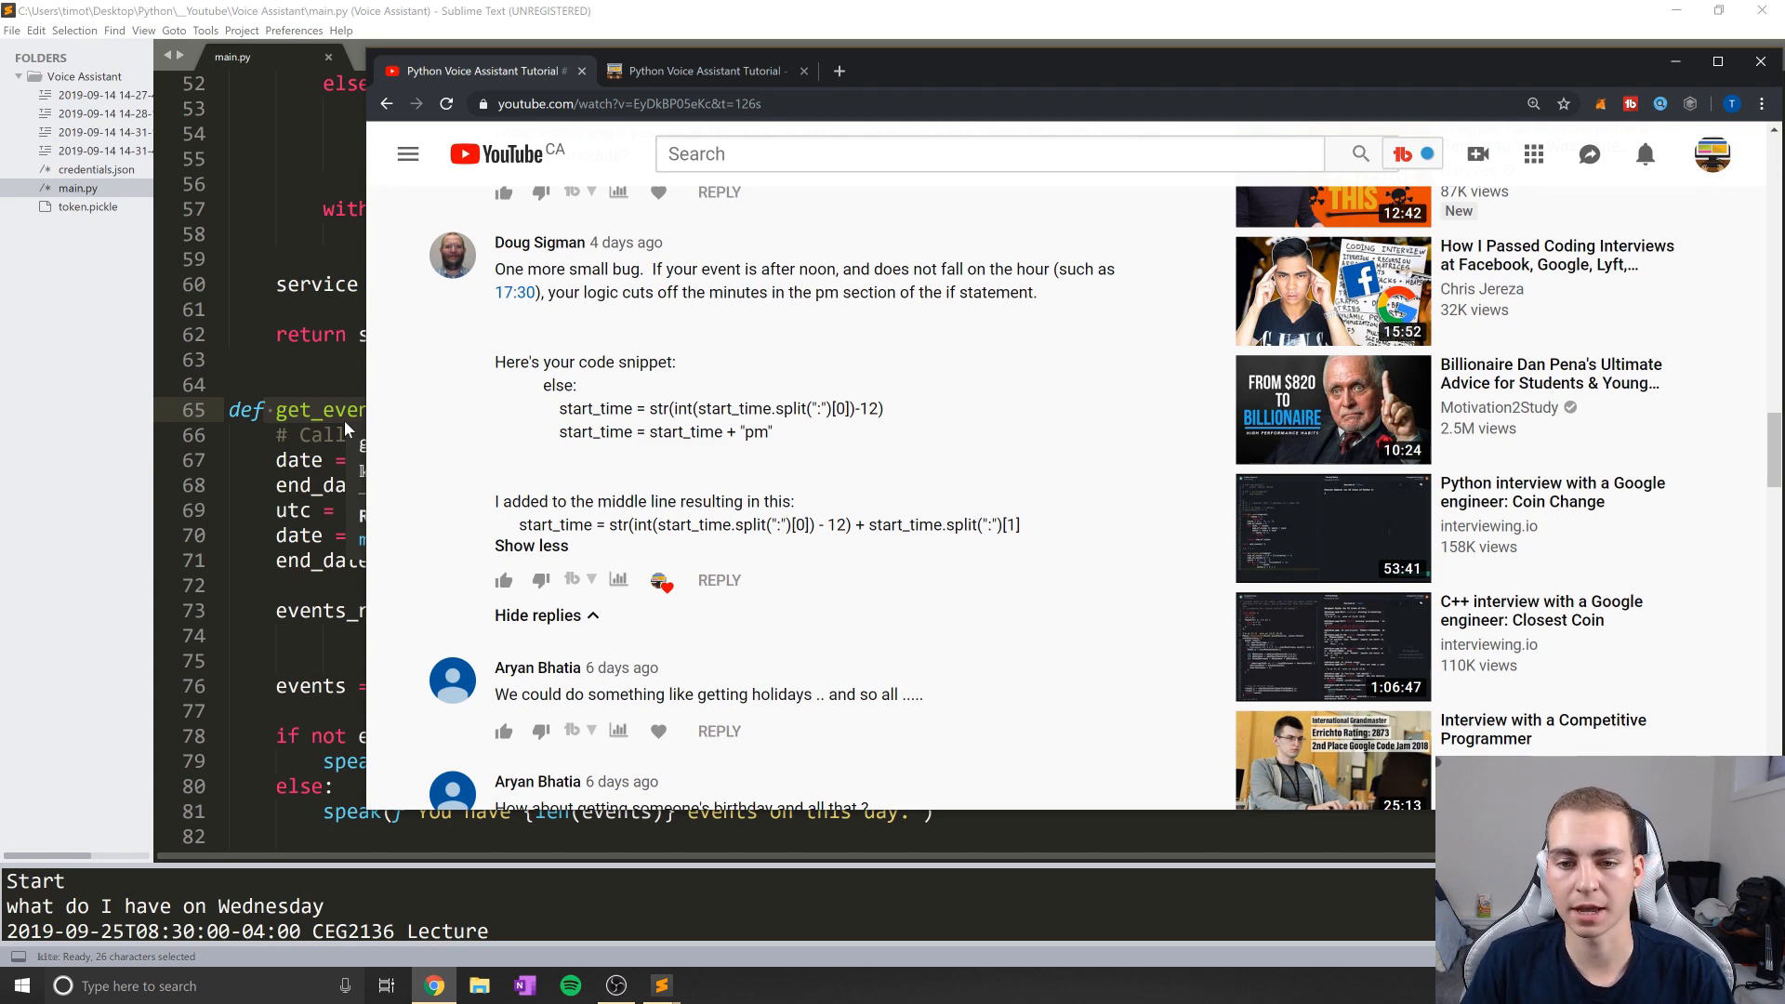
pyautogui.scroll(-3)
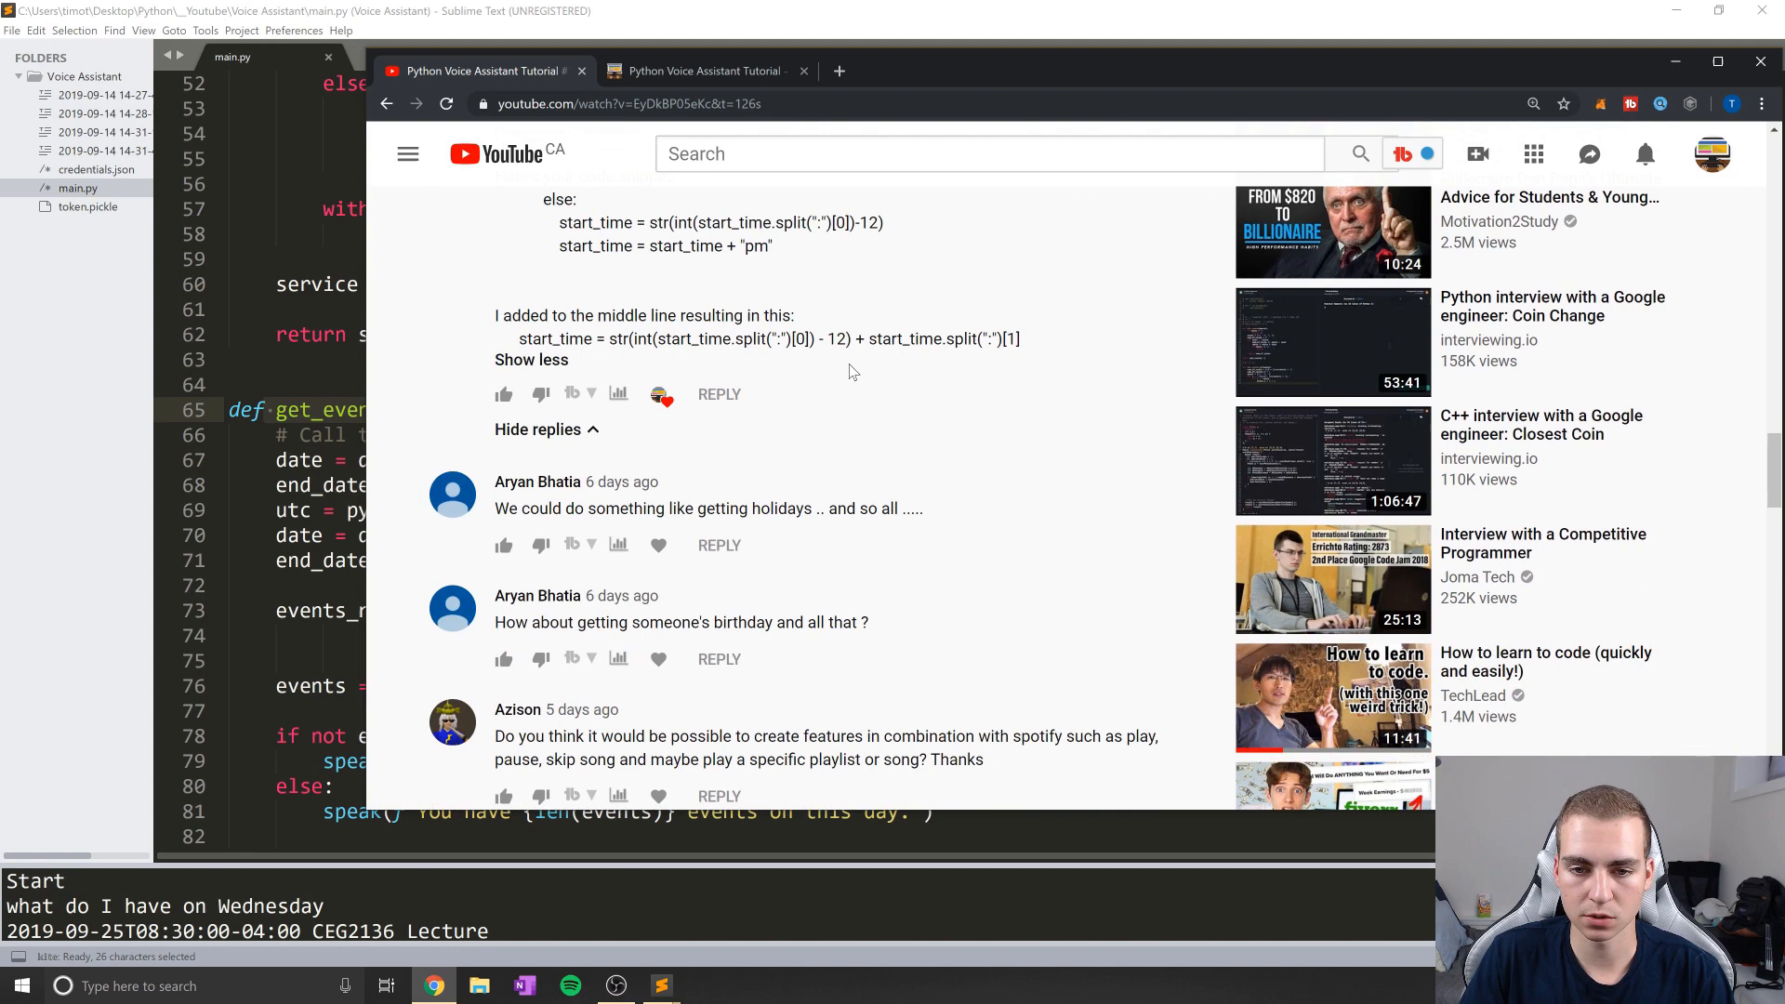
pyautogui.moveTo(852, 338); pyautogui.dragTo(1021, 338)
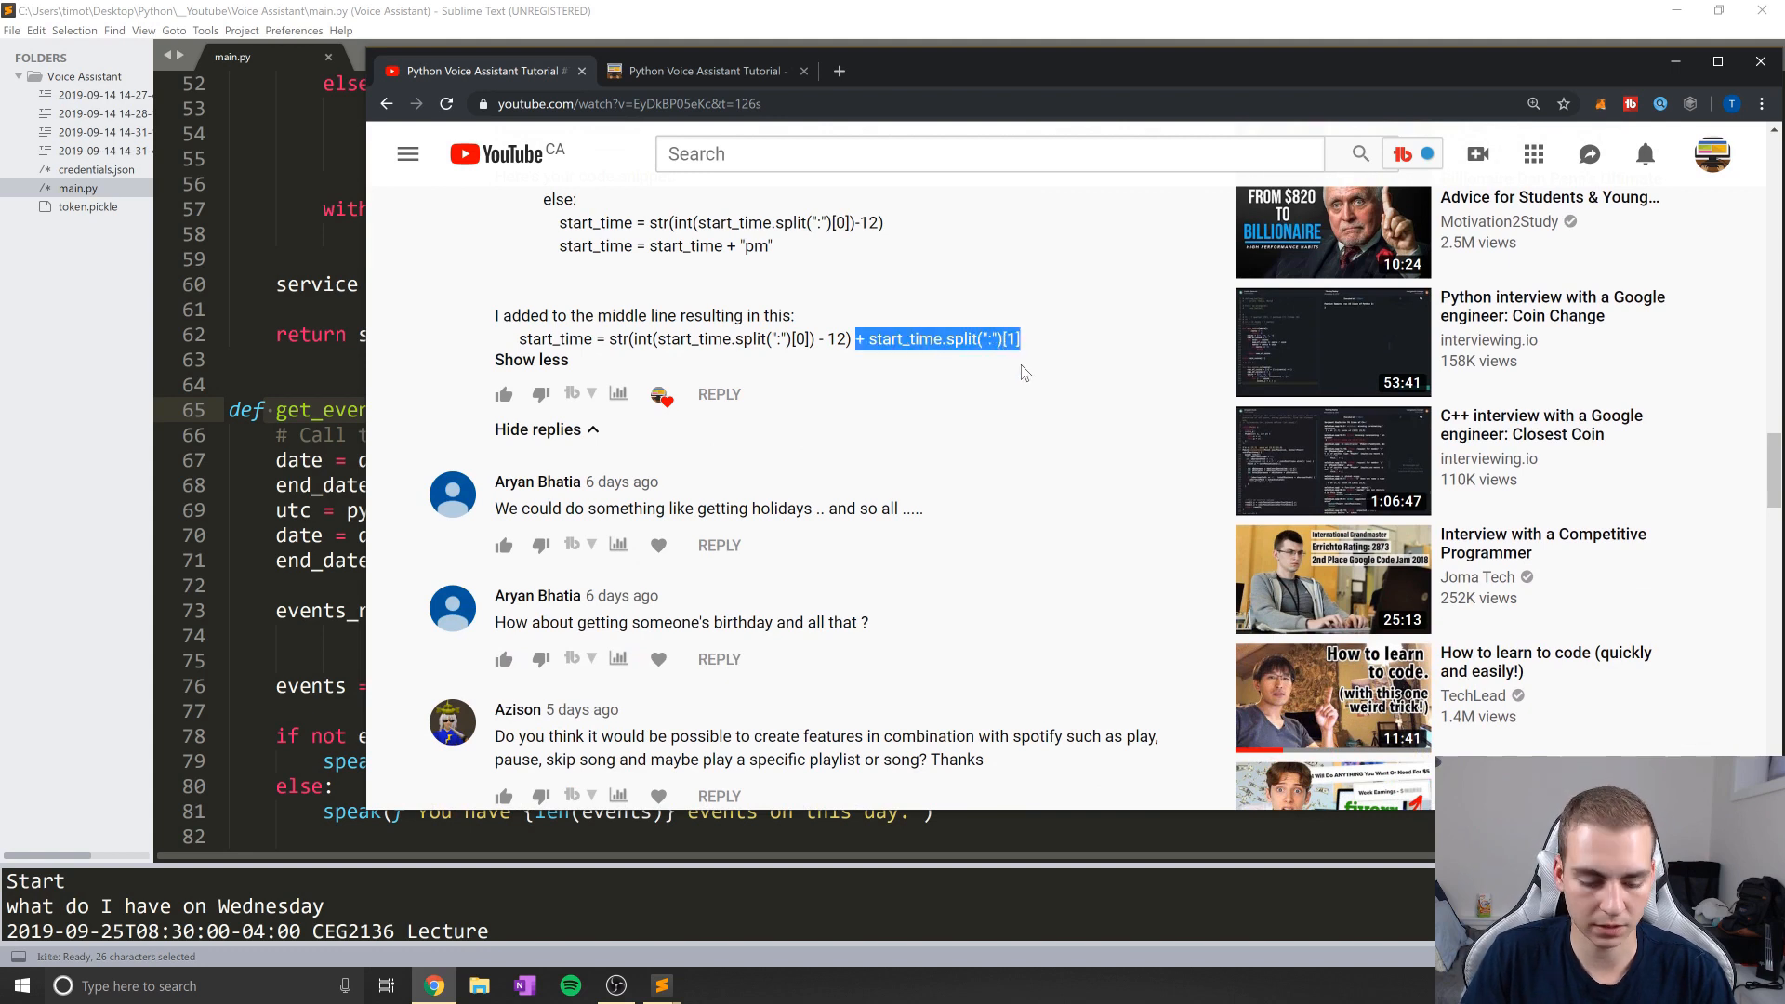
pyautogui.moveTo(971, 361)
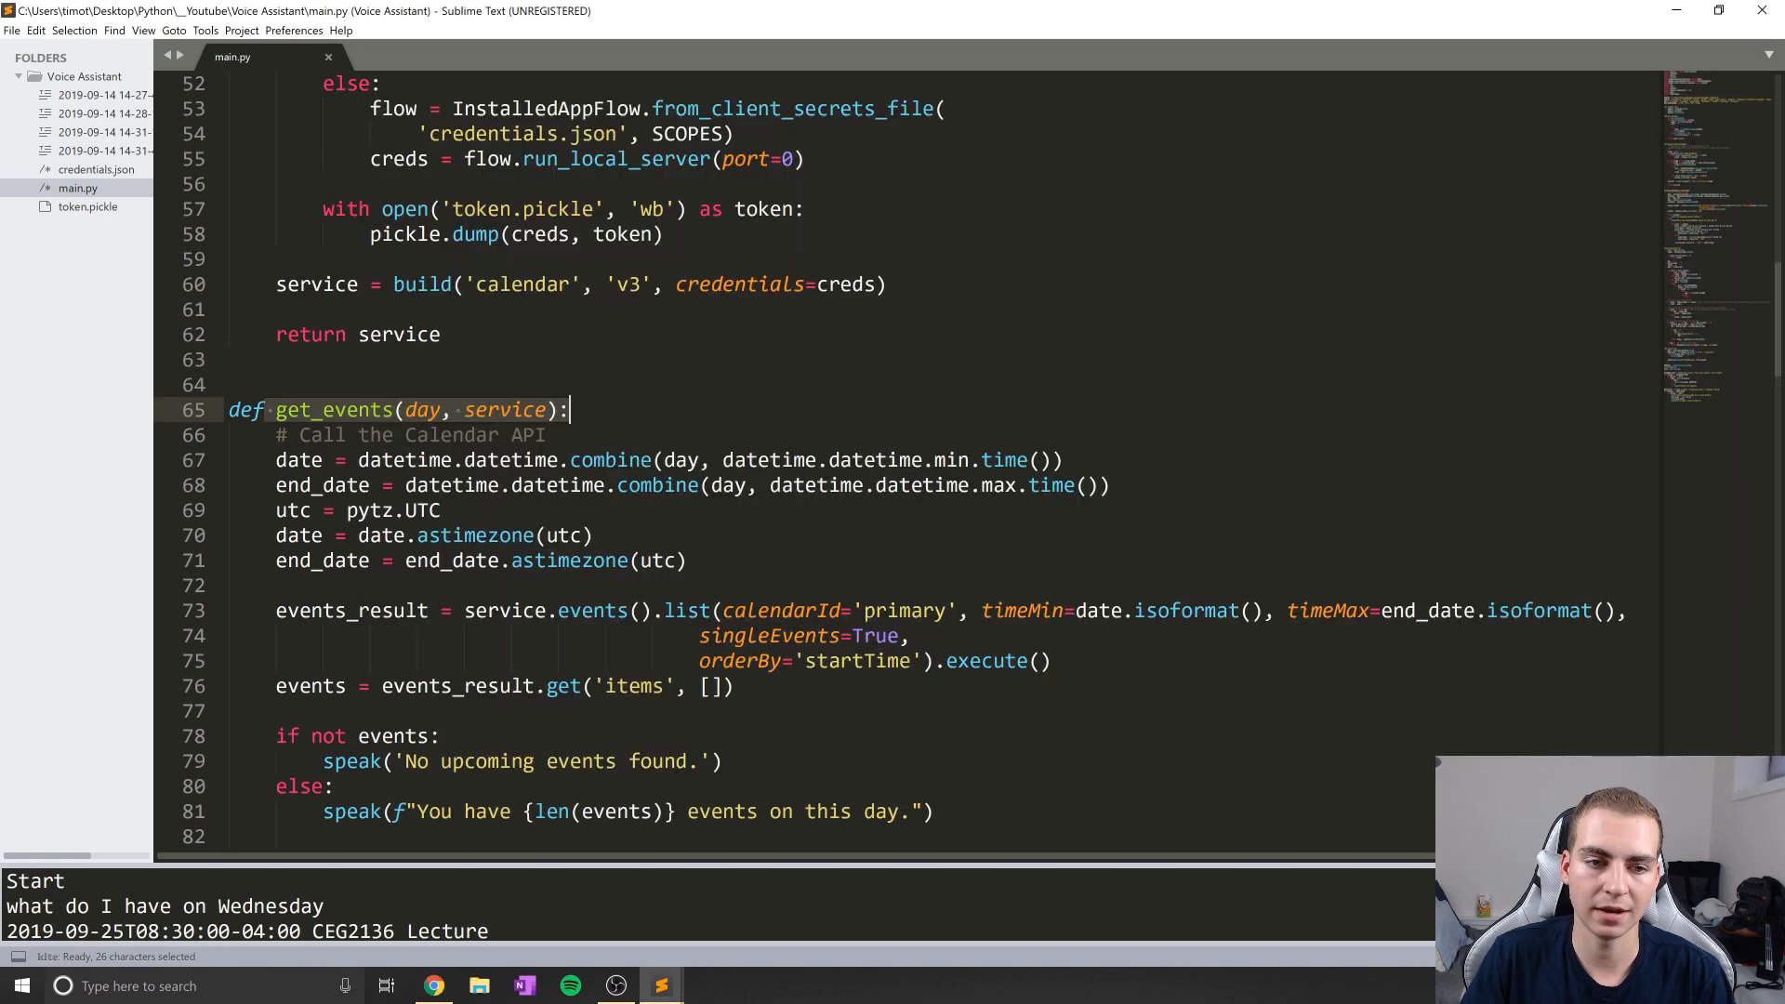
# Append + start_time.split(":")[1] to the pm start_time line in get_events and save
pyautogui.scroll(-3)
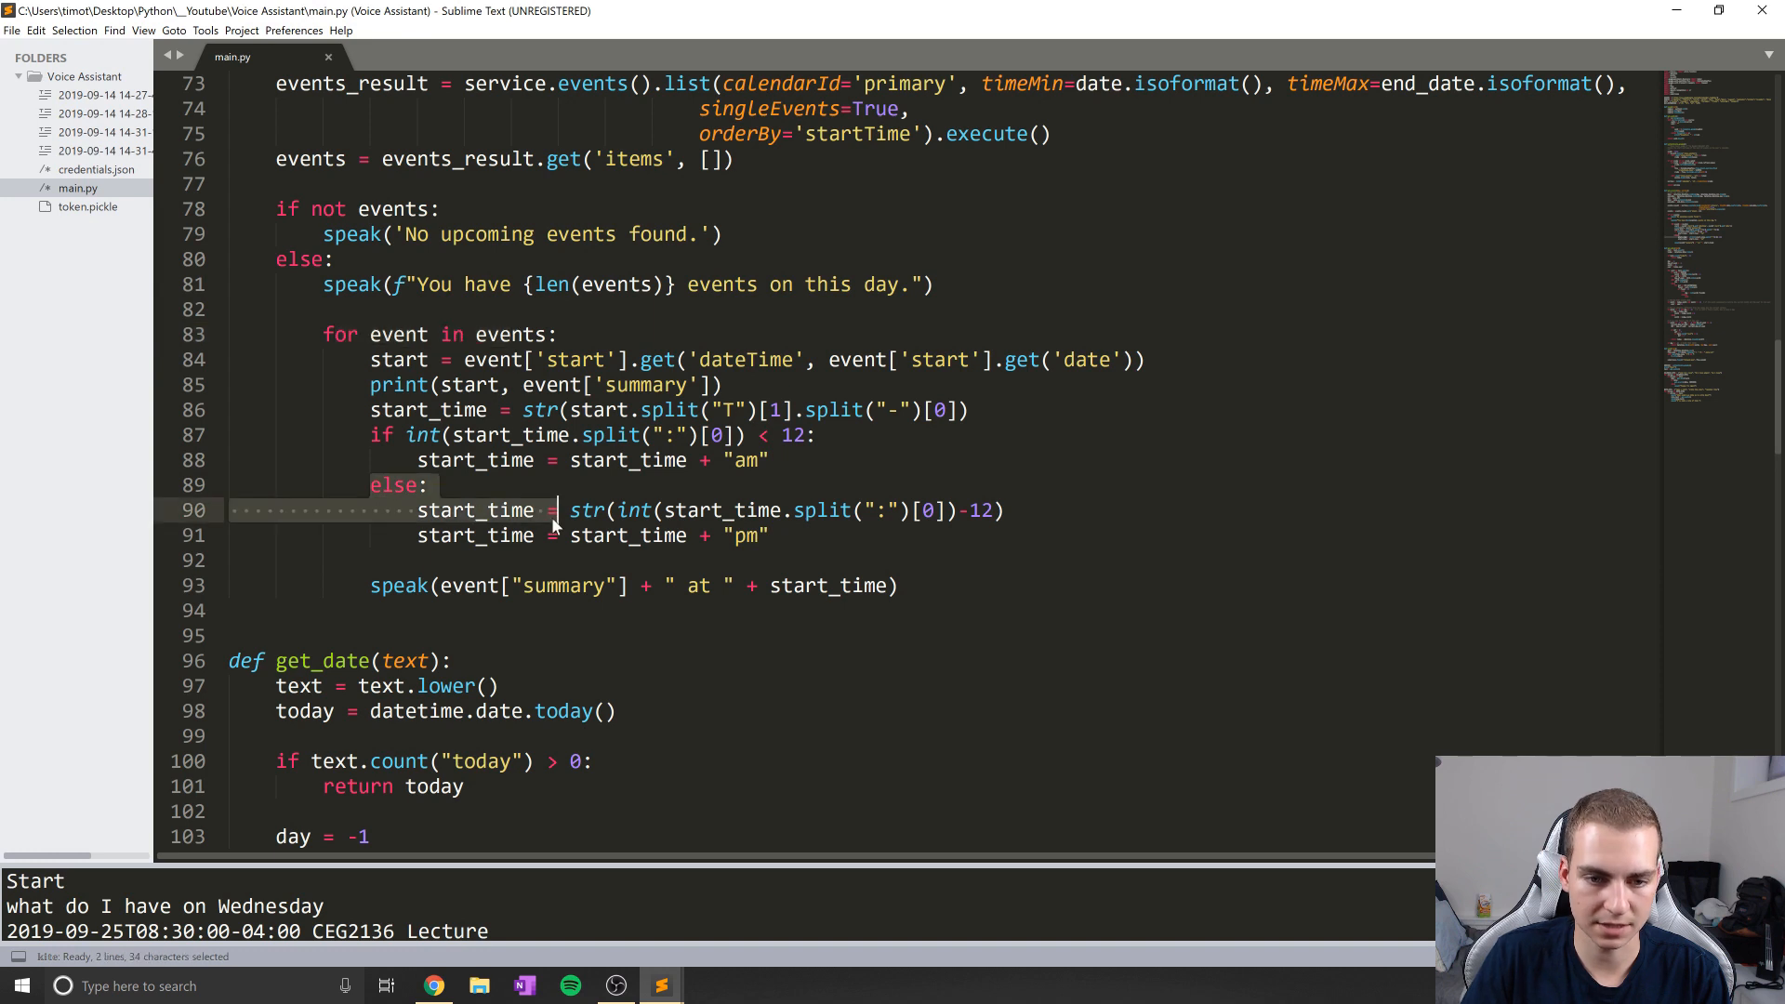
pyautogui.write('+ start_time.split(":")[1]')
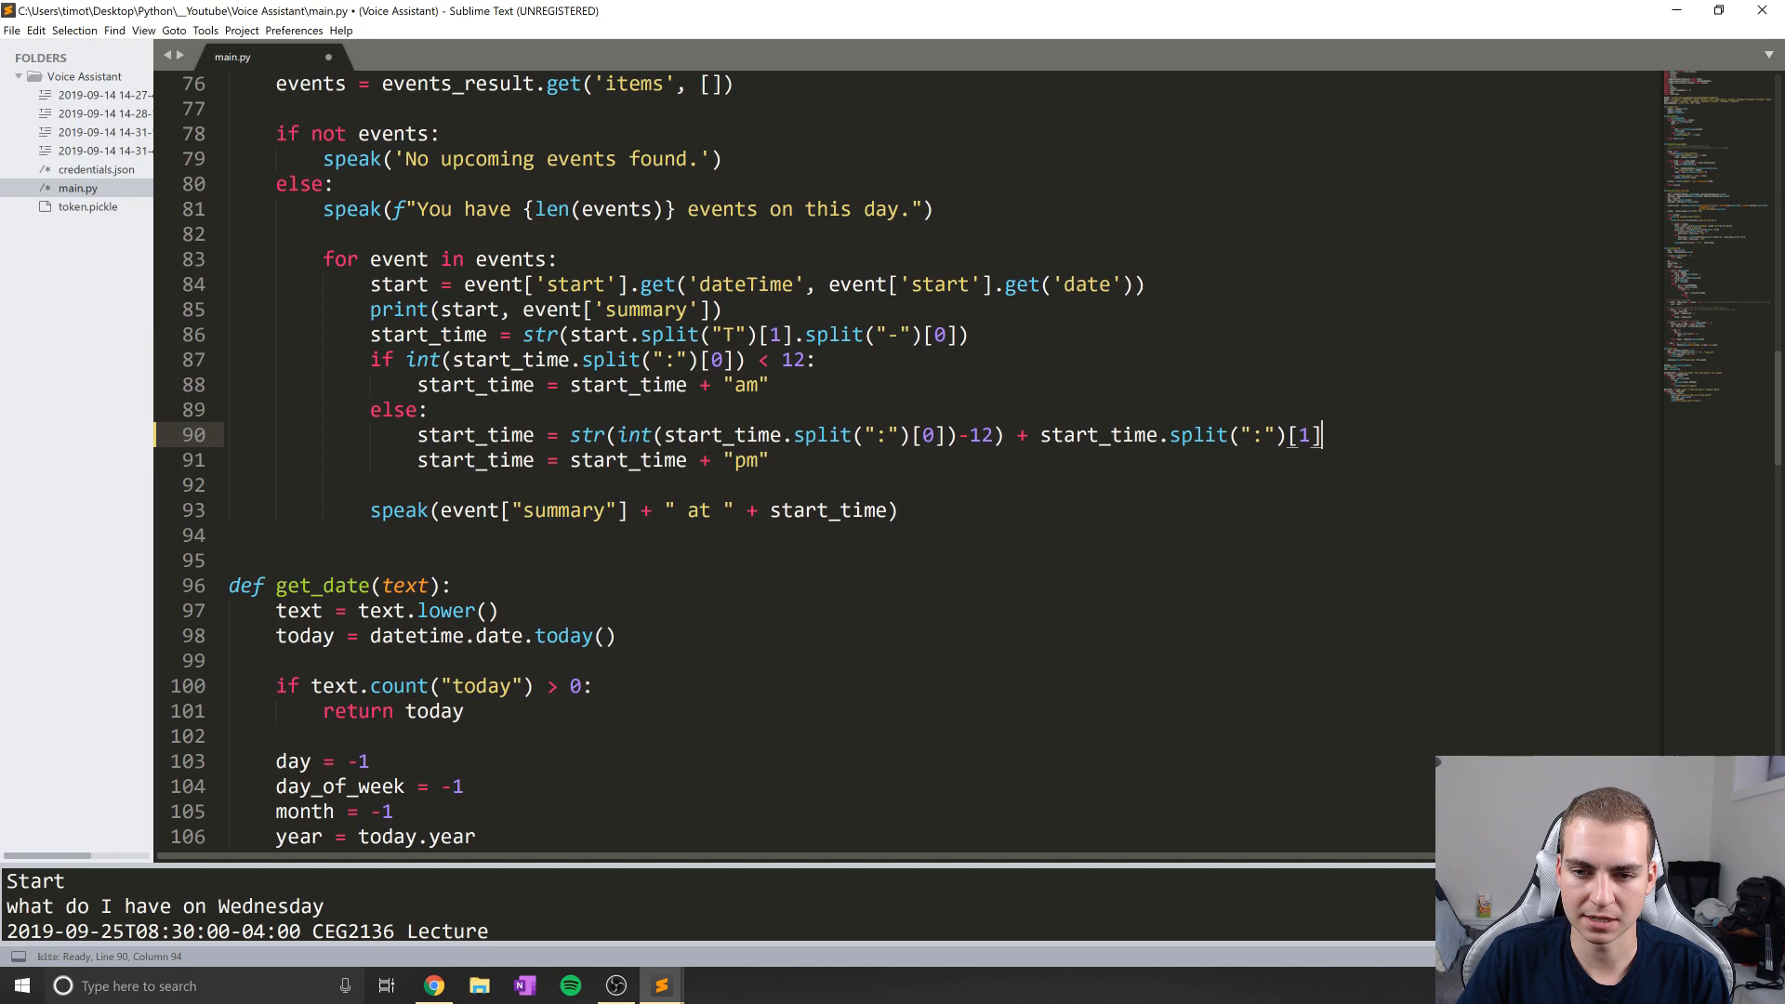
pyautogui.moveTo(1320, 433); pyautogui.dragTo(1018, 433)
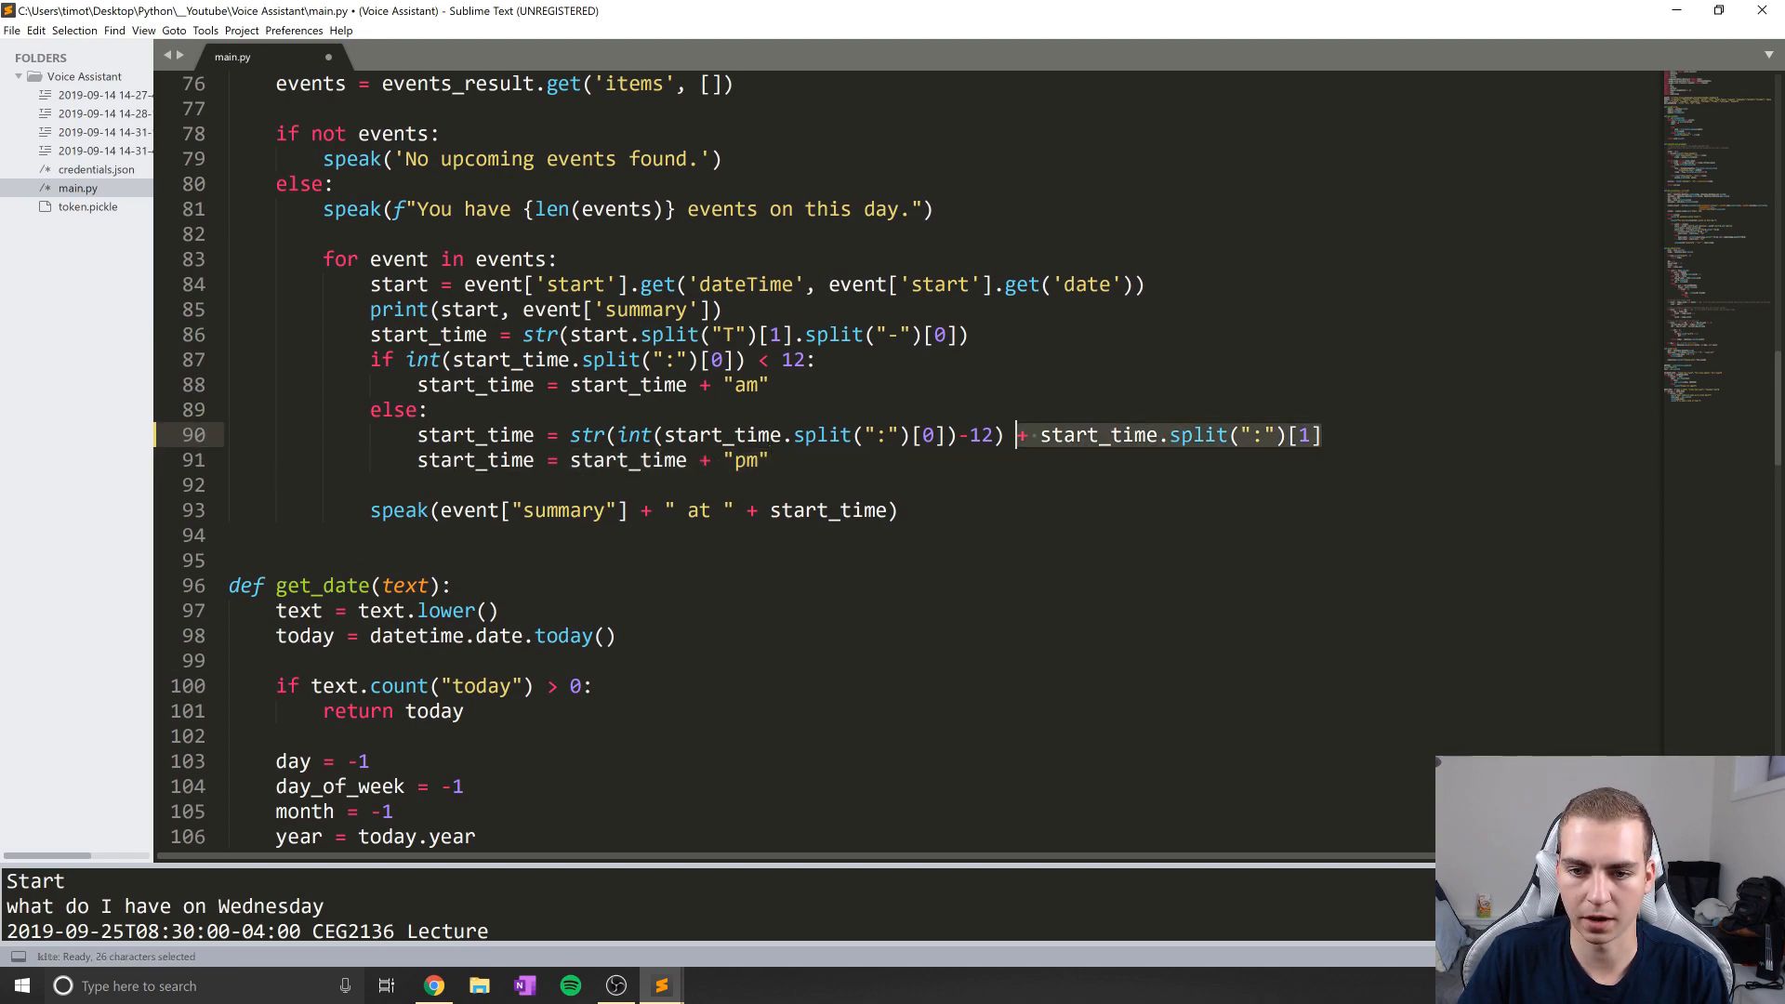
pyautogui.press('ctrl+s')
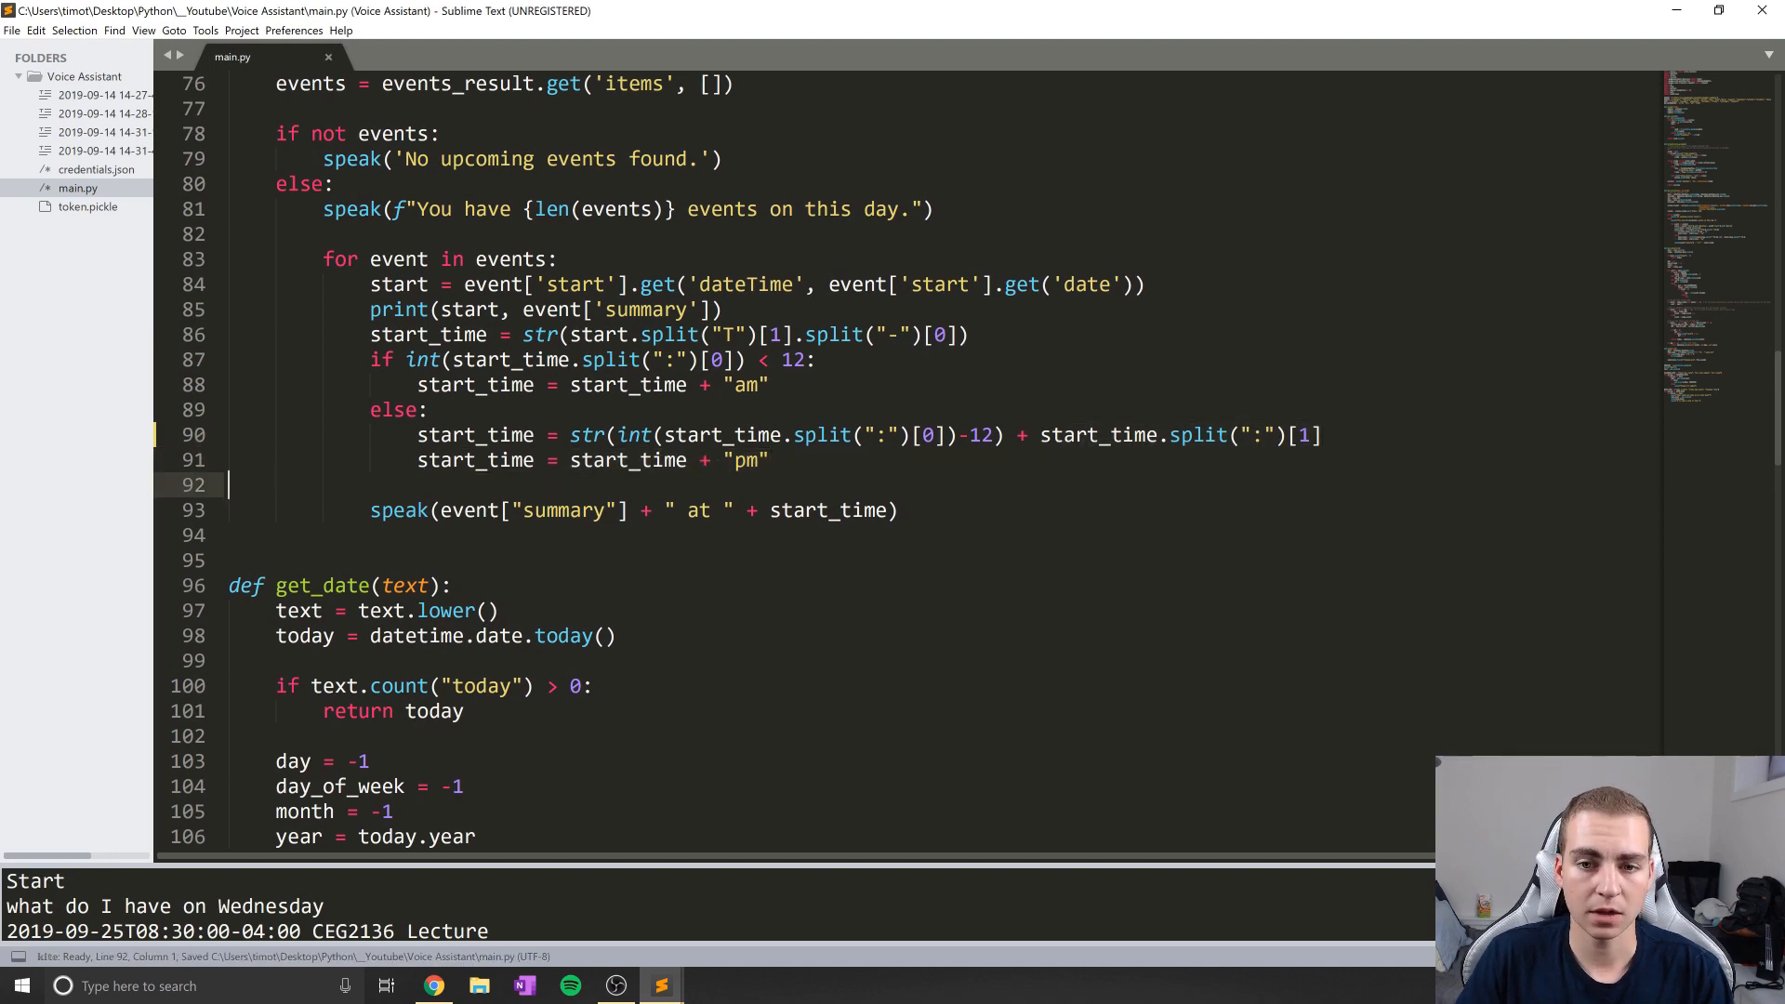
pyautogui.scroll(-3)
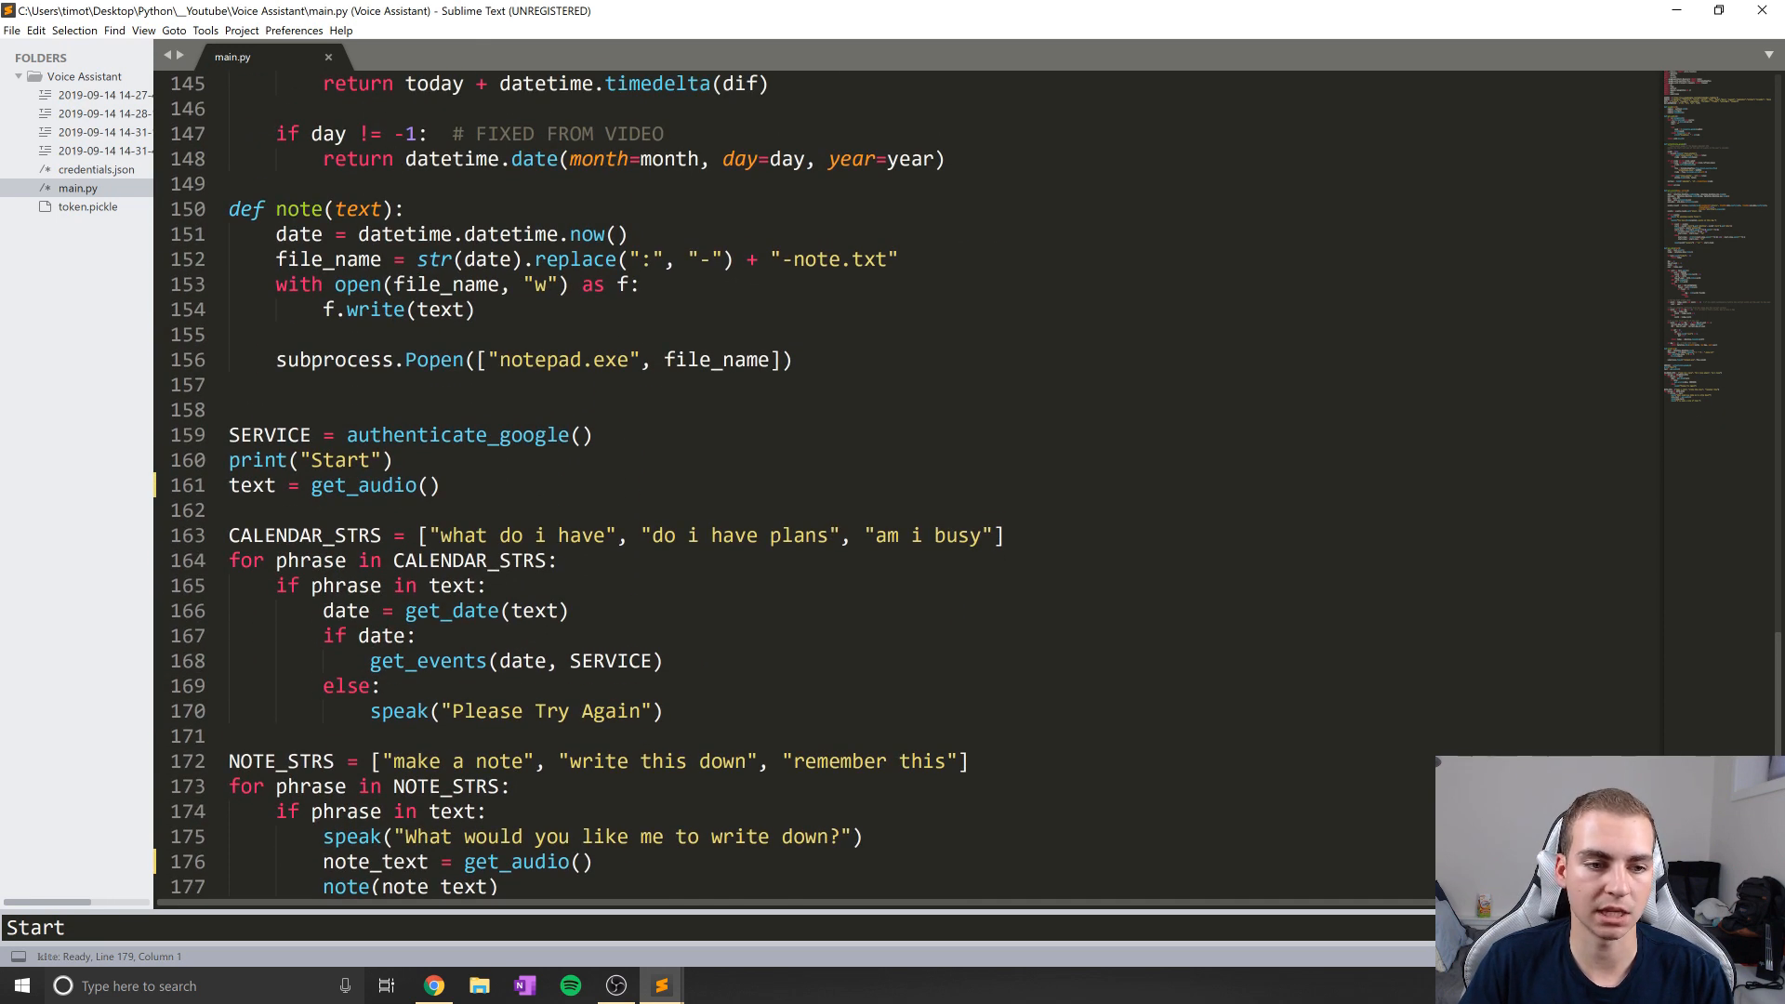
# Add WAKE = "hey tim" above the Google authentication call
pyautogui.write('WEK')
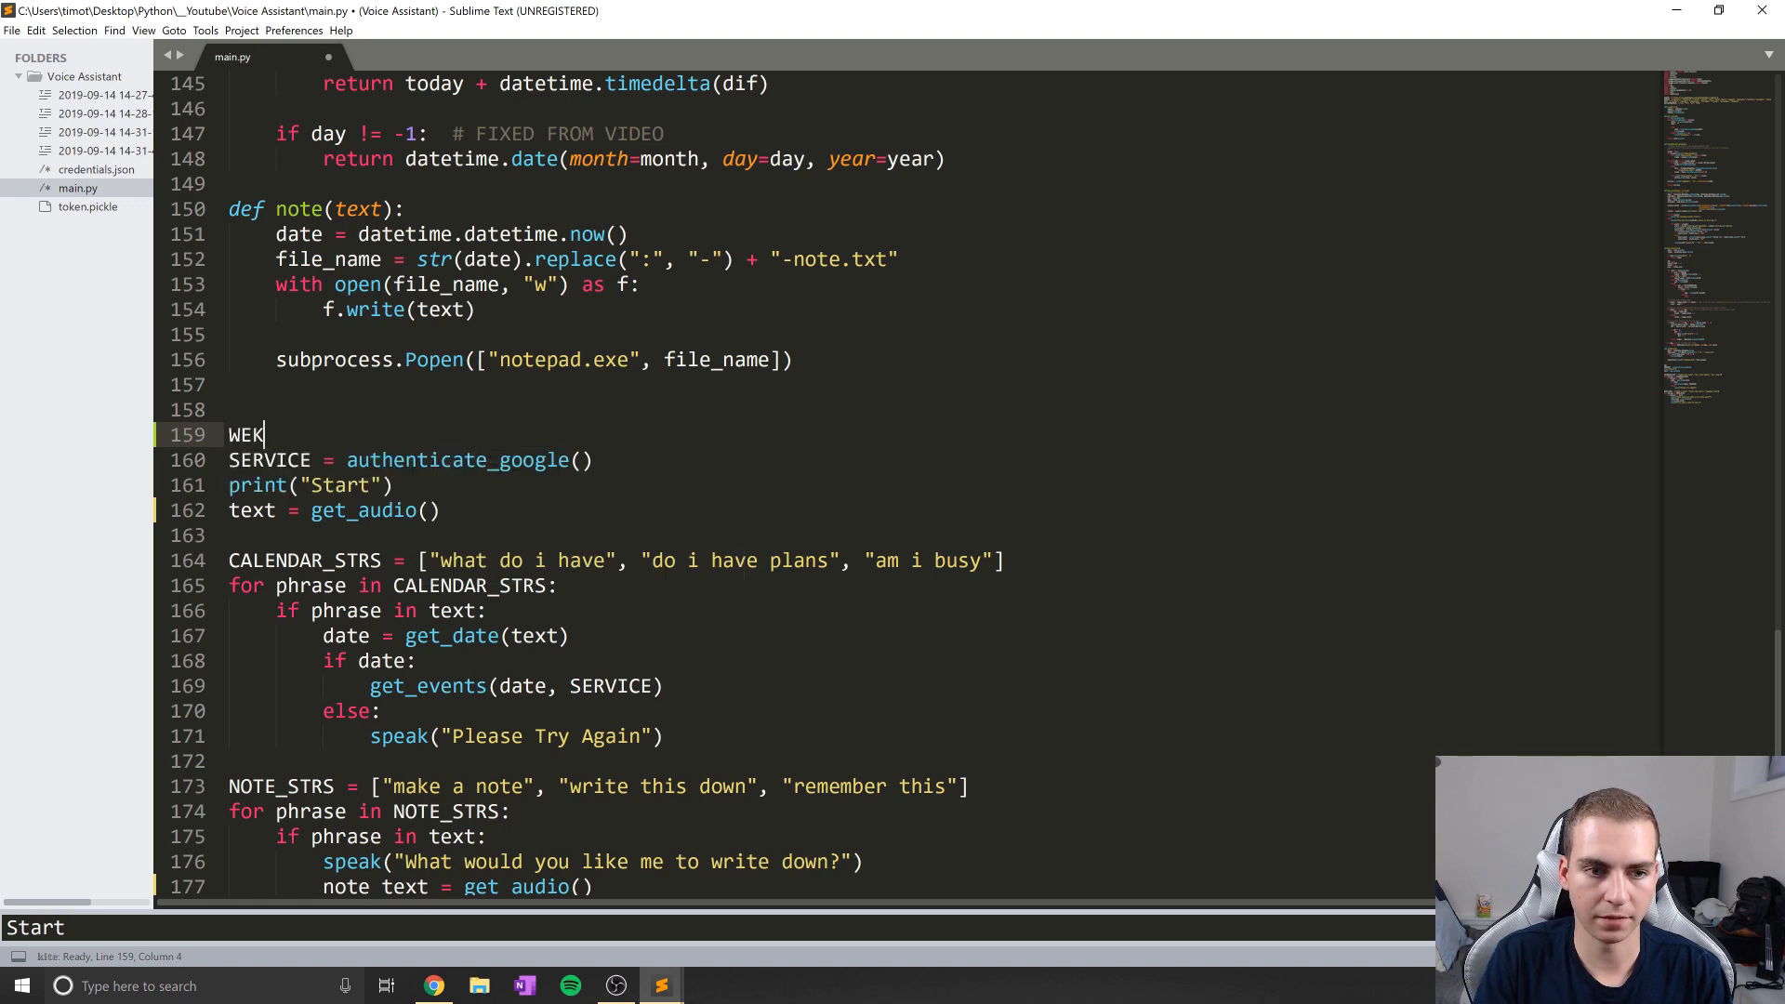
pyautogui.write('AK_W')
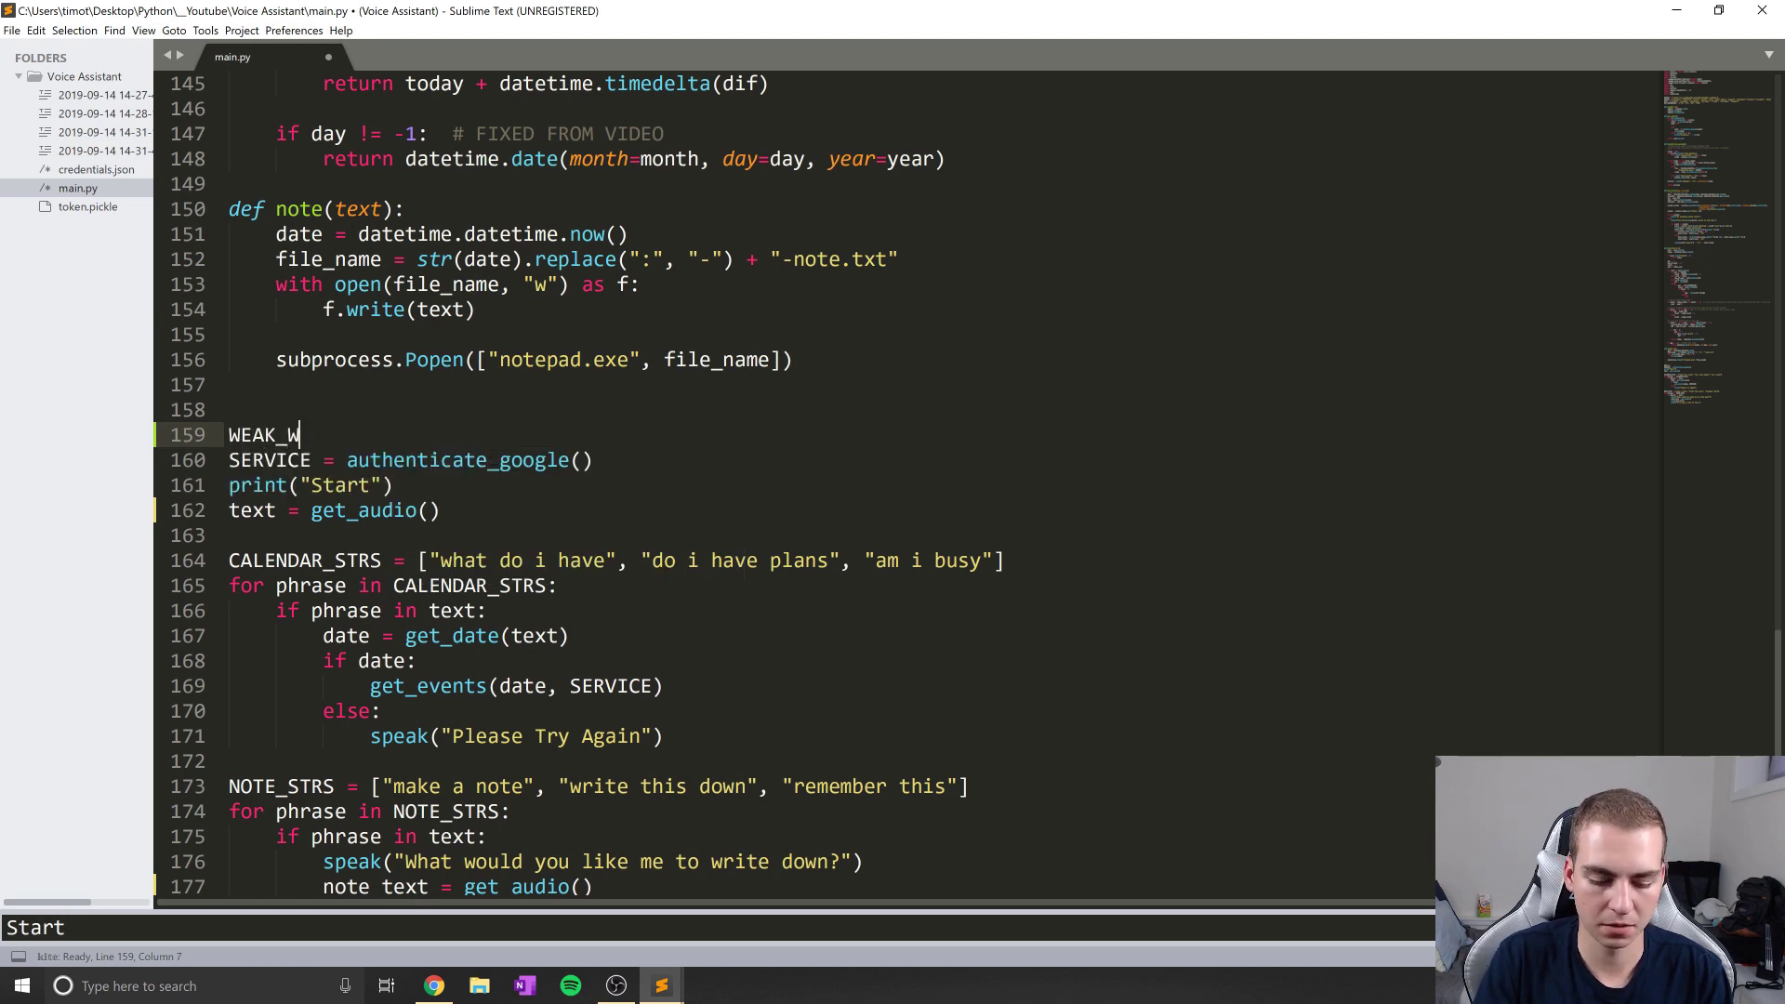
pyautogui.press('BackSpace')
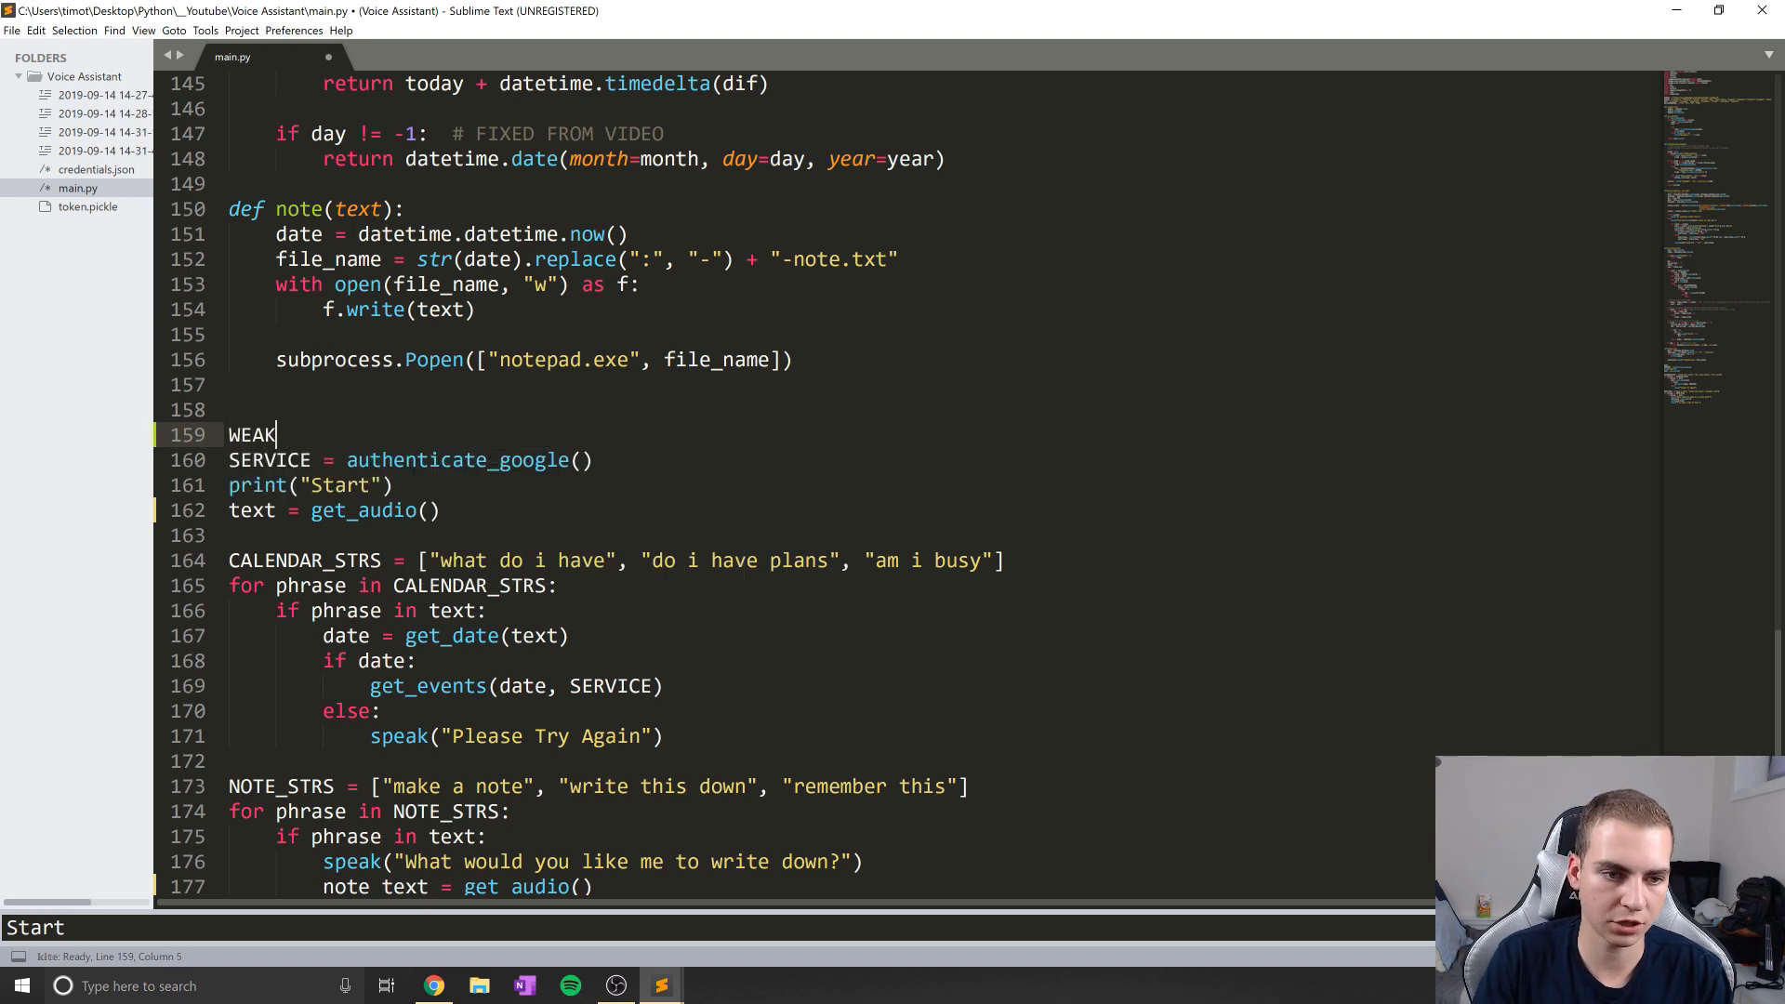
pyautogui.write('WAKE')
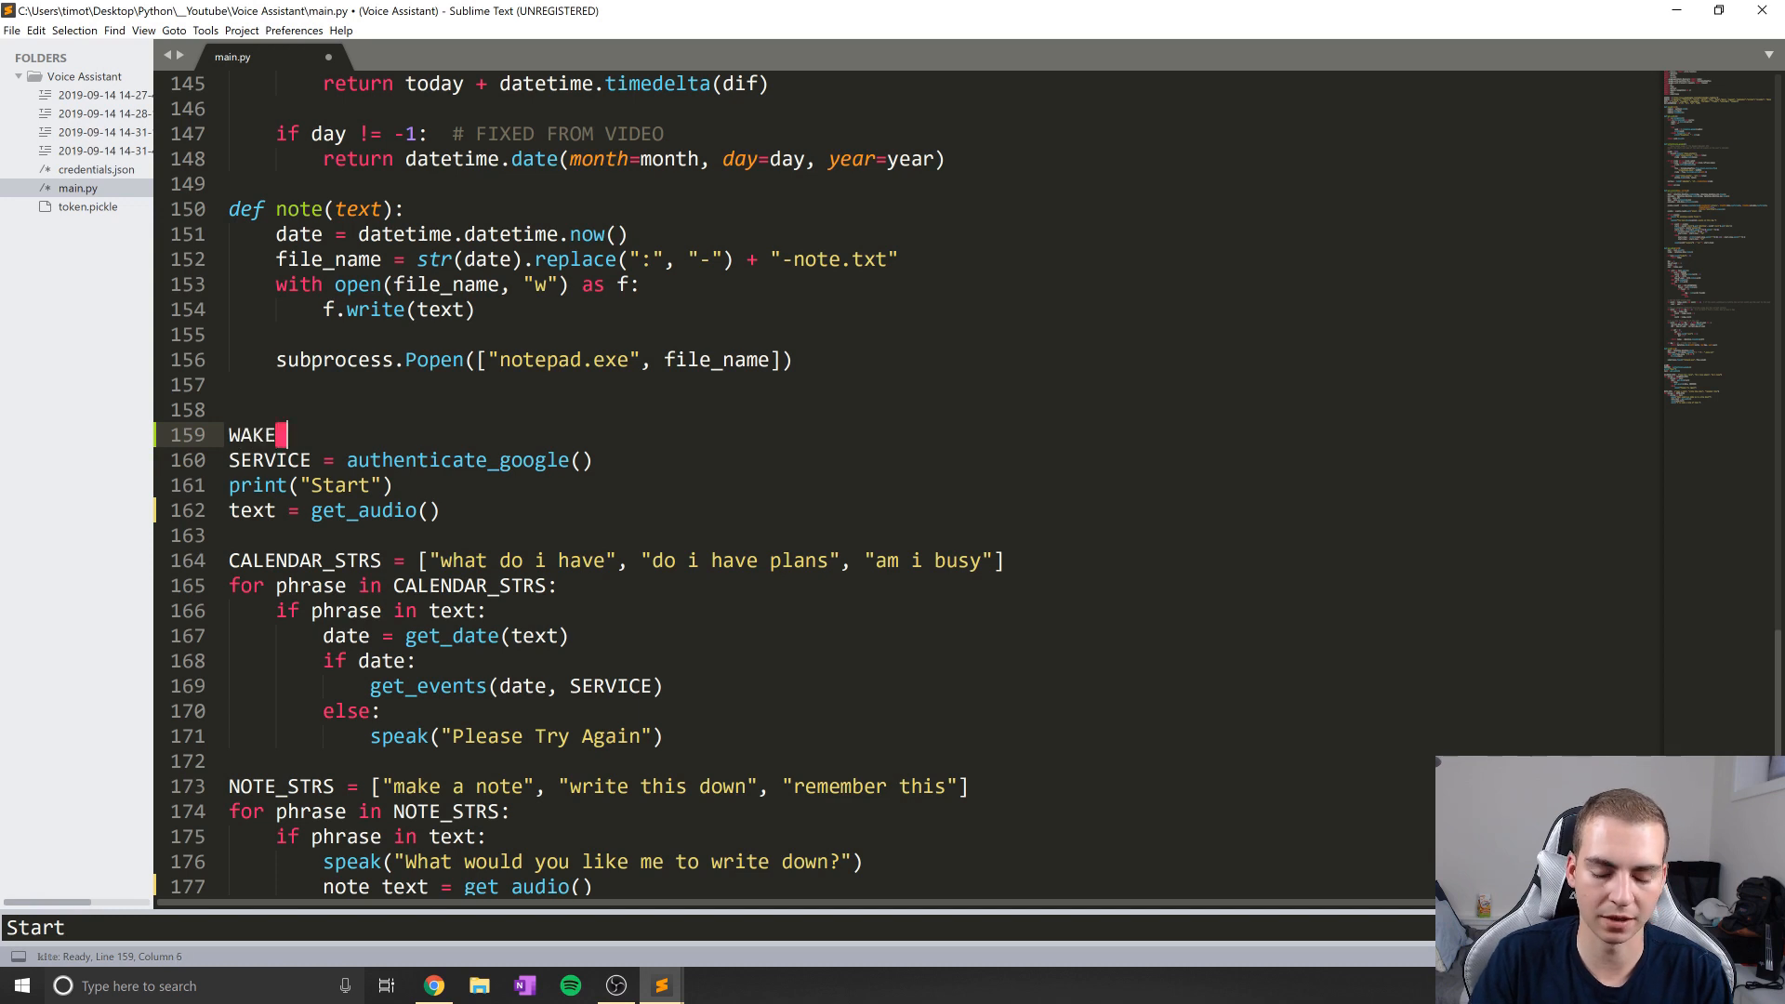
pyautogui.write('= ""')
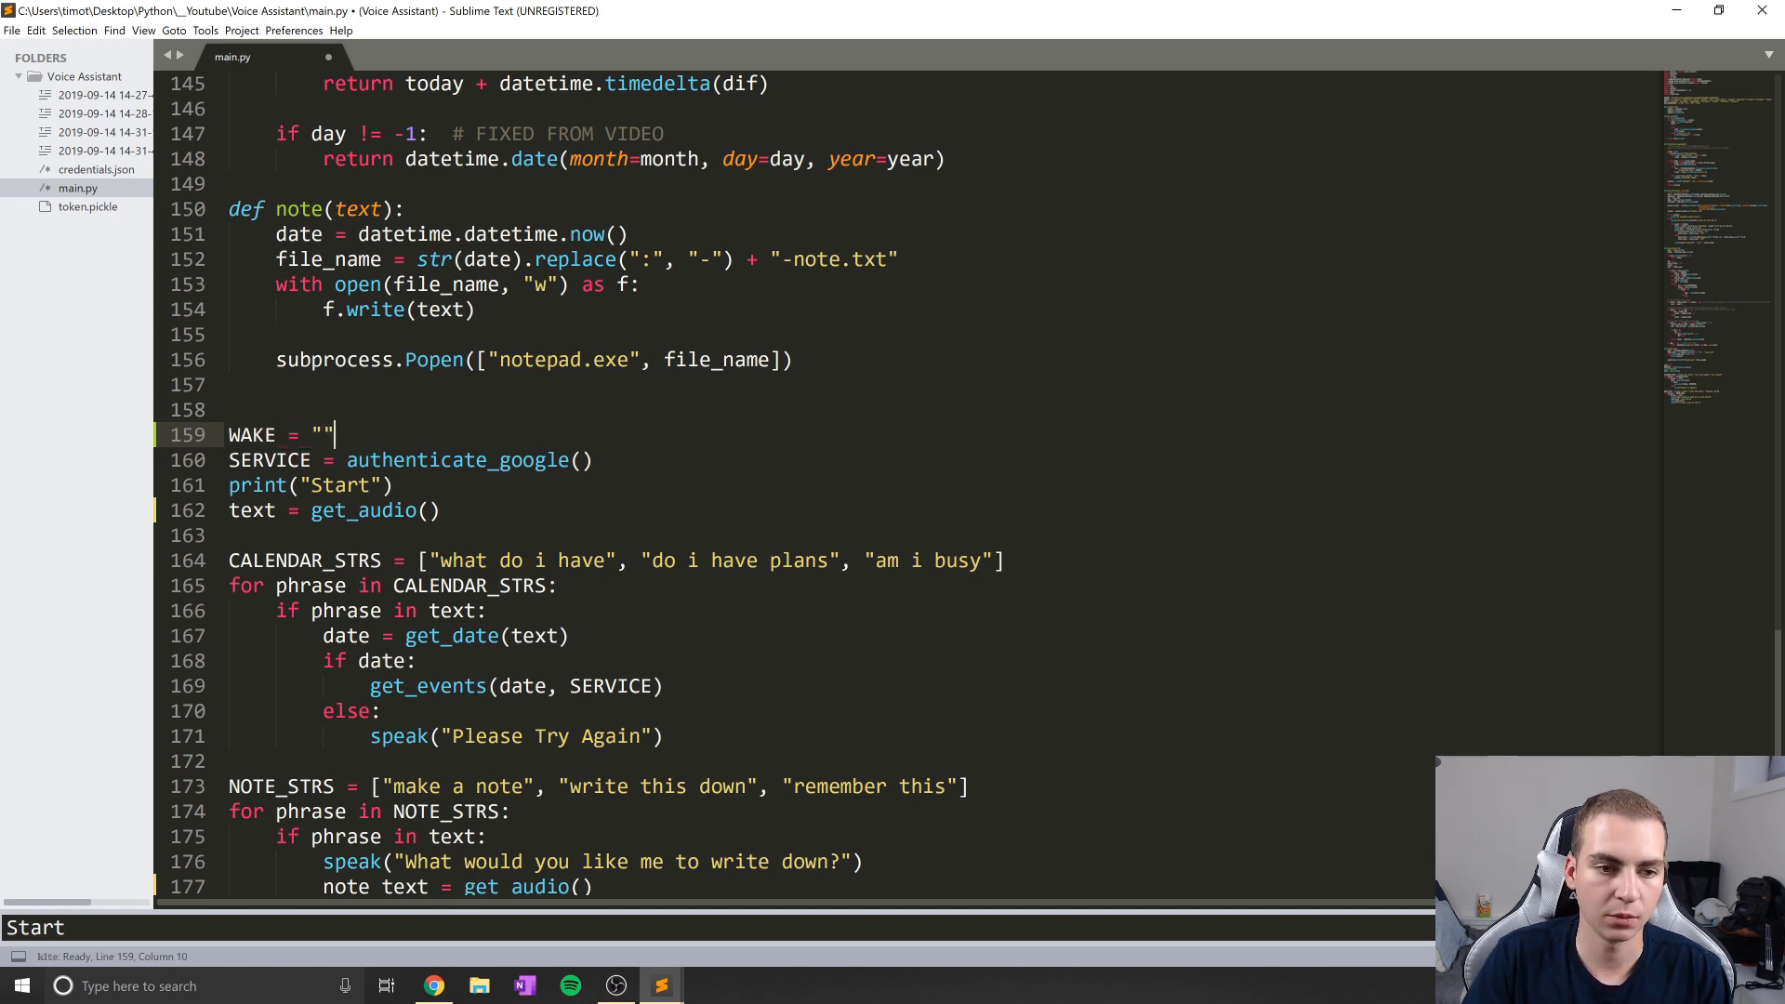
pyautogui.write('h')
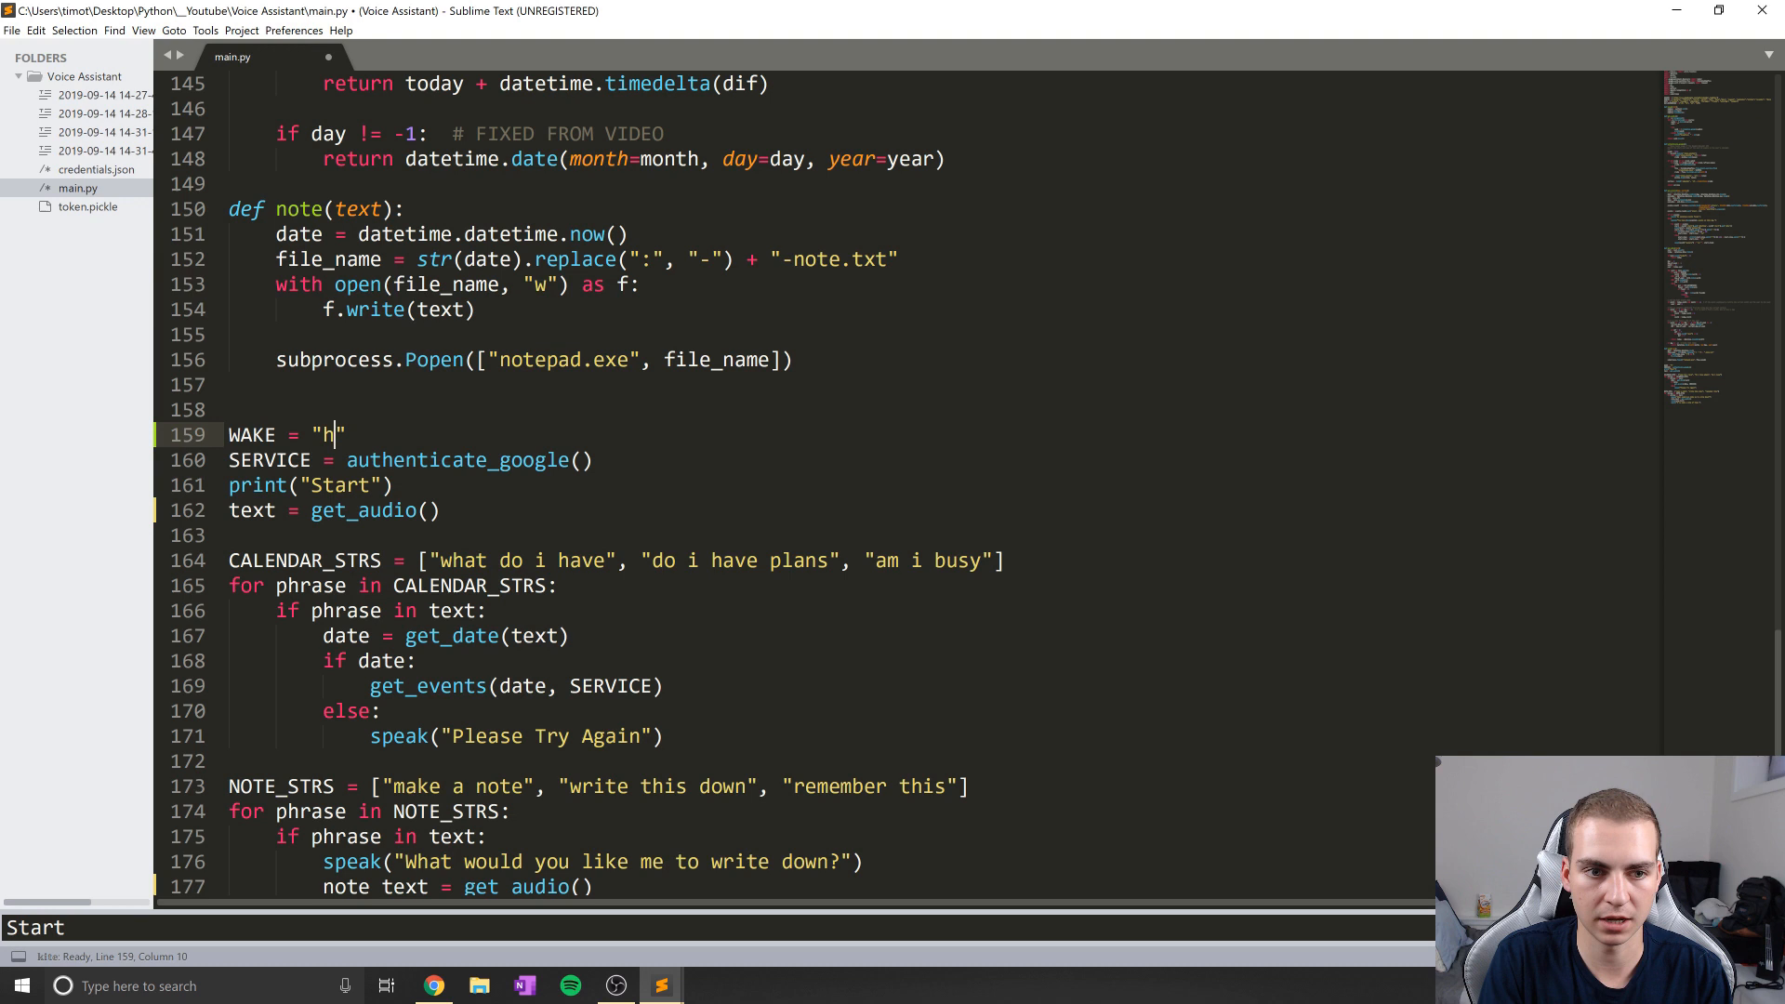
pyautogui.write('ey tim')
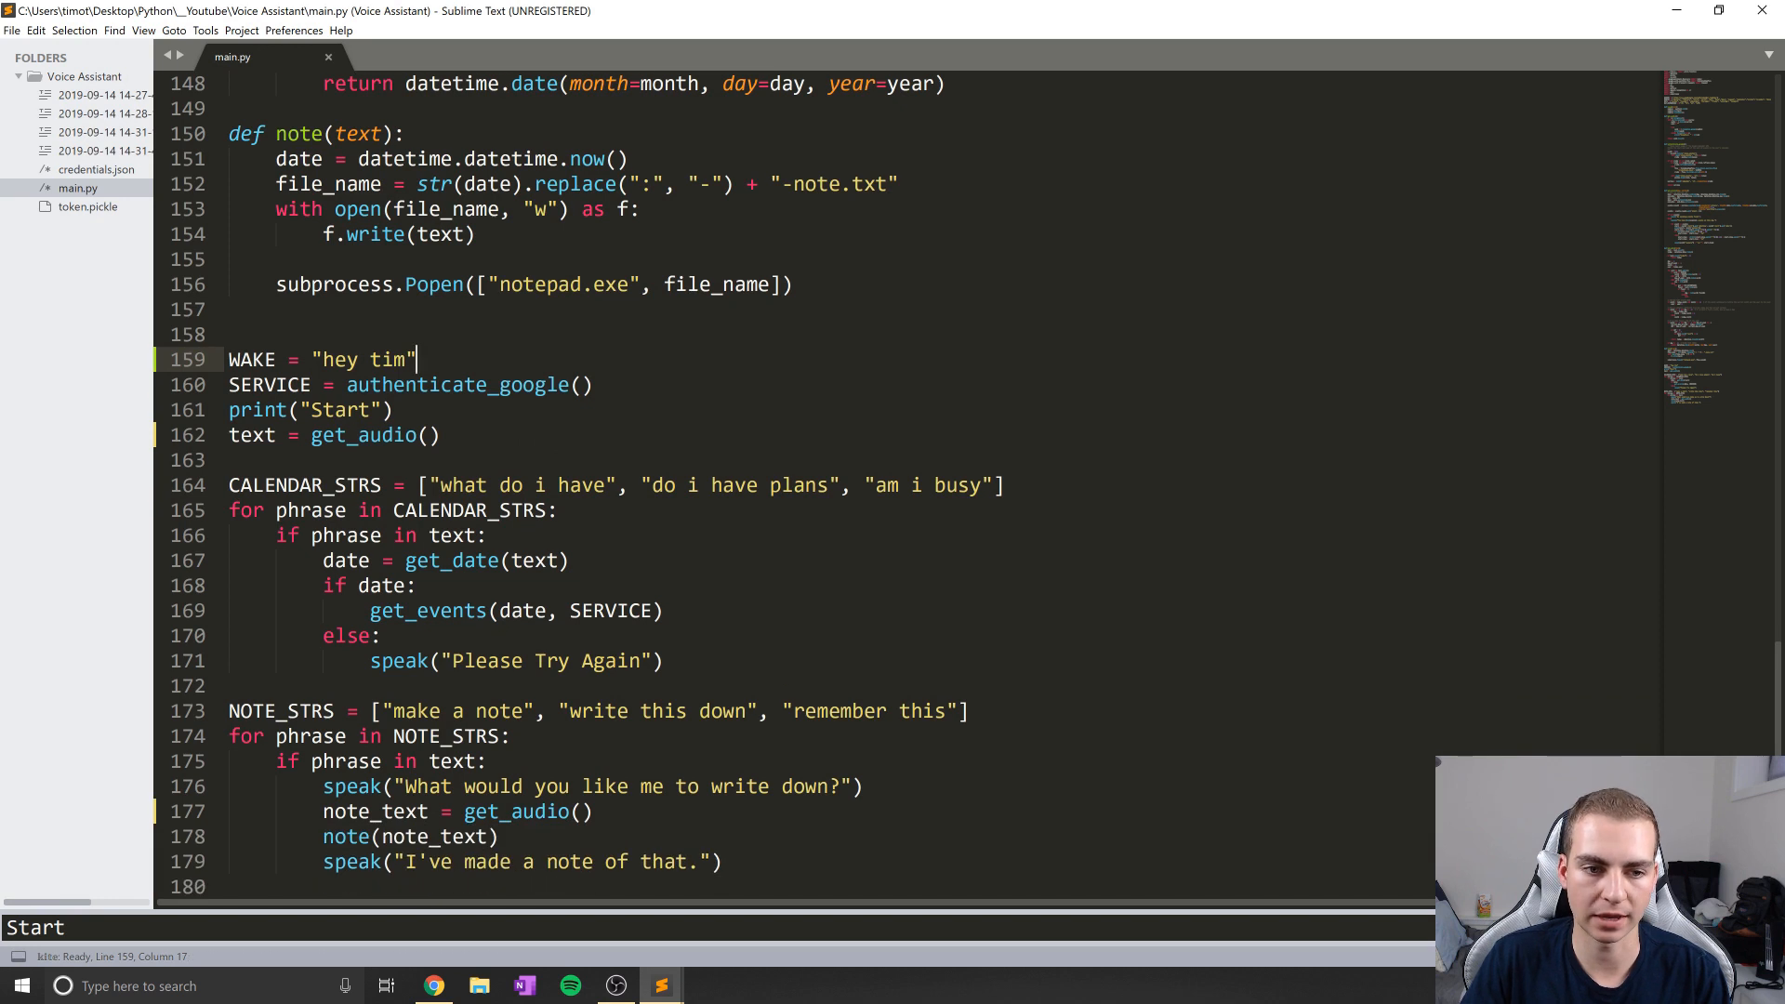
pyautogui.click(231, 461)
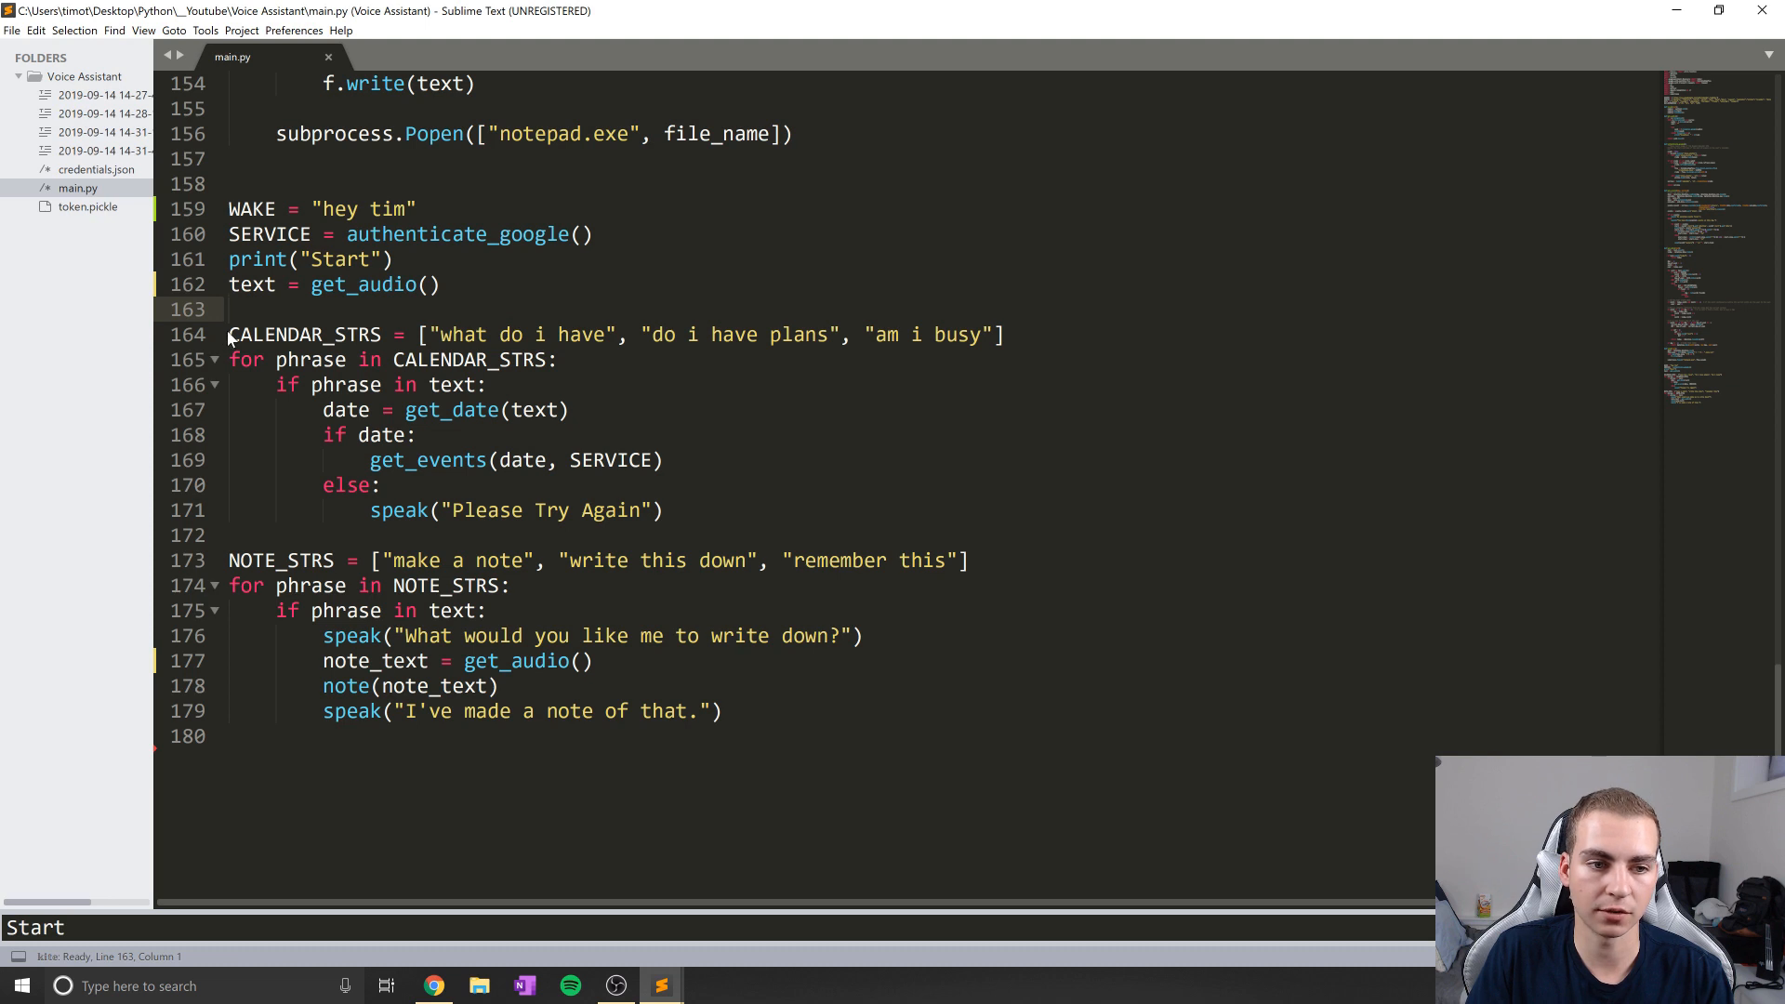
# Wrap the command code in while True: with an if text.count(WAKE) check
pyautogui.moveTo(227, 333); pyautogui.dragTo(721, 710)
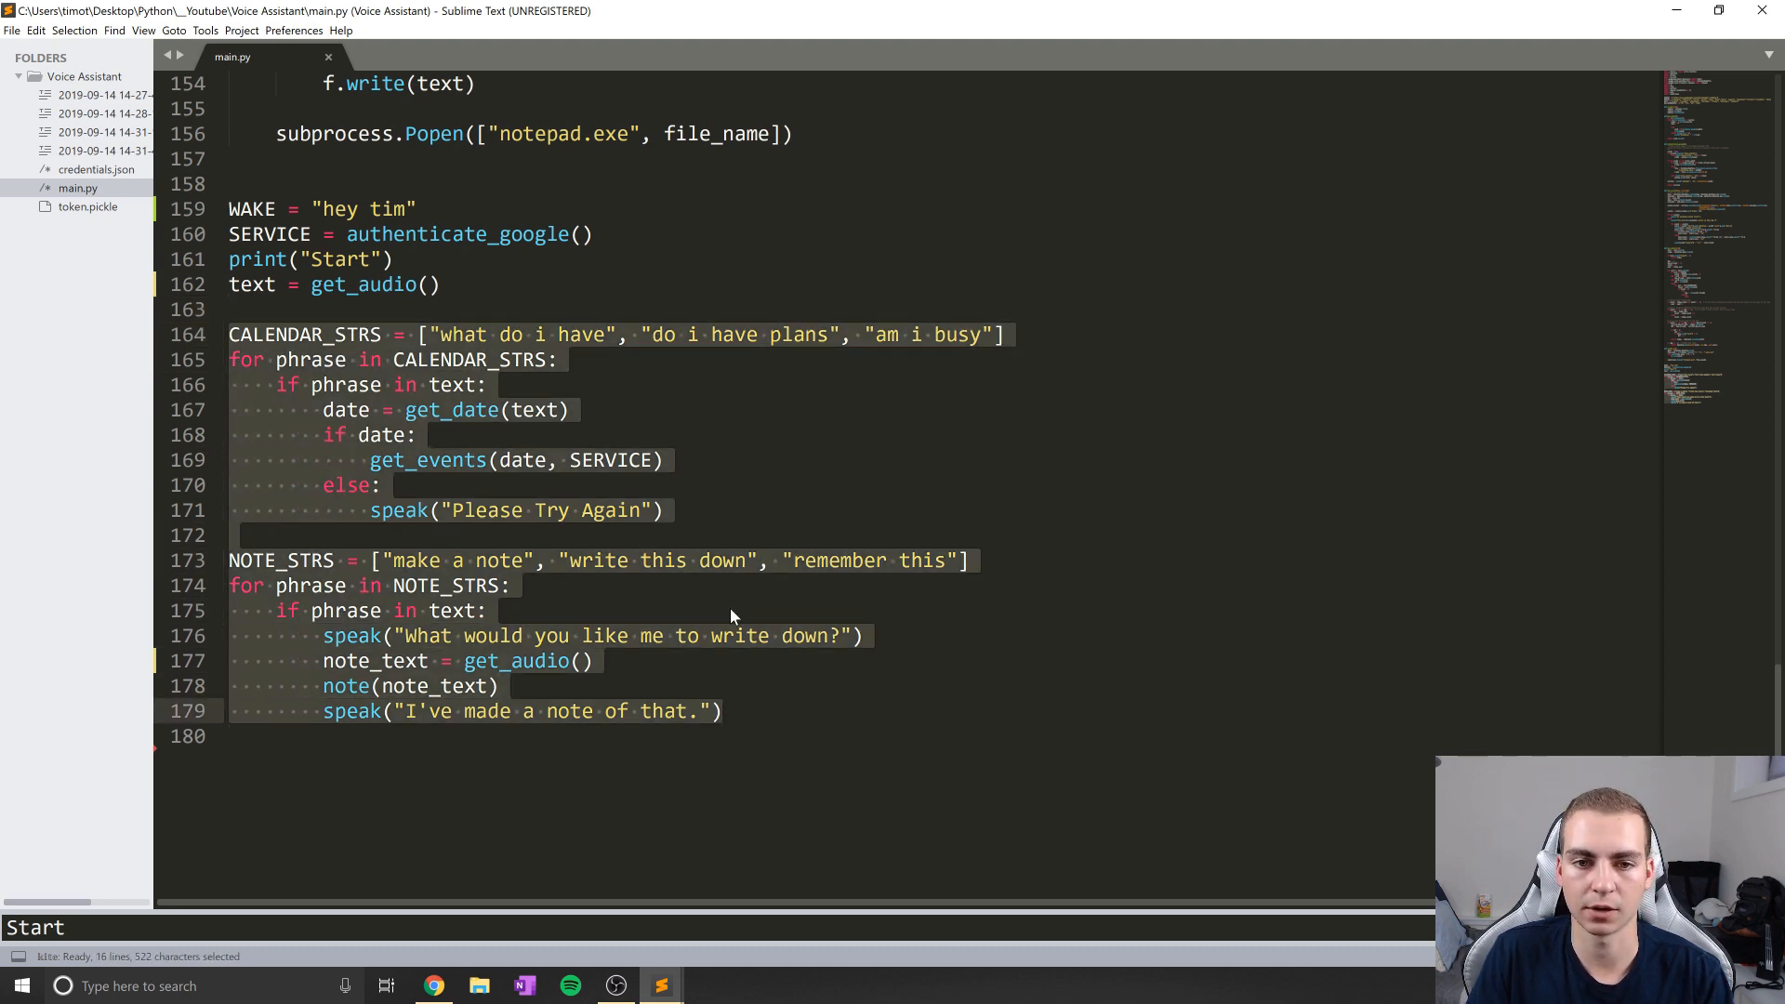
pyautogui.click(230, 309)
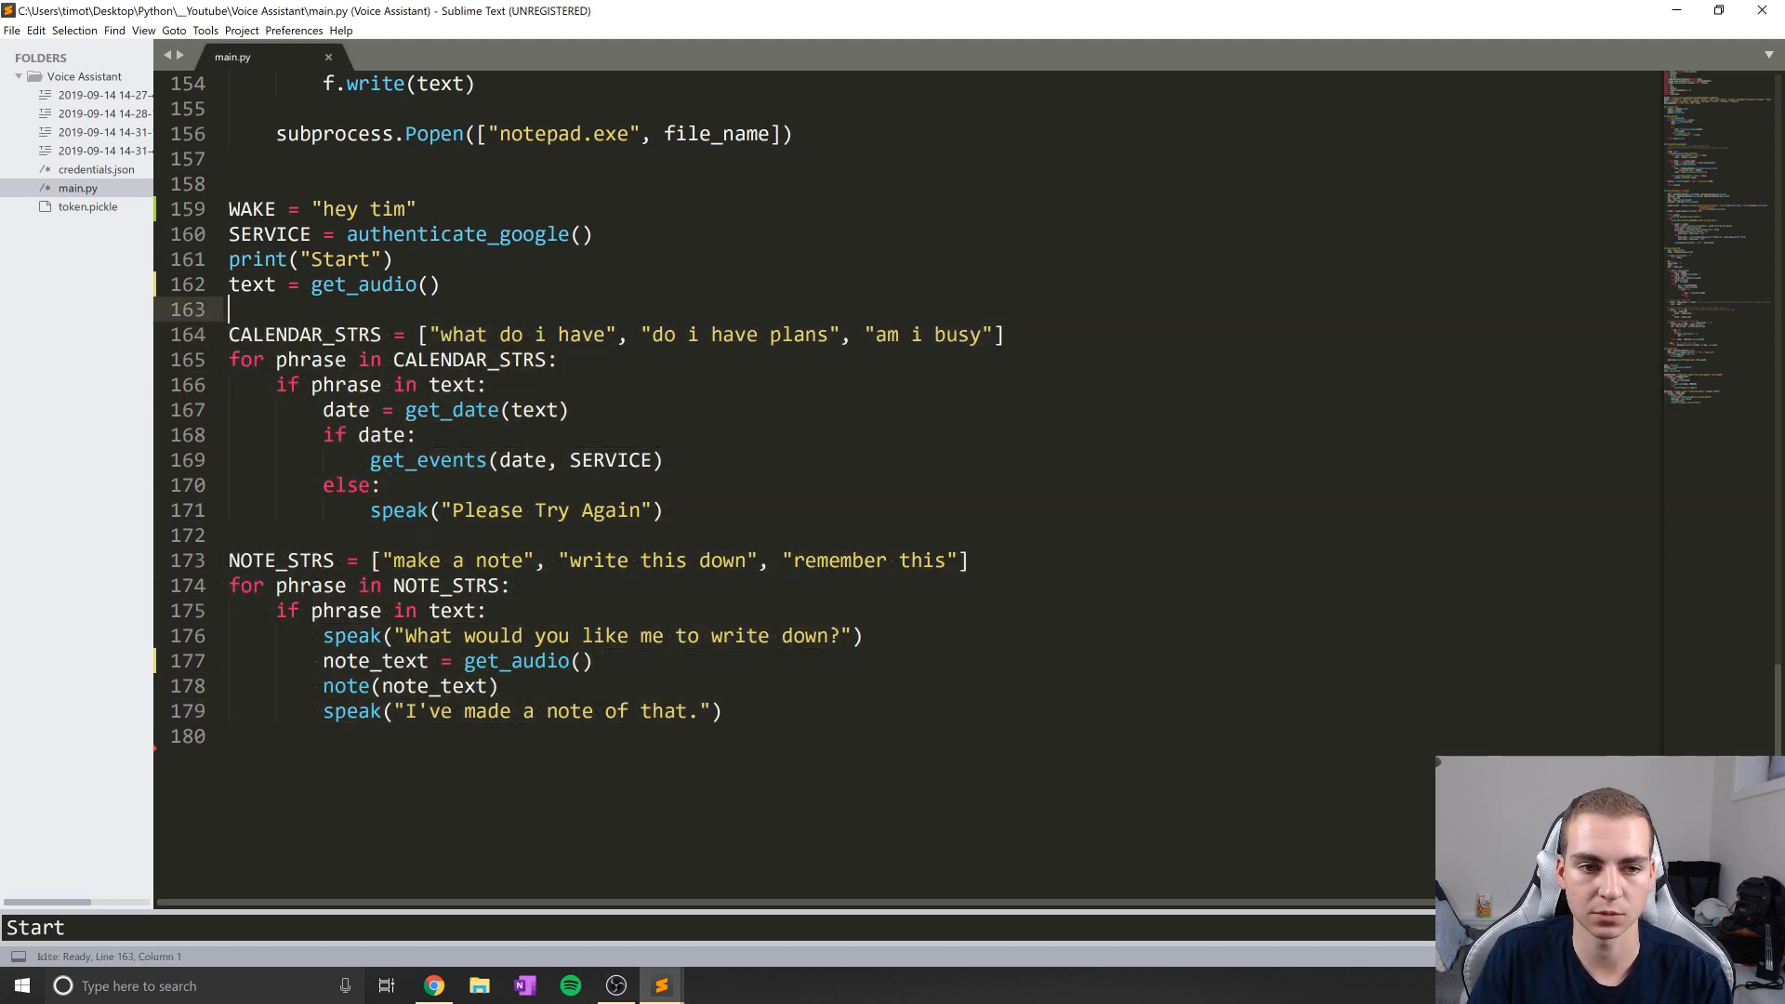
pyautogui.write('e')
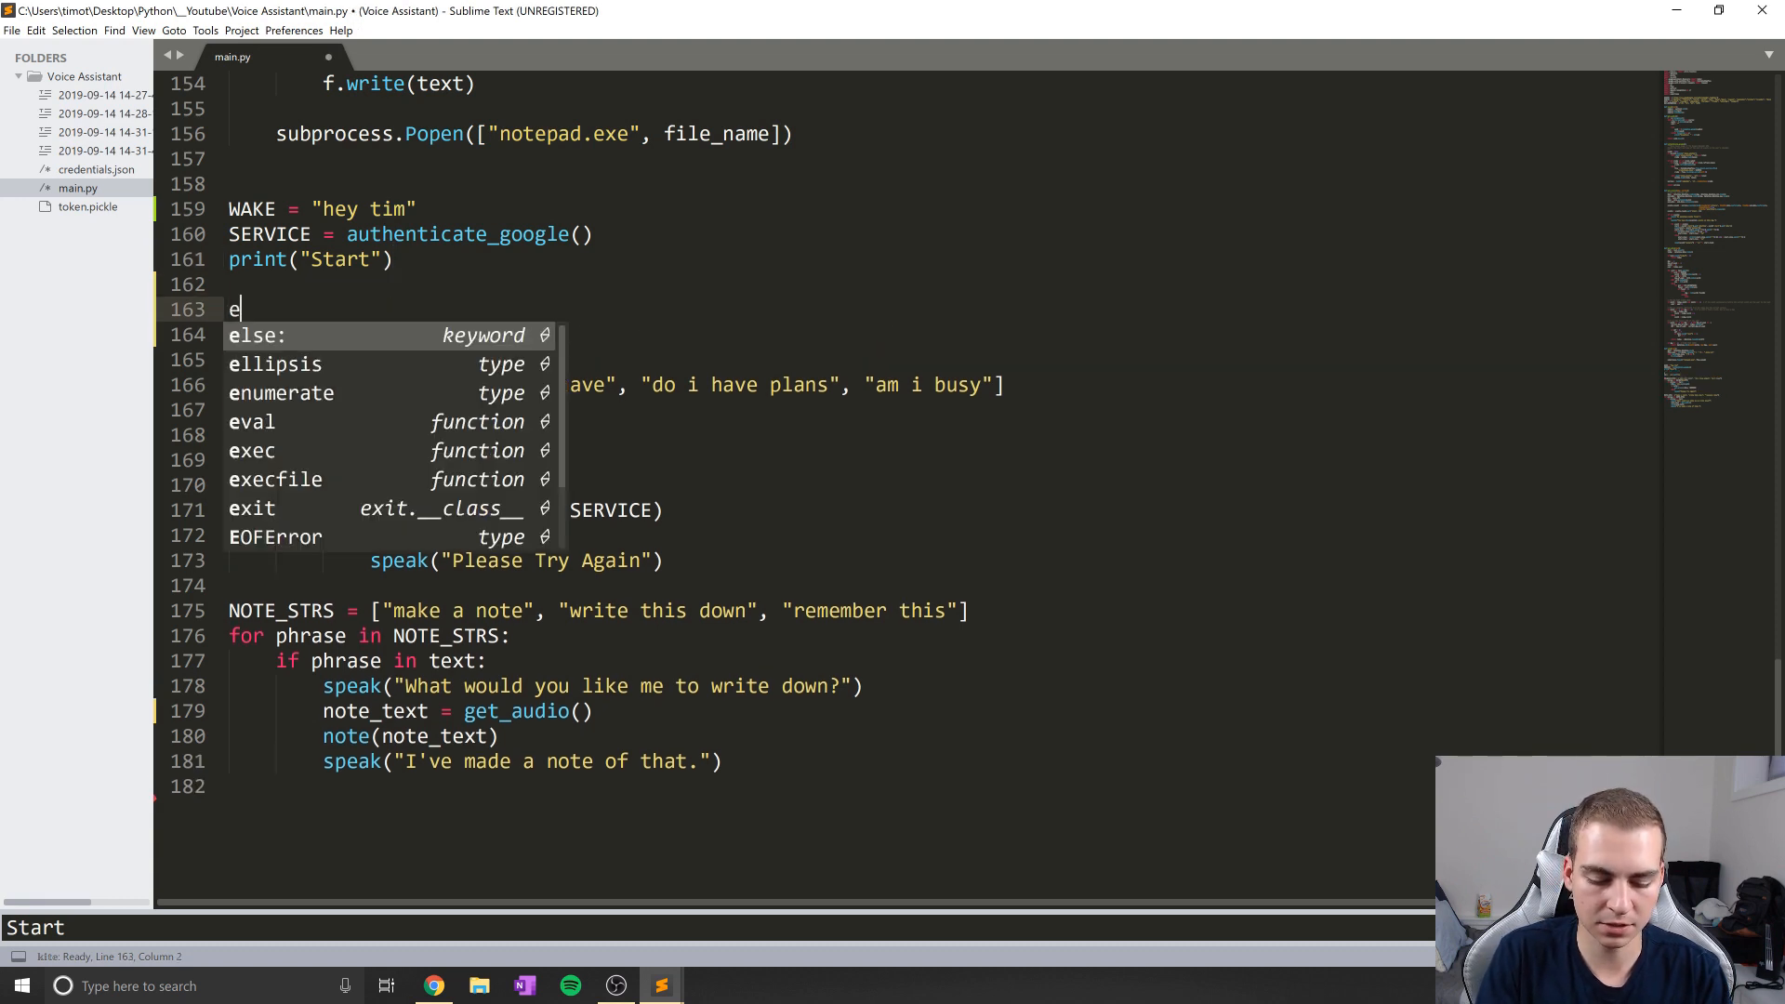
pyautogui.write('while T')
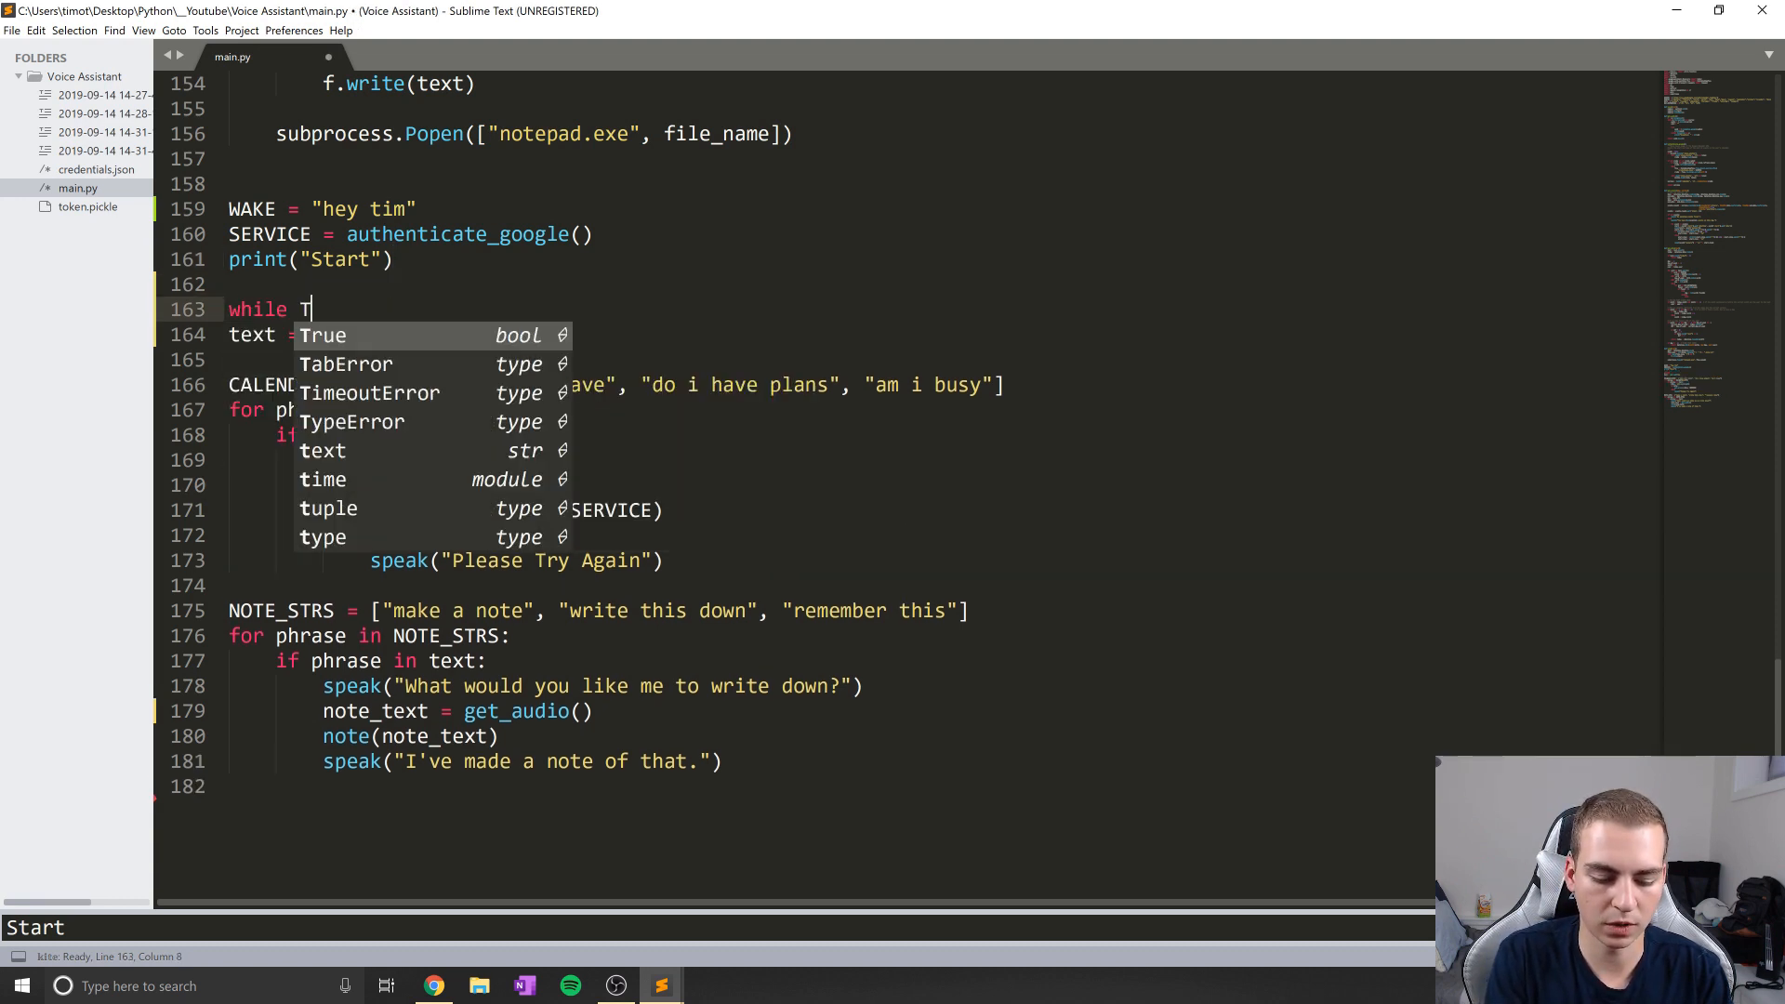
pyautogui.write('rue:')
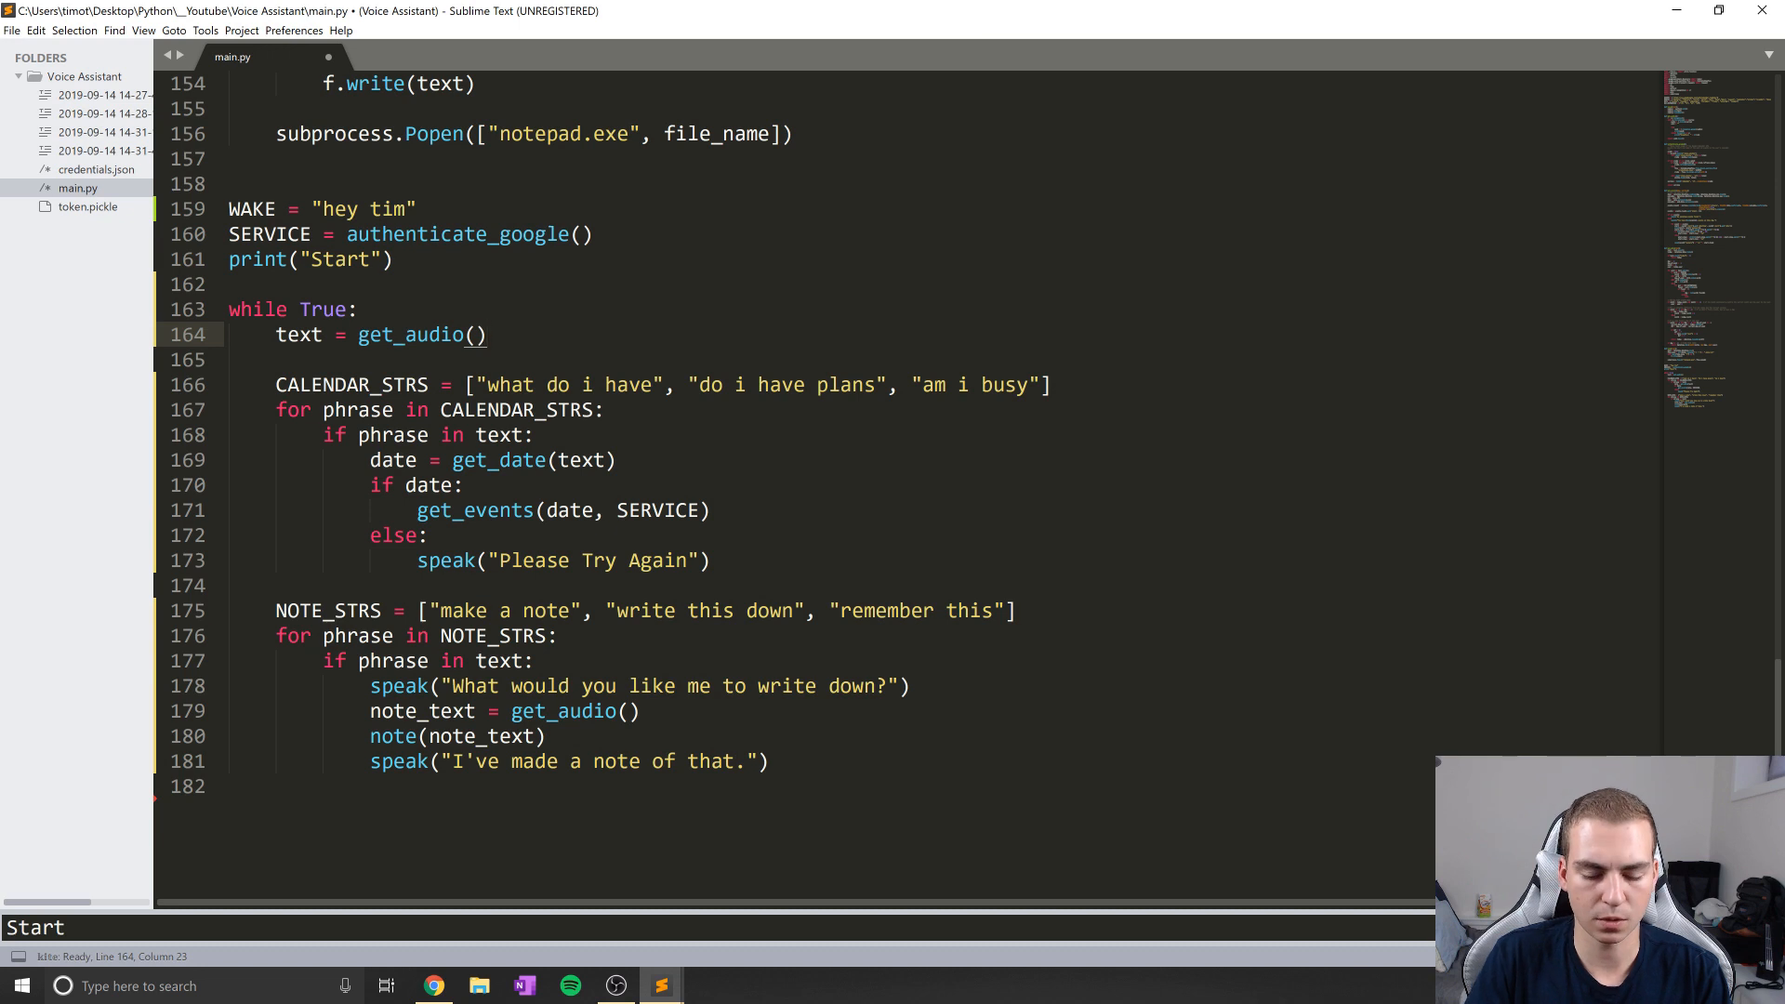
pyautogui.write('if')
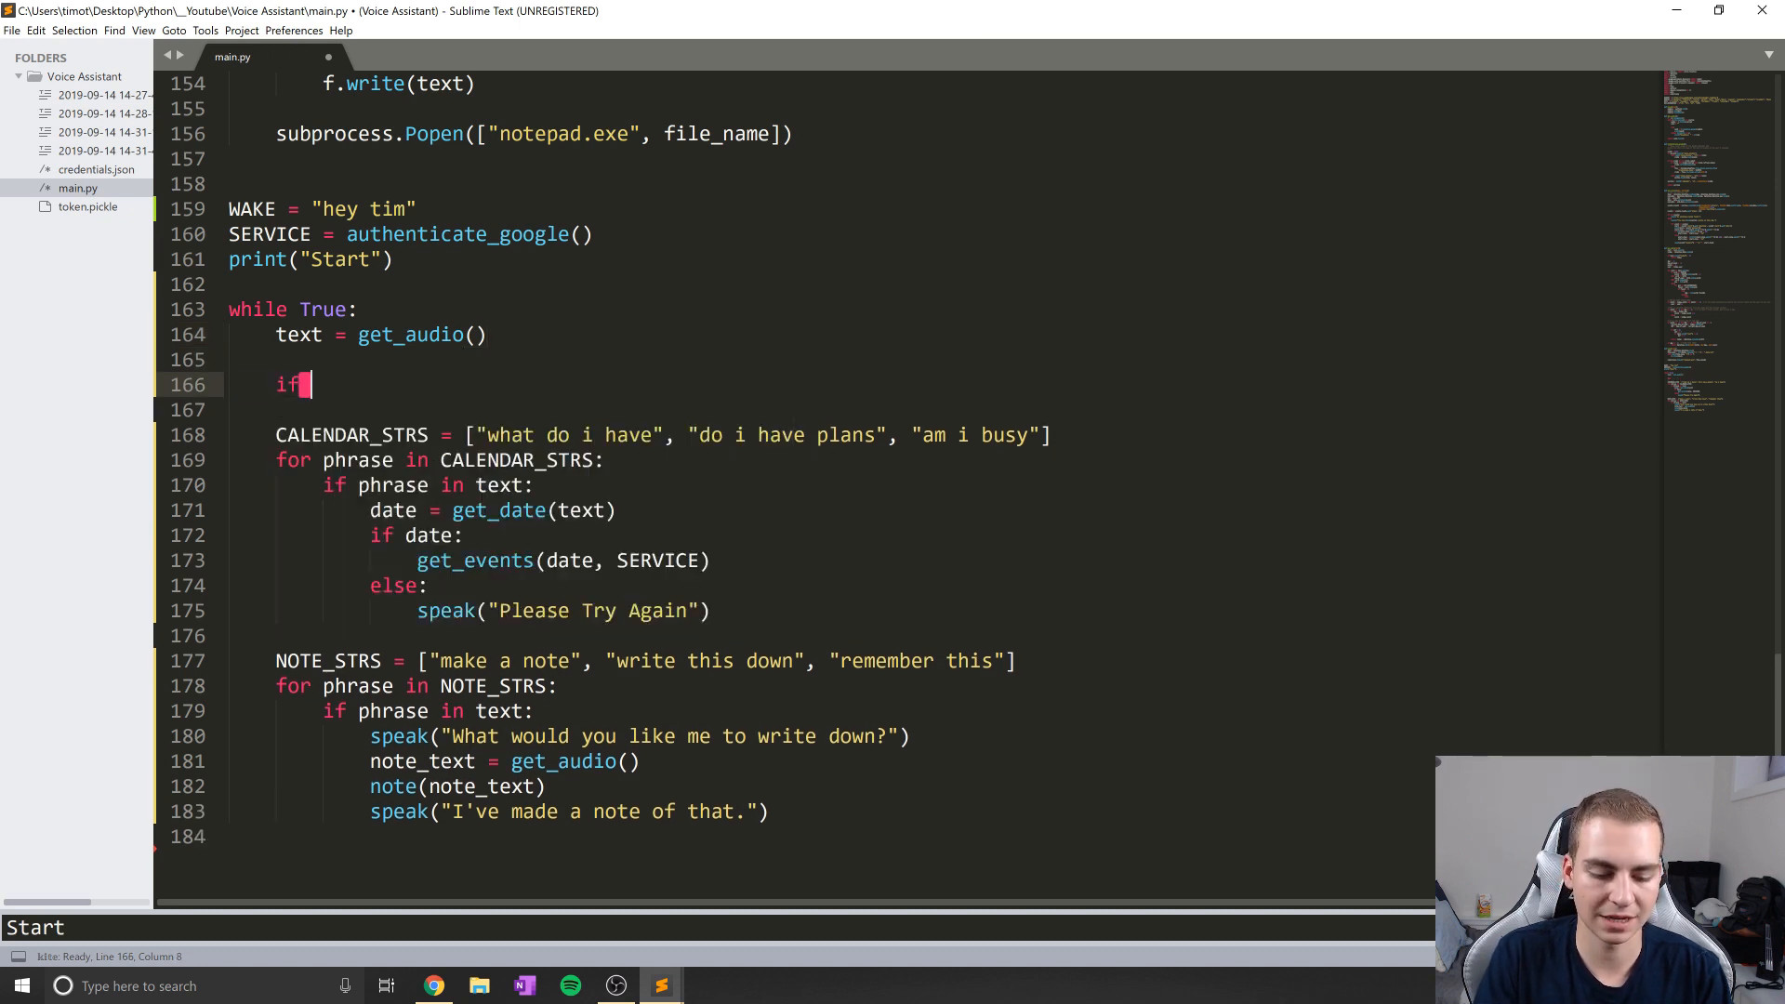
pyautogui.write('text.count')
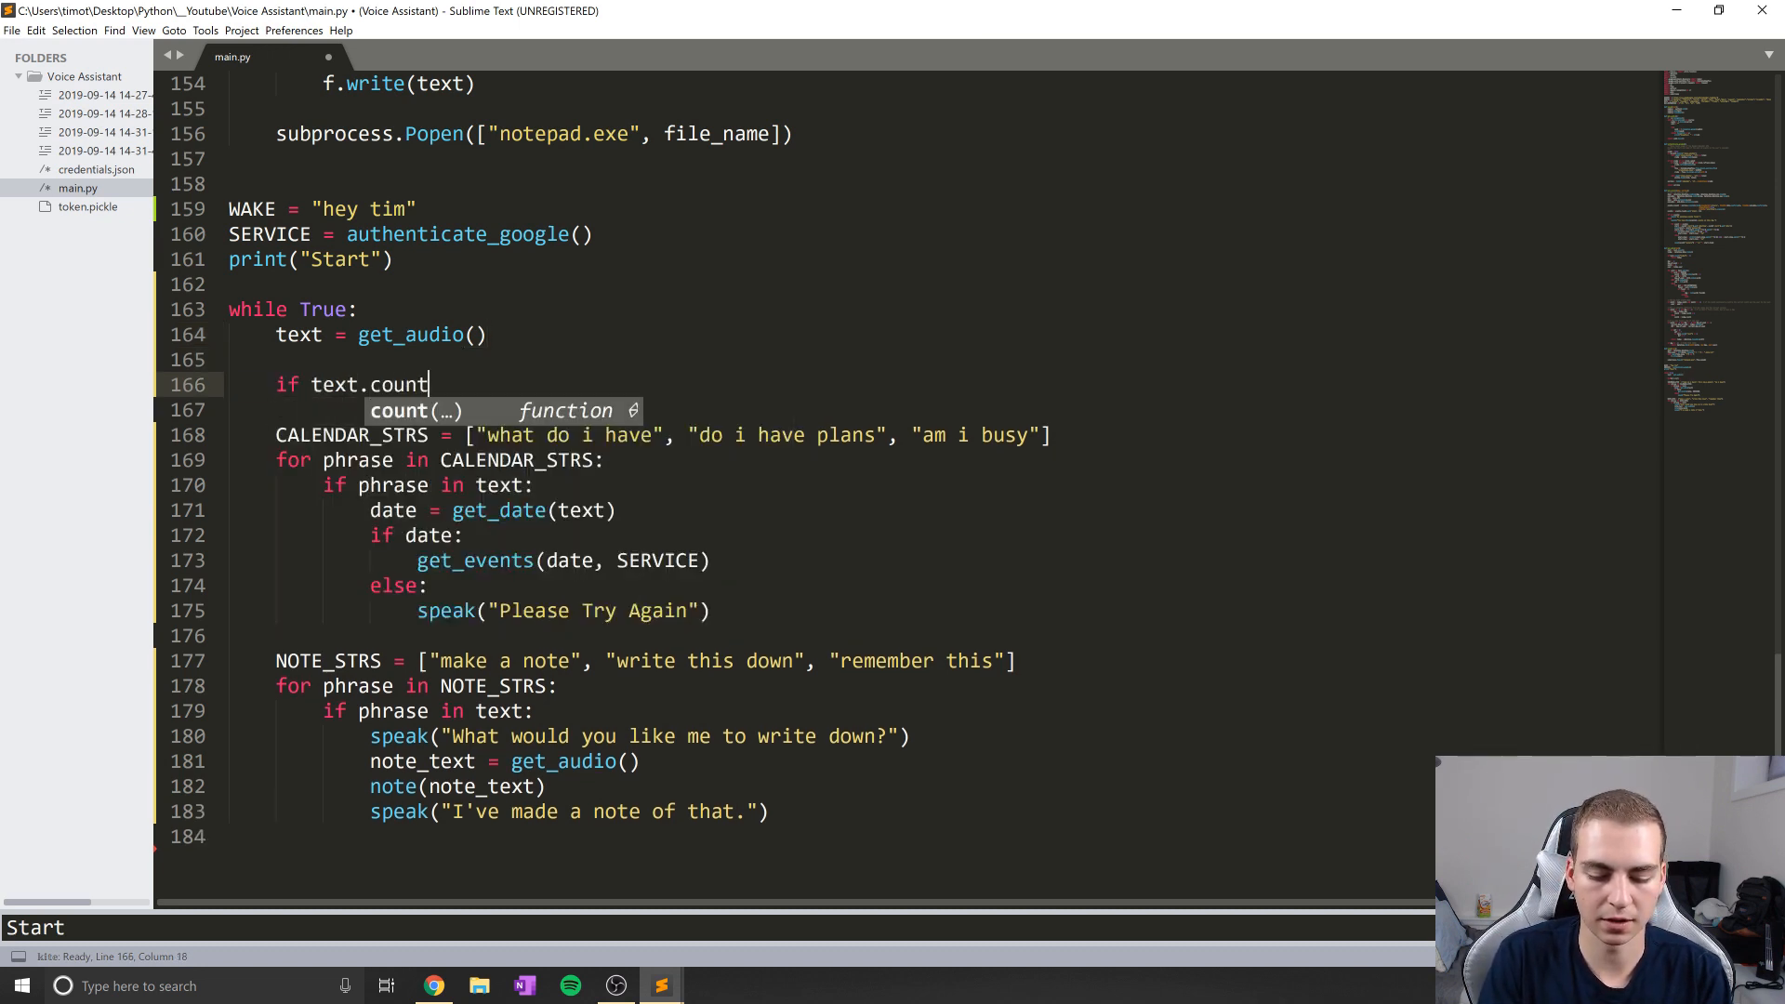
pyautogui.write('(WAKE) > 1:')
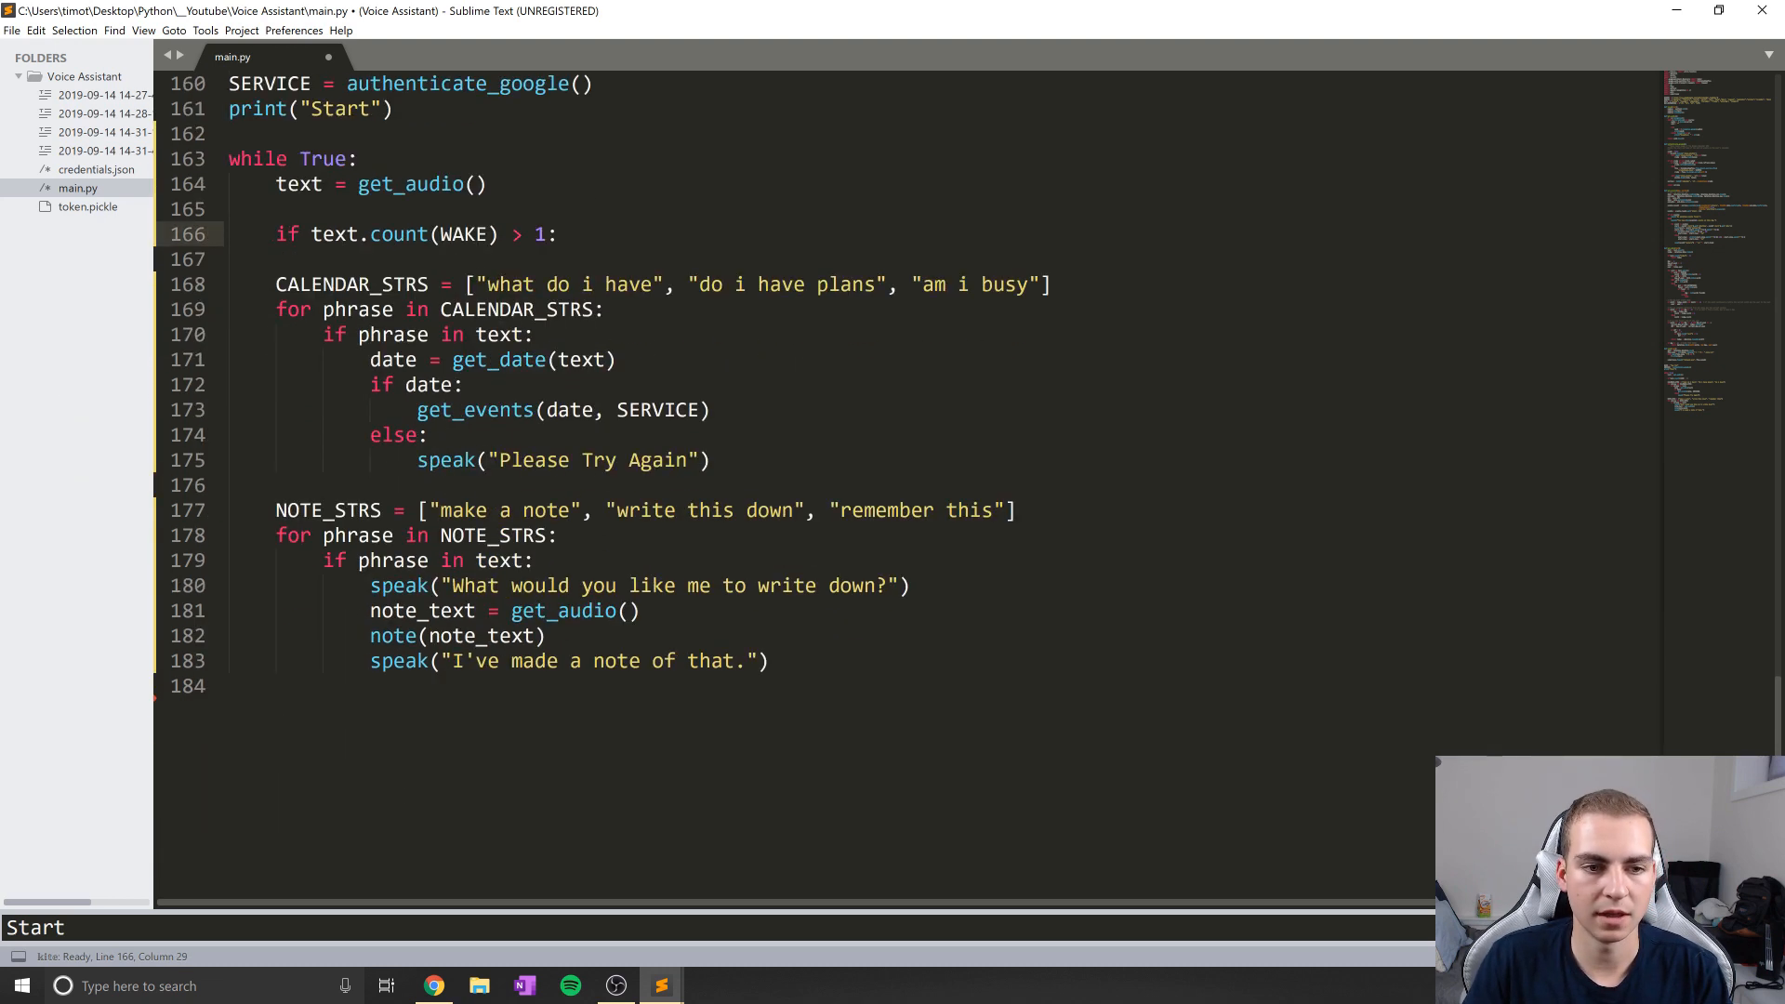
# Indent the command blocks under the check and add speak("I am ready") and text = get_audio()
pyautogui.moveTo(275, 285); pyautogui.dragTo(769, 662)
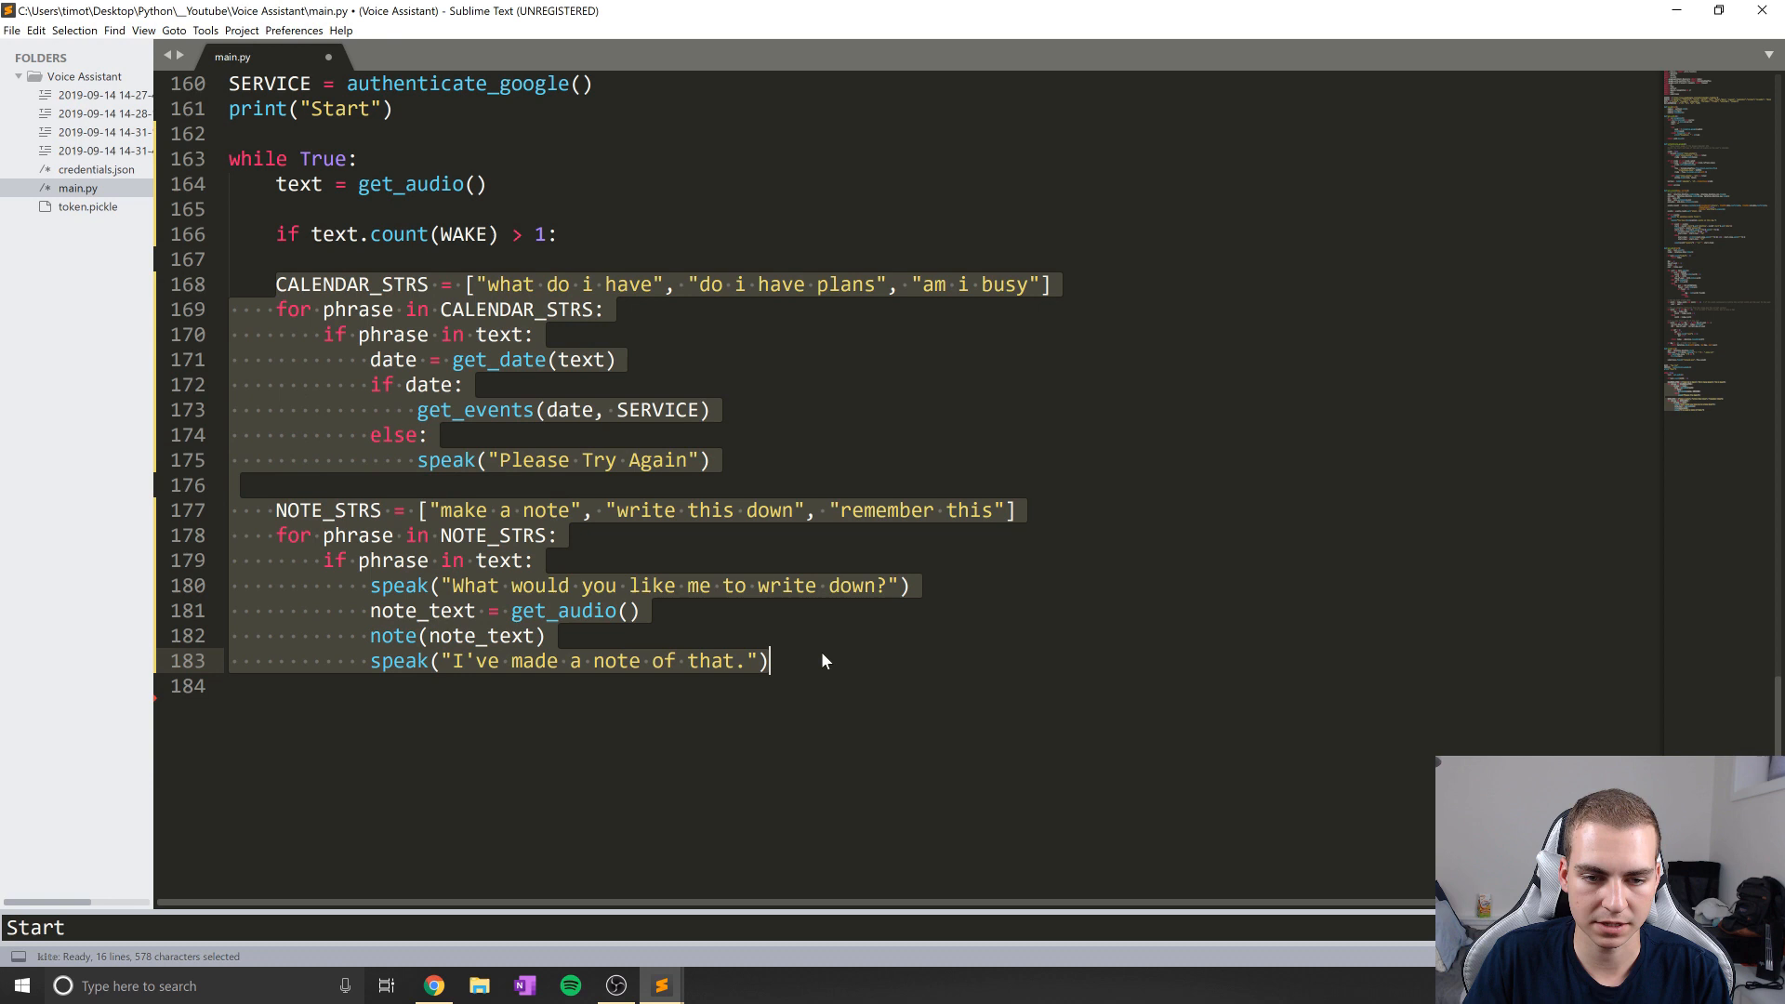
pyautogui.write('speak("')
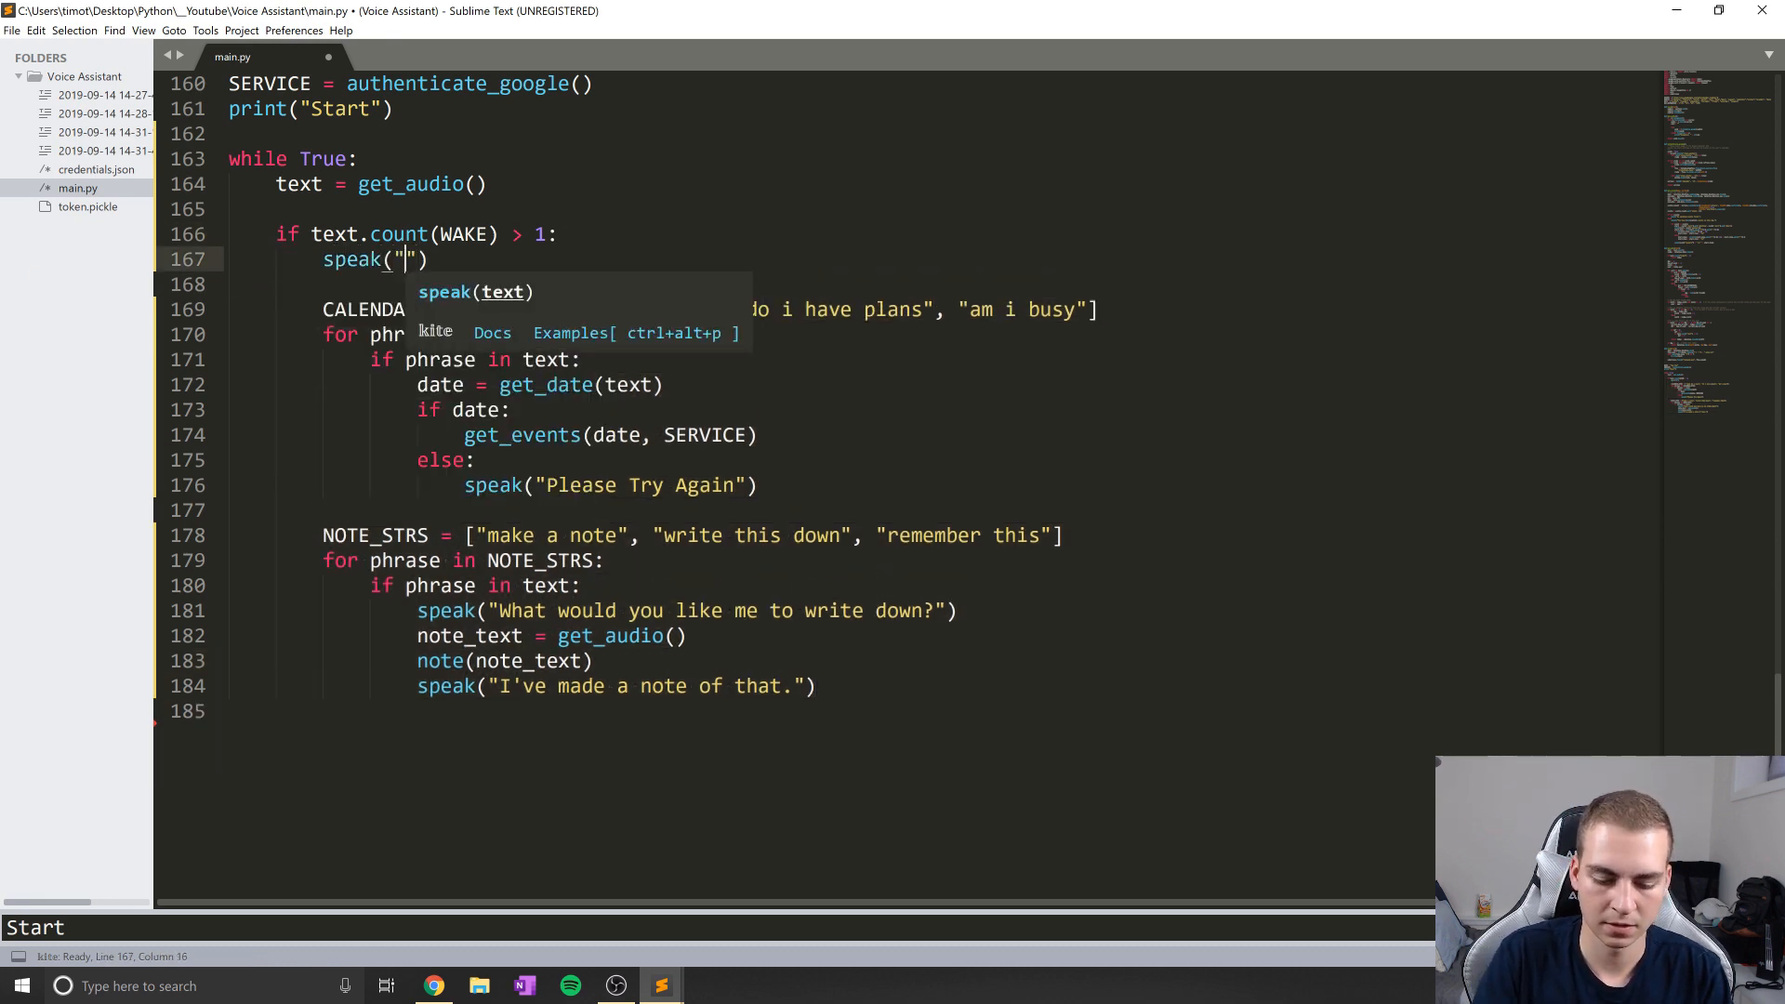
pyautogui.write('I am ready')
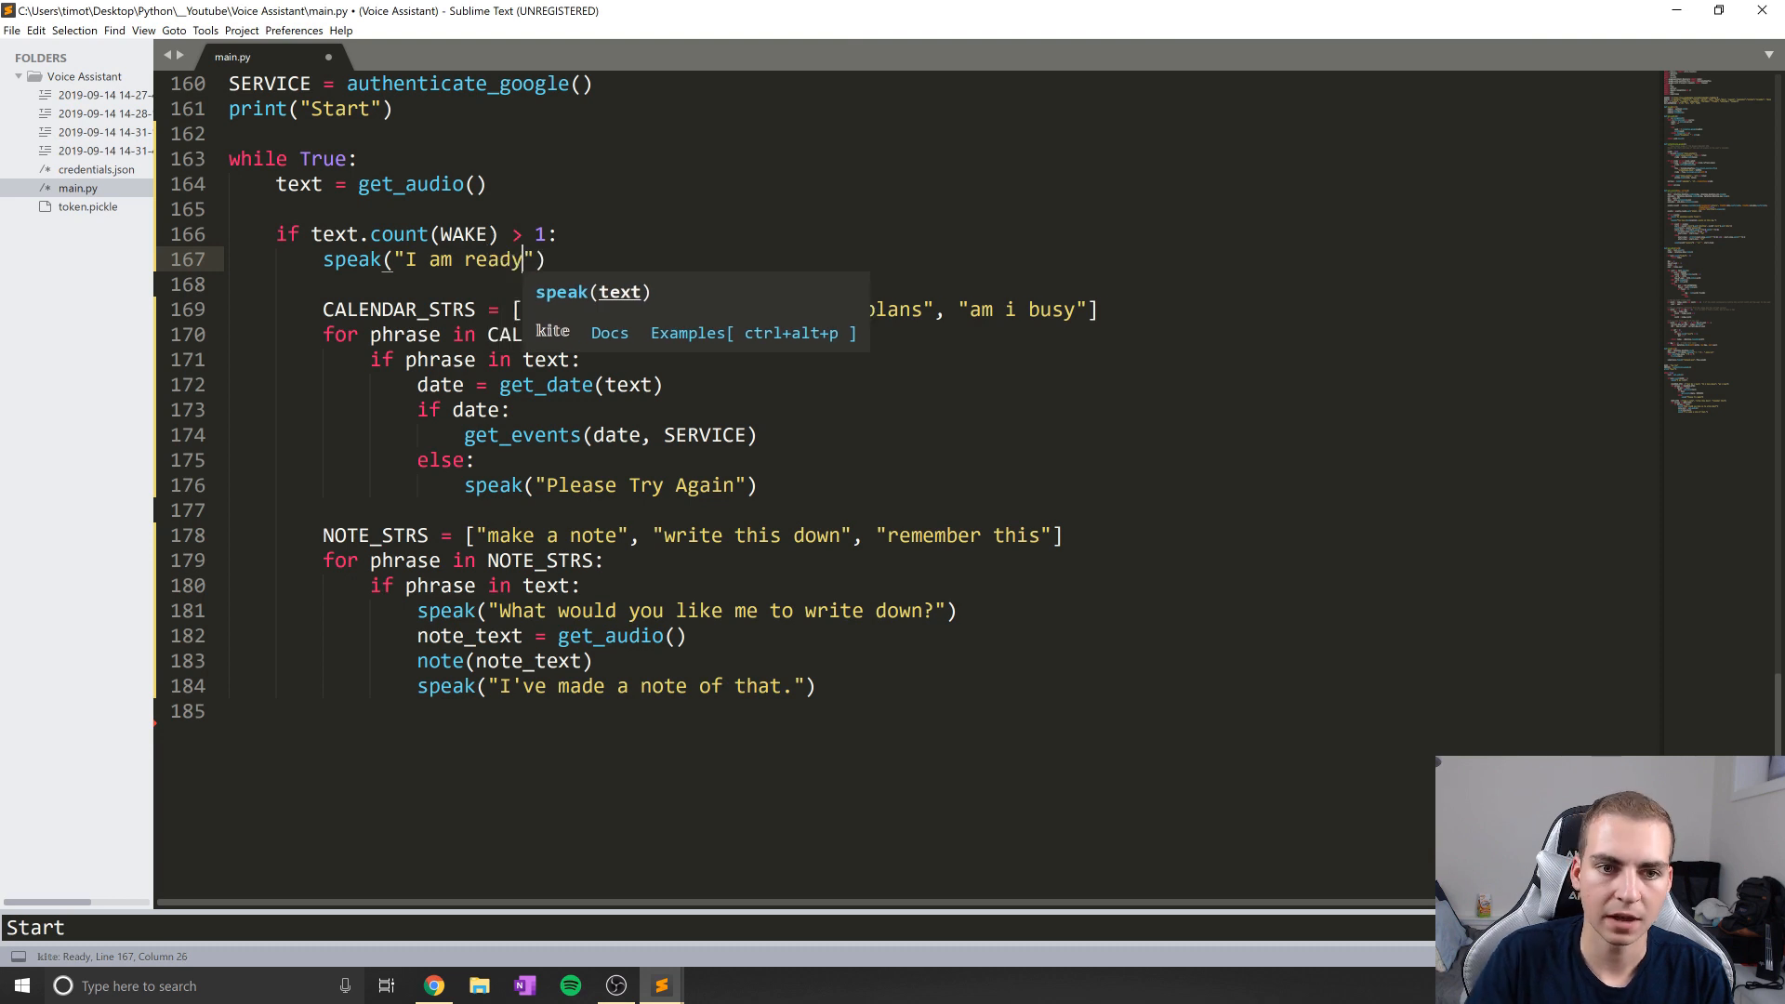
pyautogui.write('text')
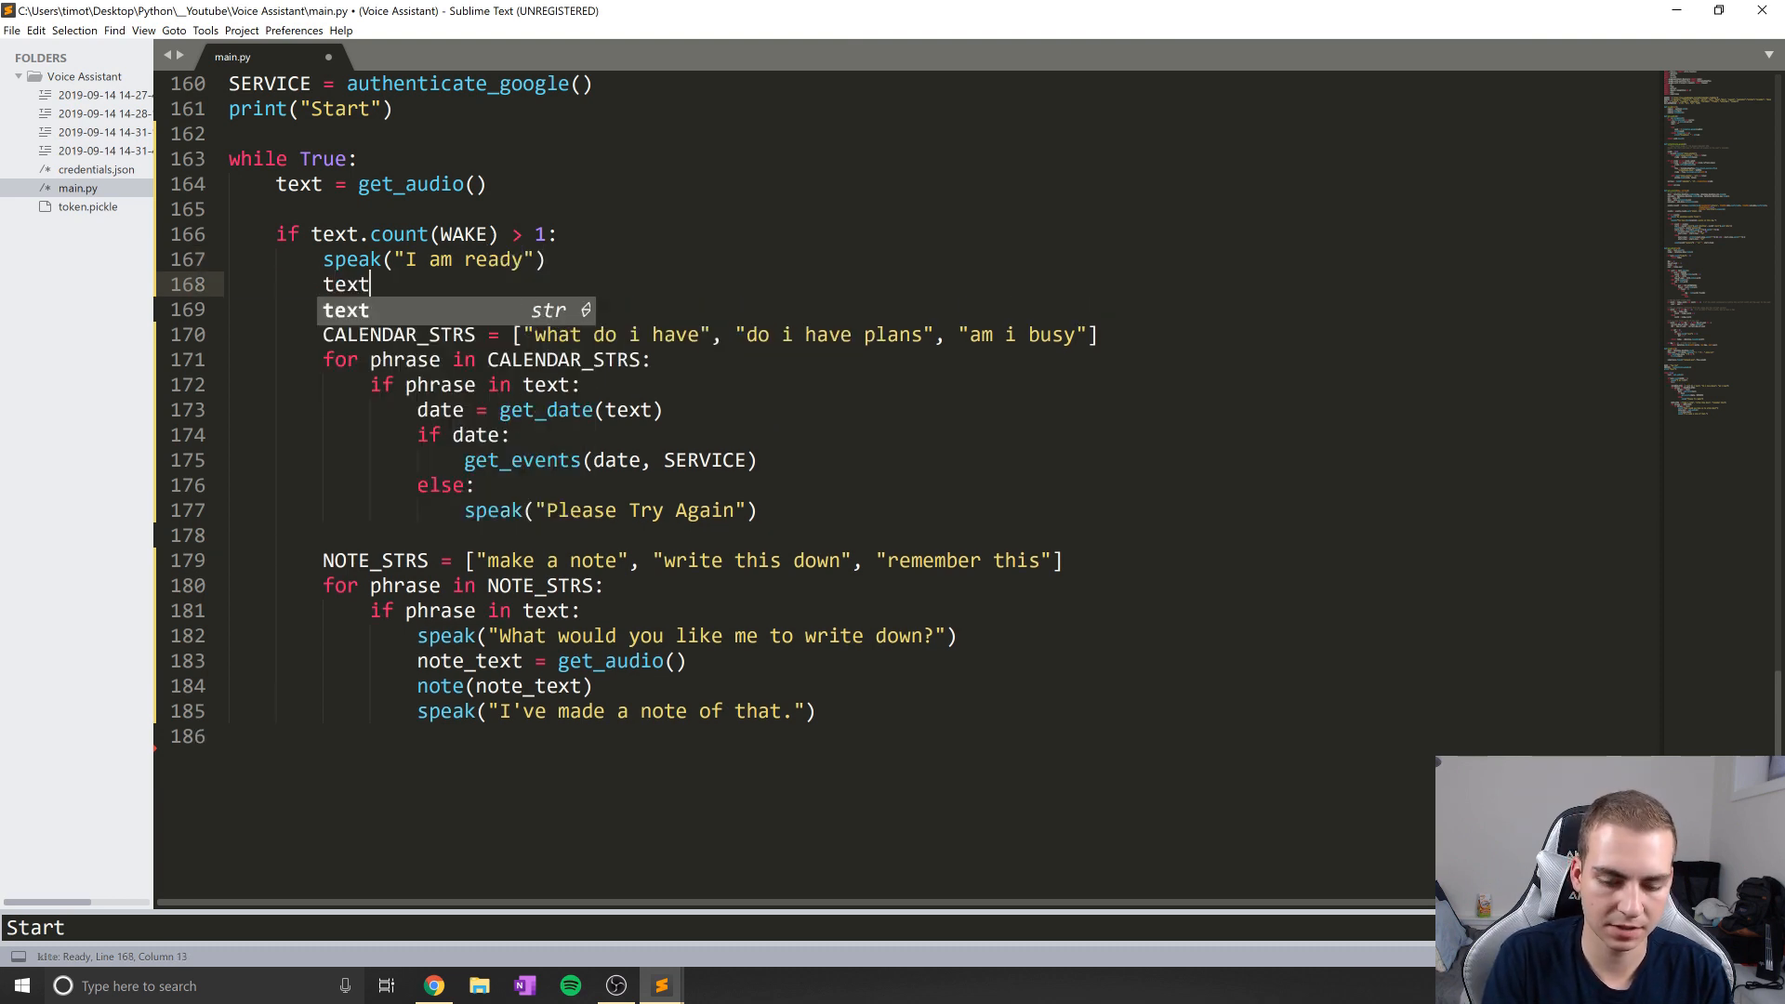
pyautogui.write('= get_audio()')
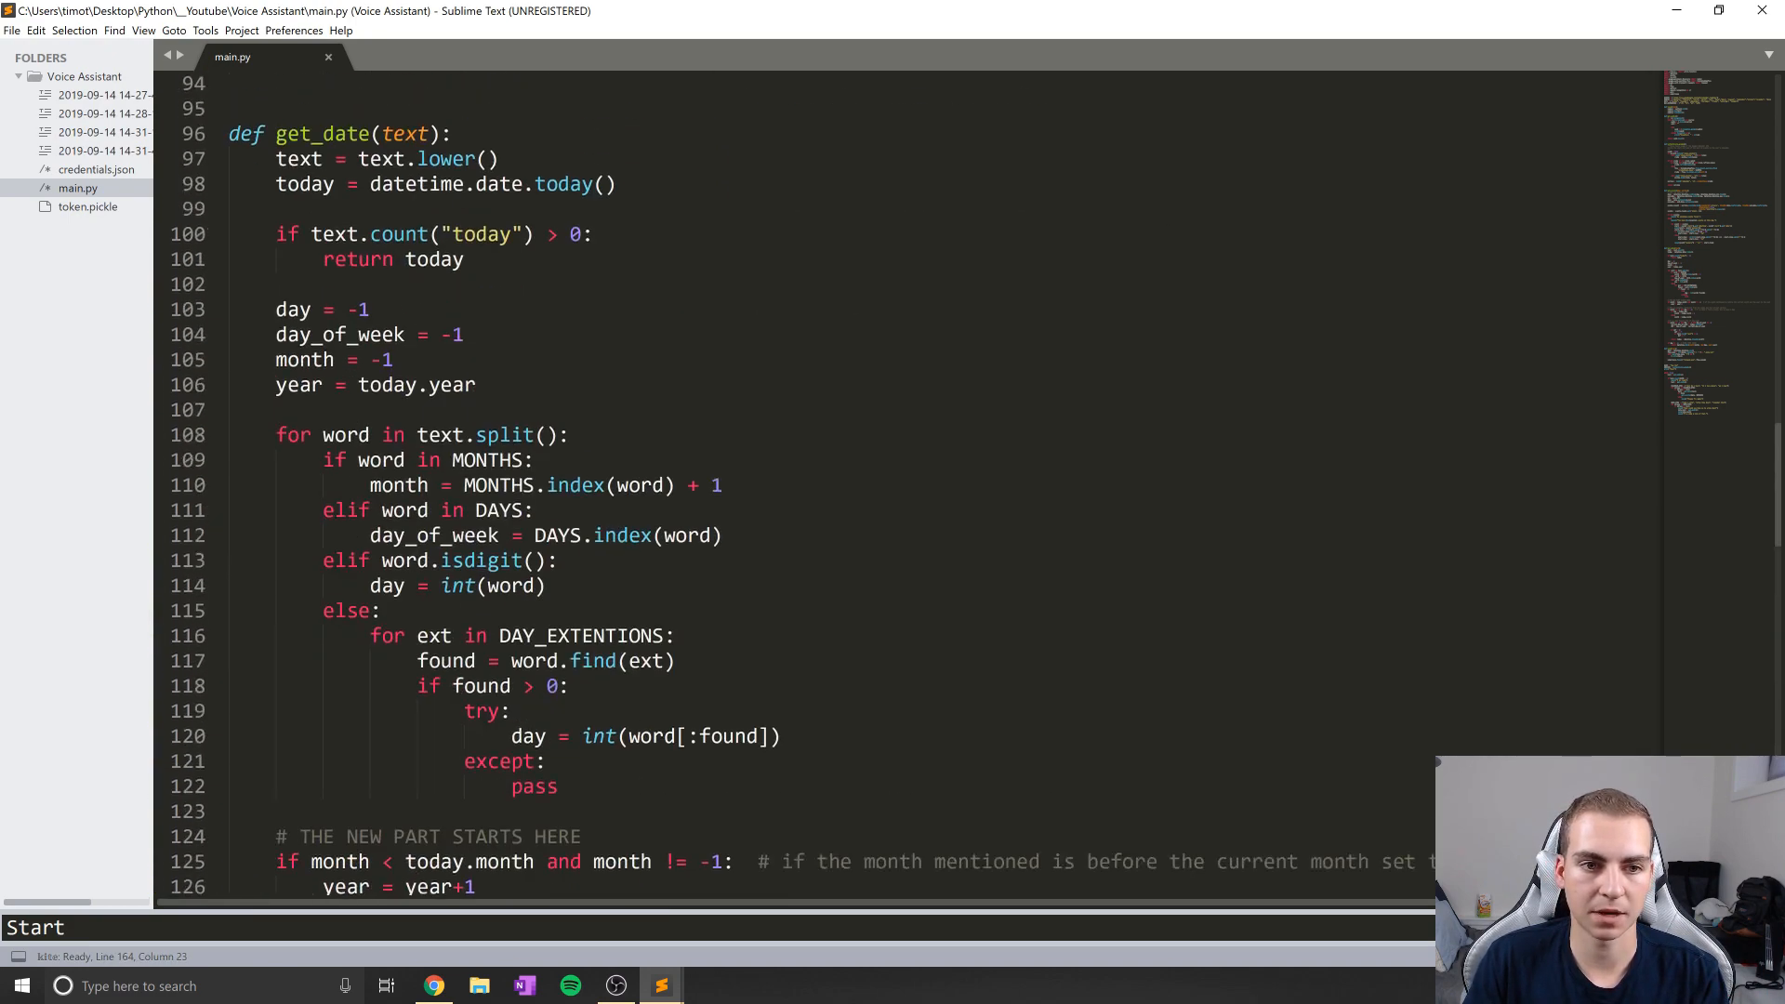
pyautogui.scroll(3)
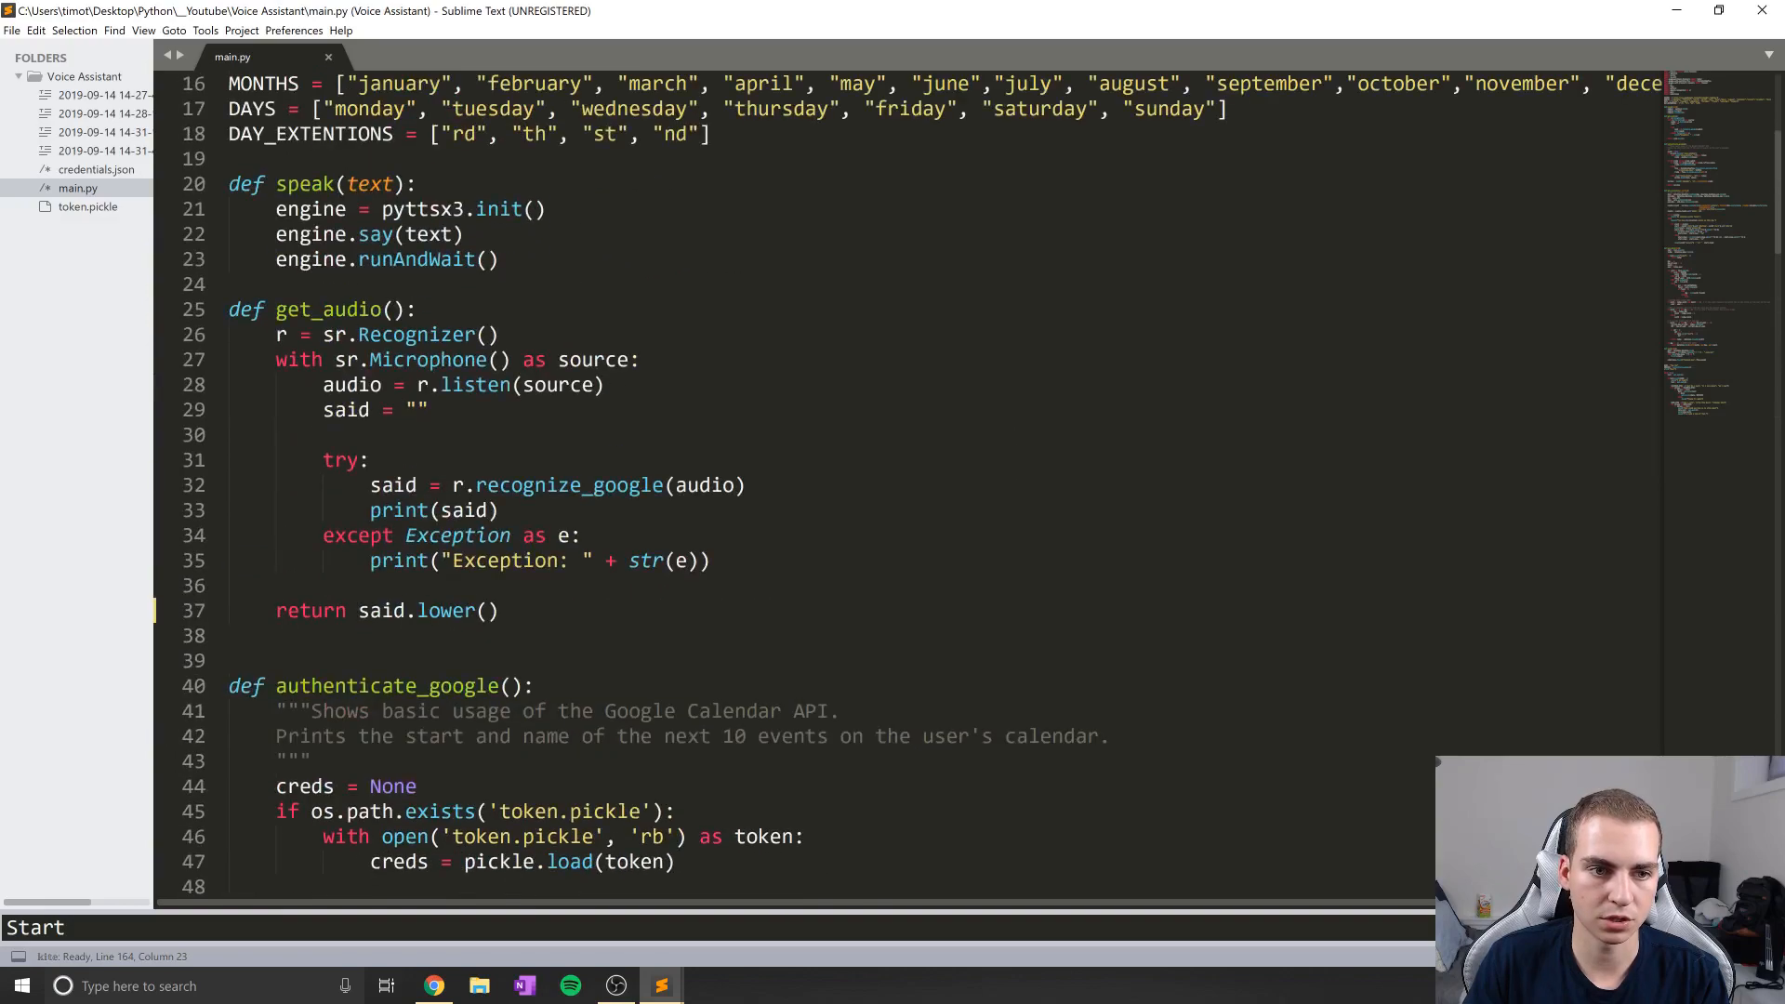
pyautogui.scroll(-3)
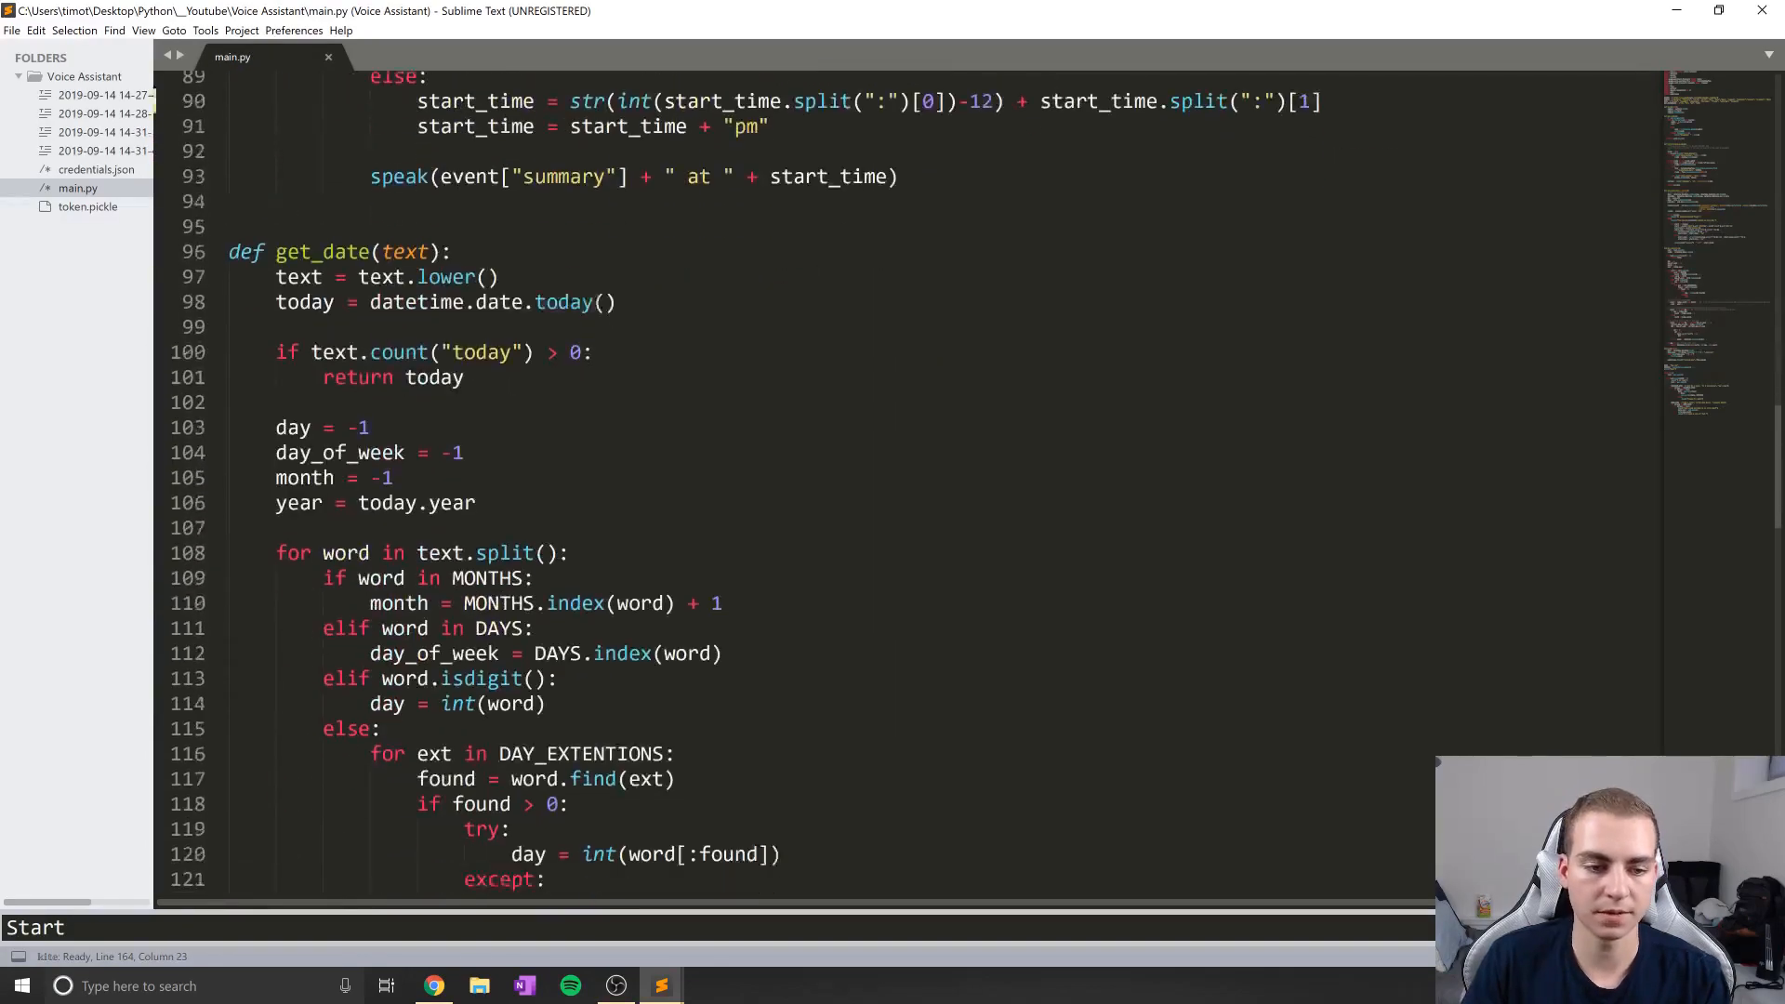
pyautogui.scroll(-3)
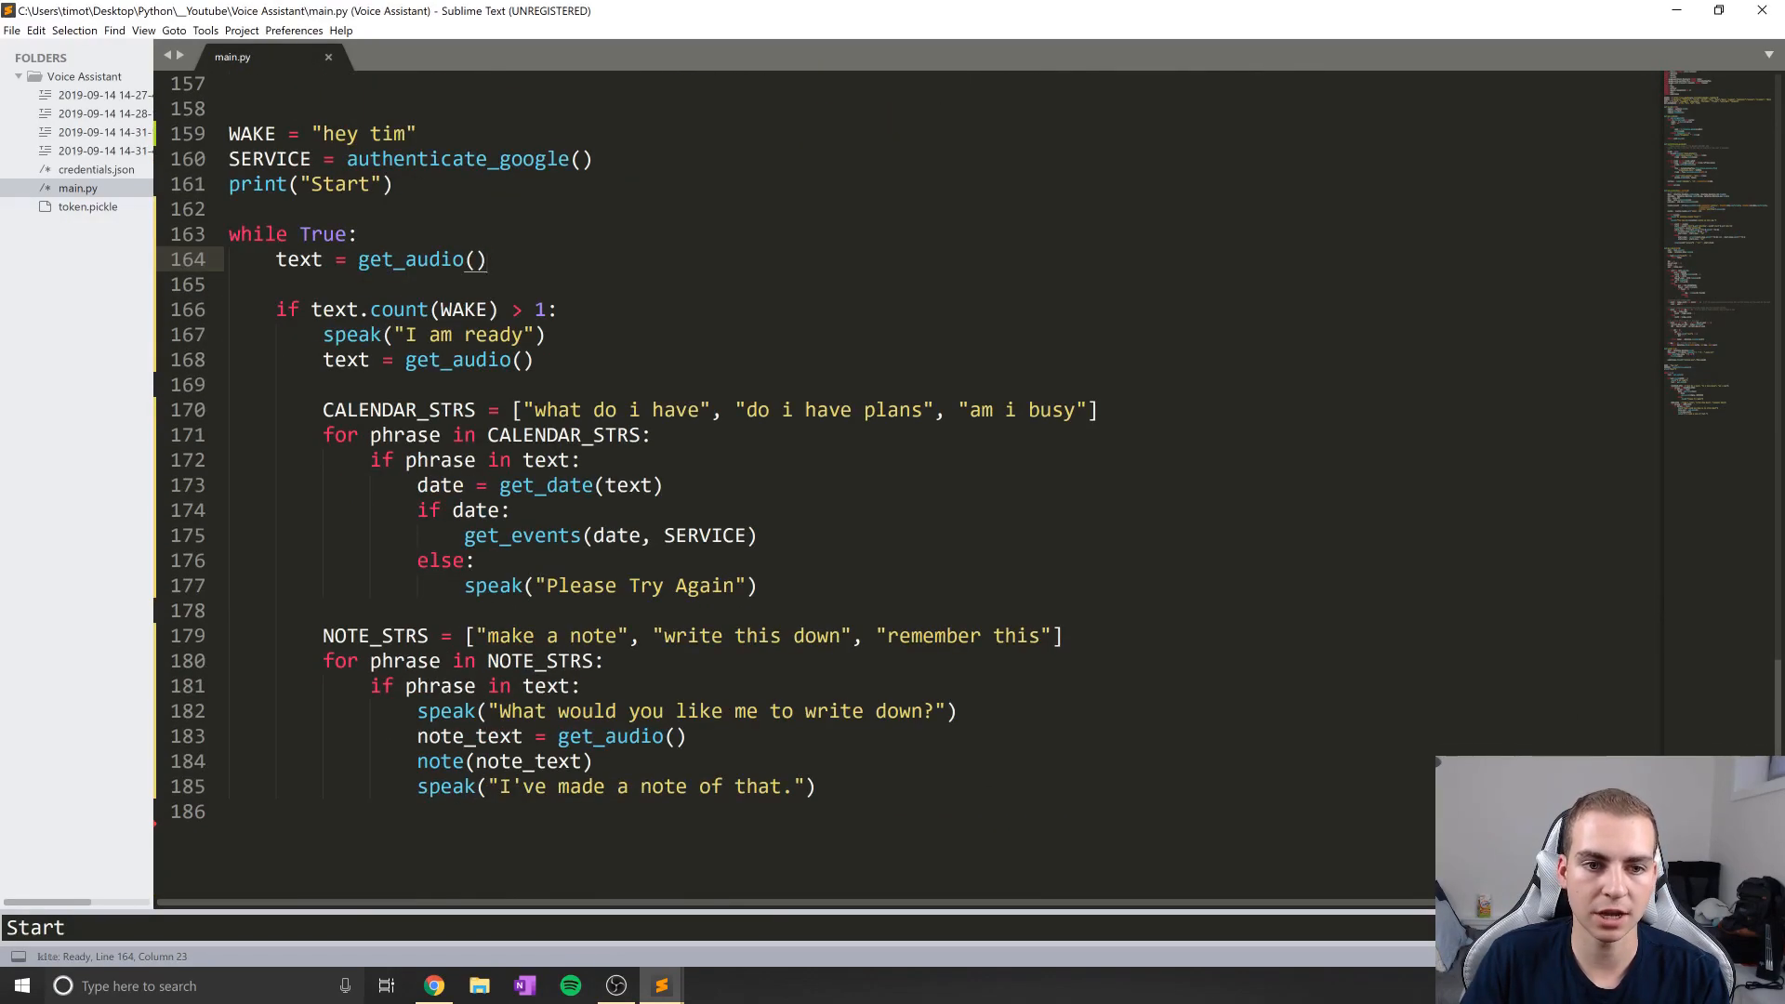
pyautogui.doubleClick(364, 134)
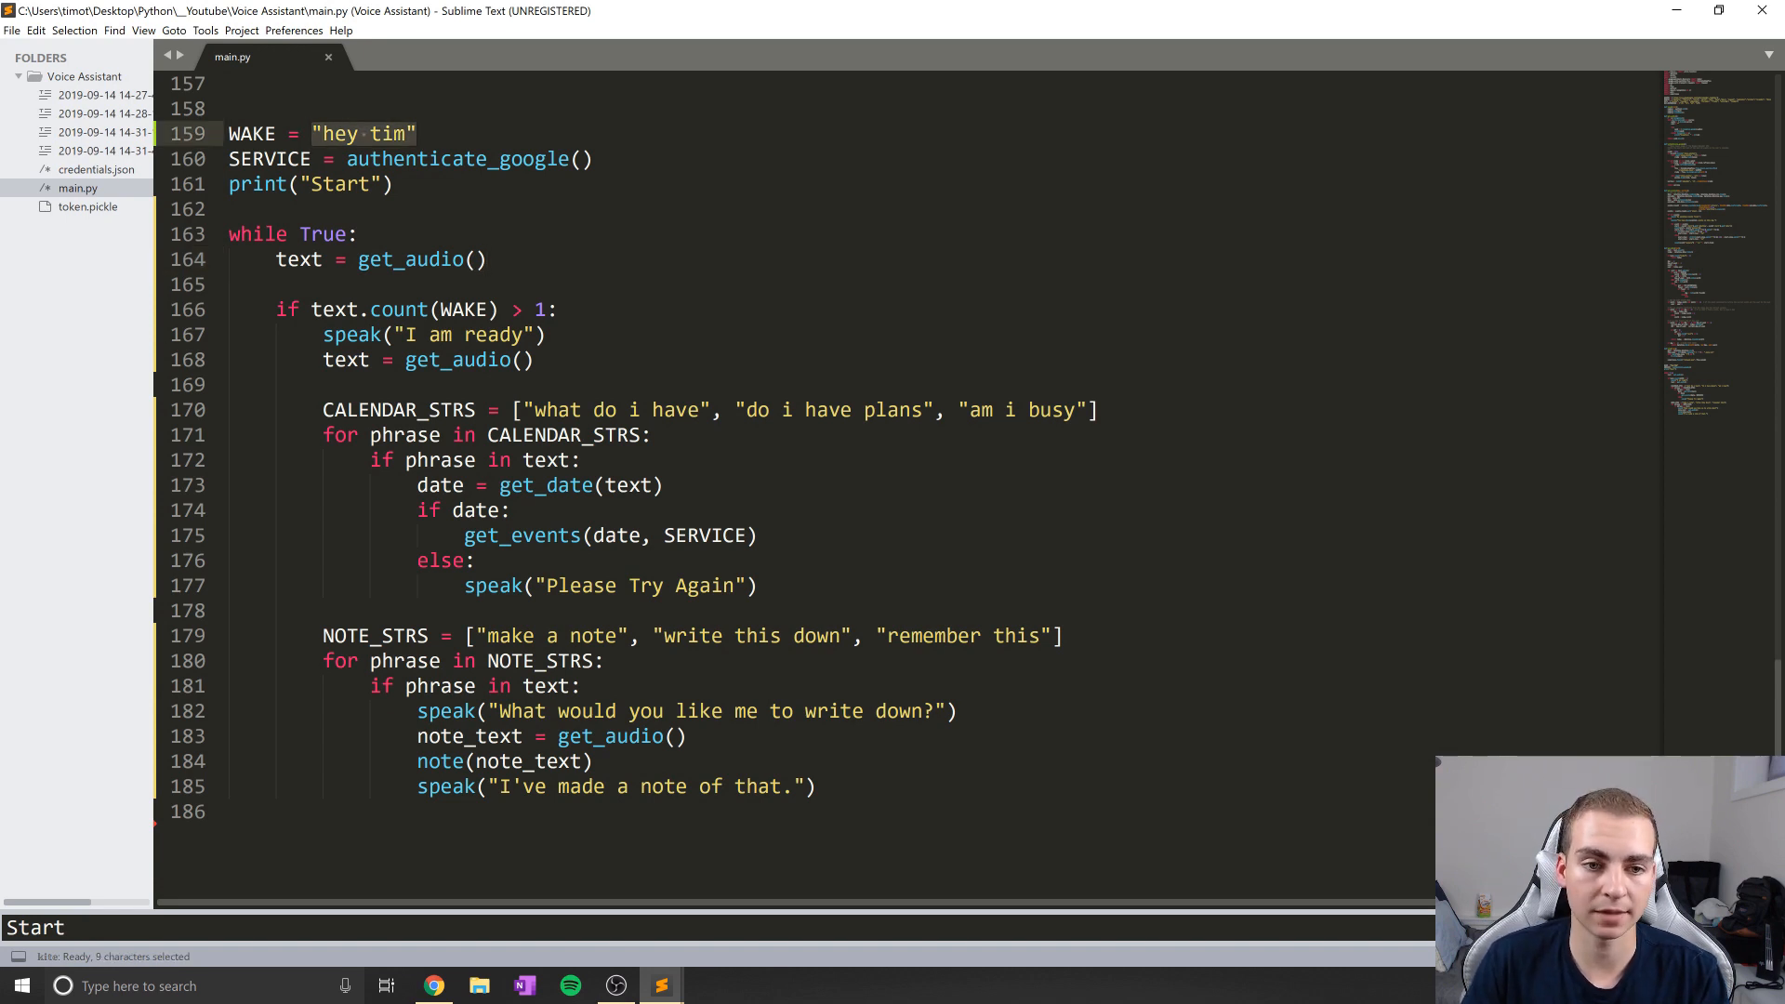
pyautogui.click(577, 309)
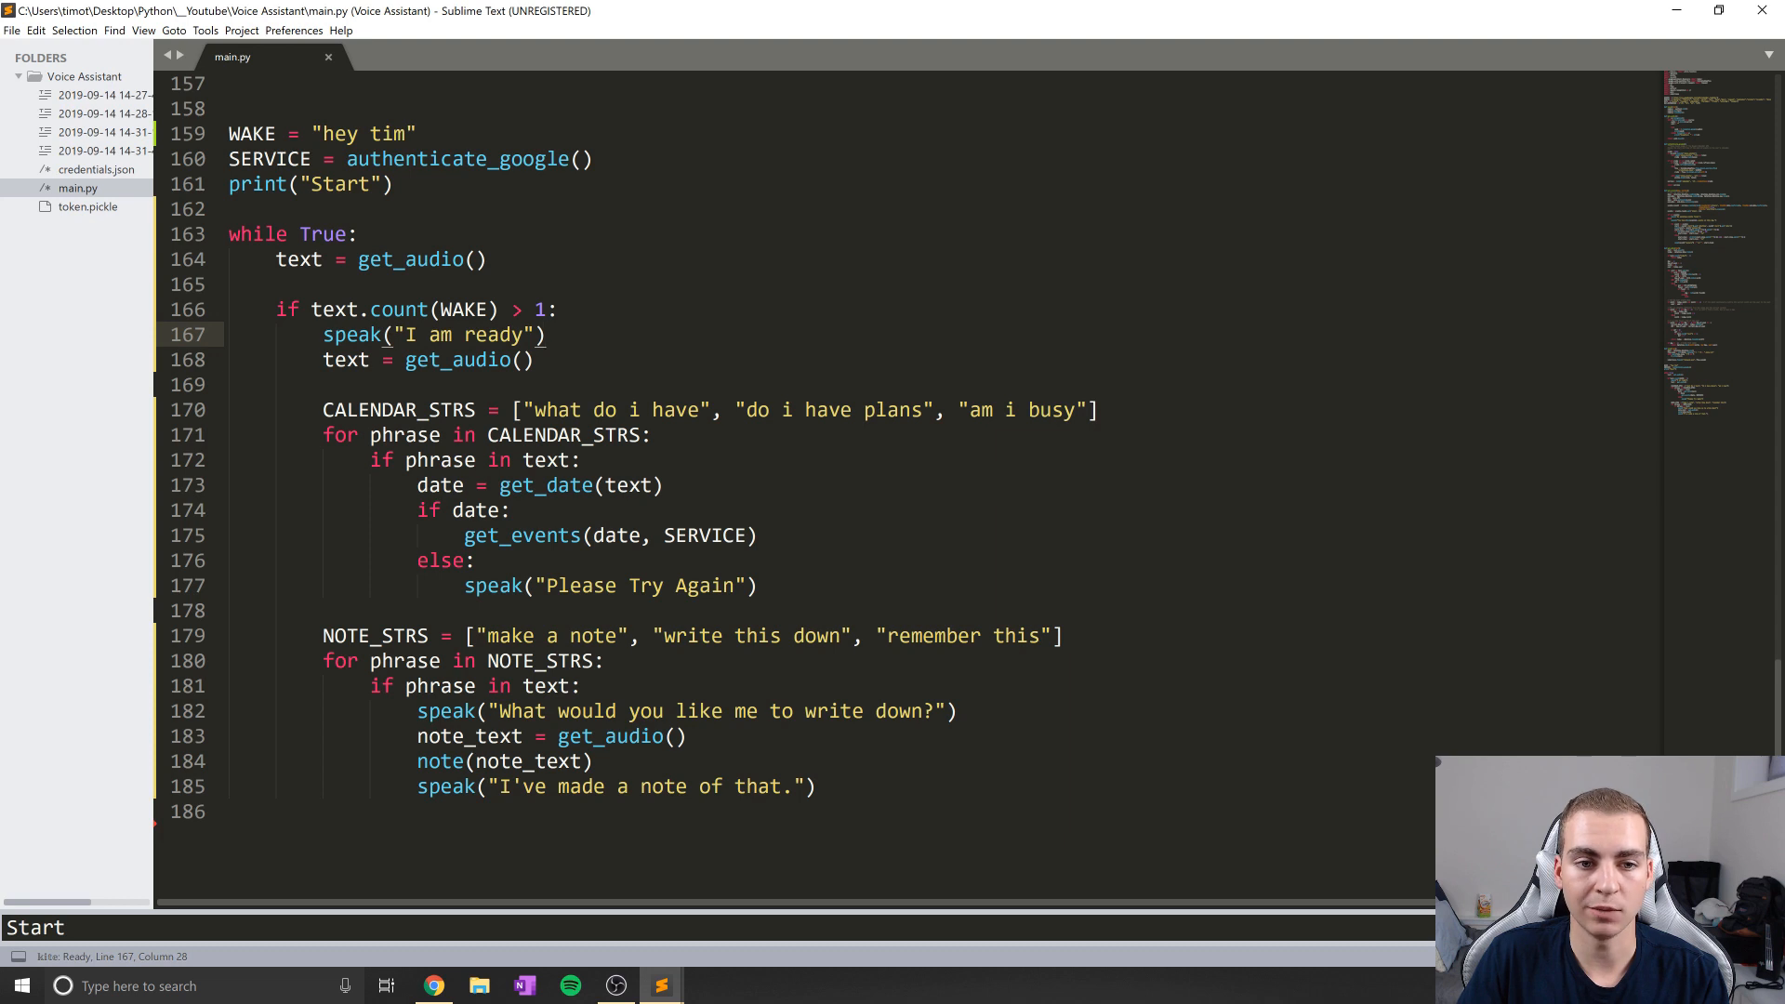
pyautogui.click(531, 361)
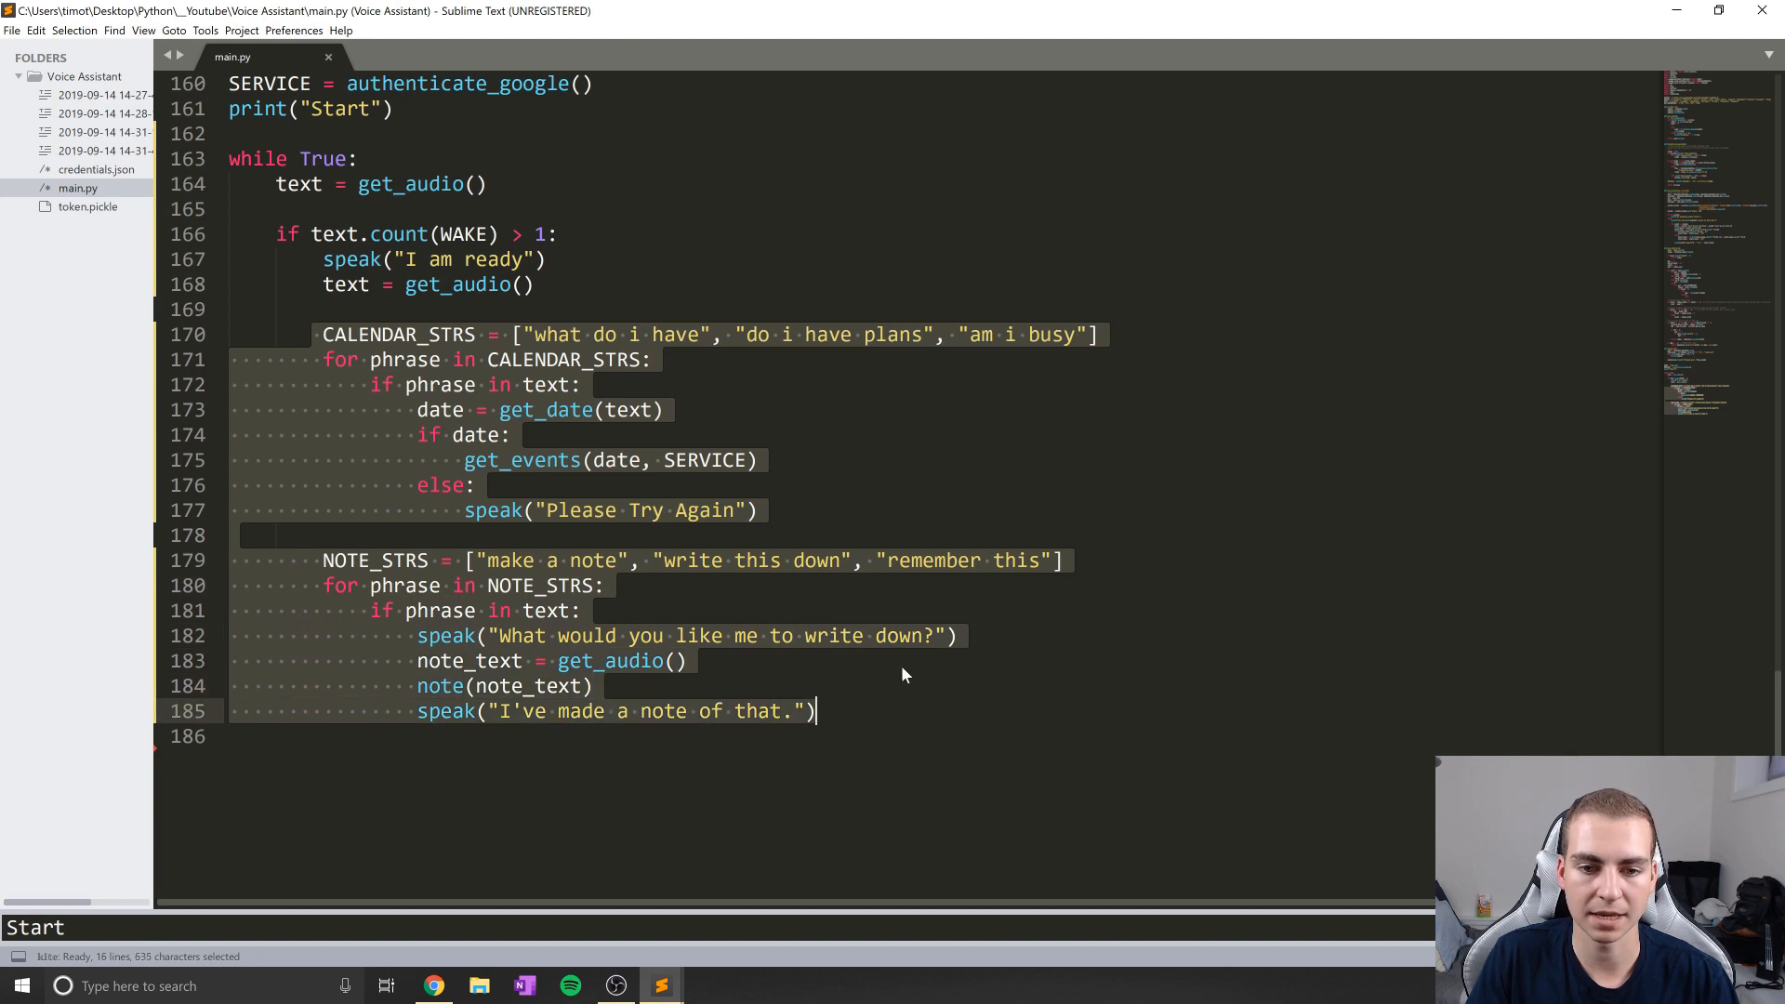
pyautogui.click(482, 485)
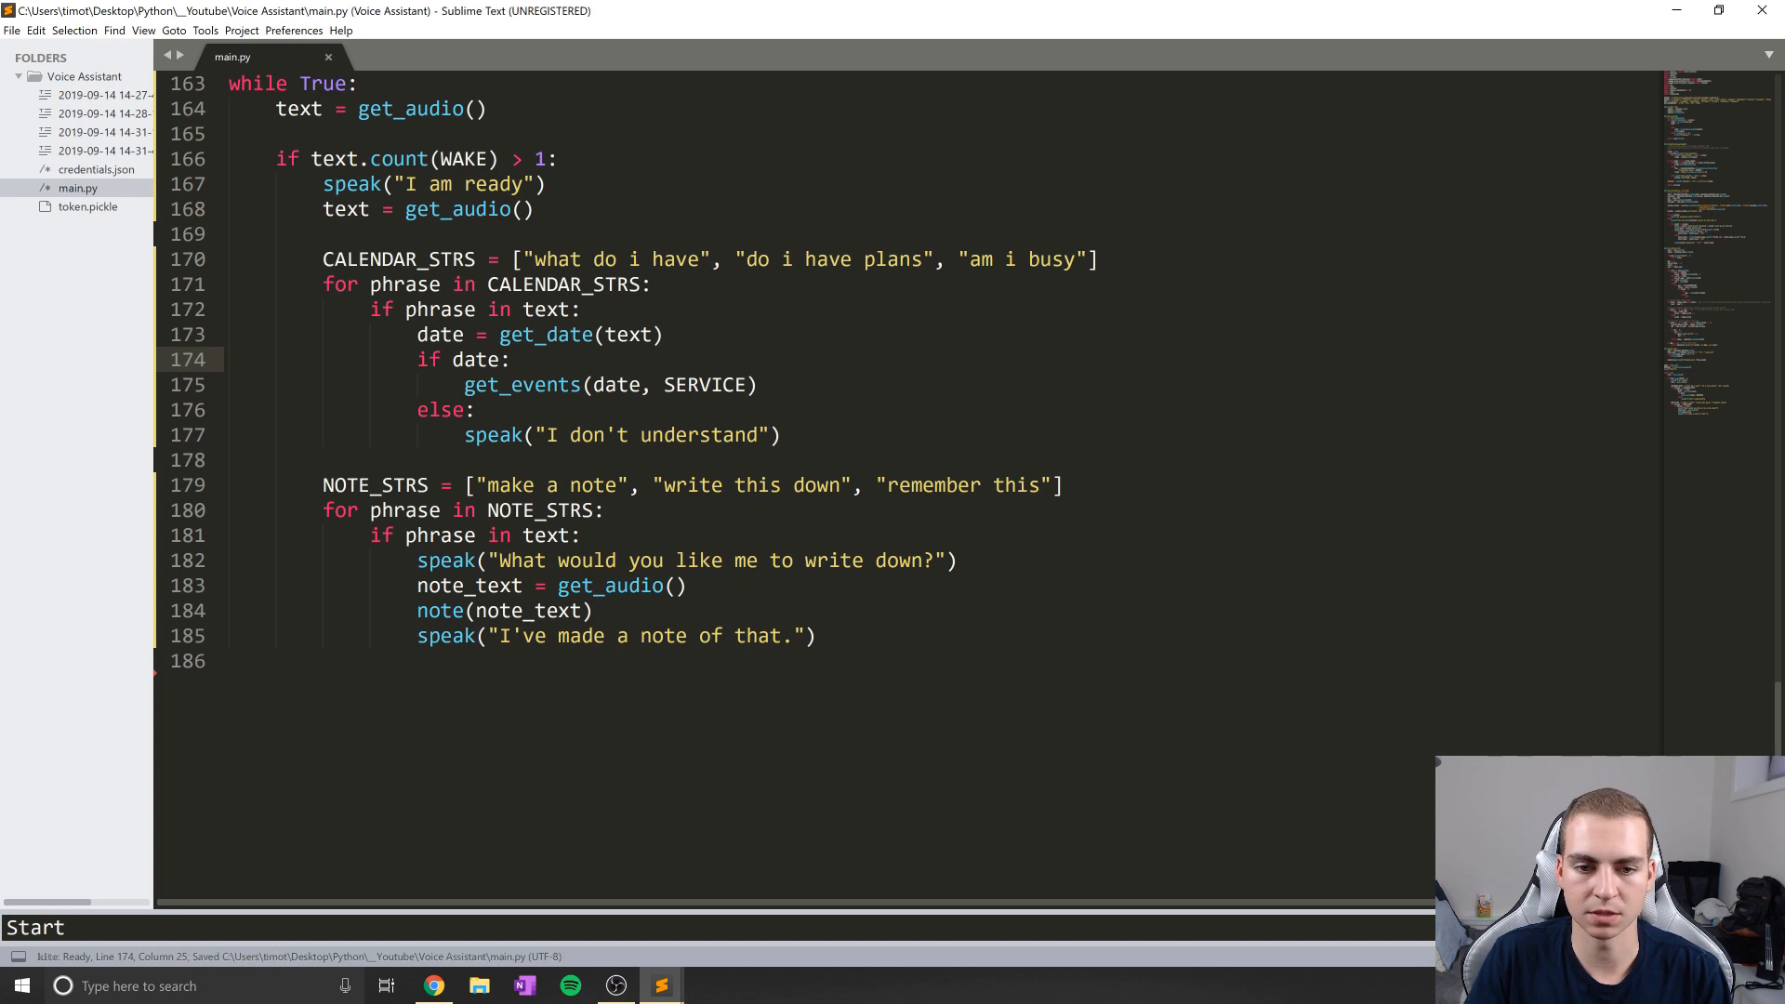
# Keep the calendar fallback replying "I don't understand" in the else branch
pyautogui.click(778, 435)
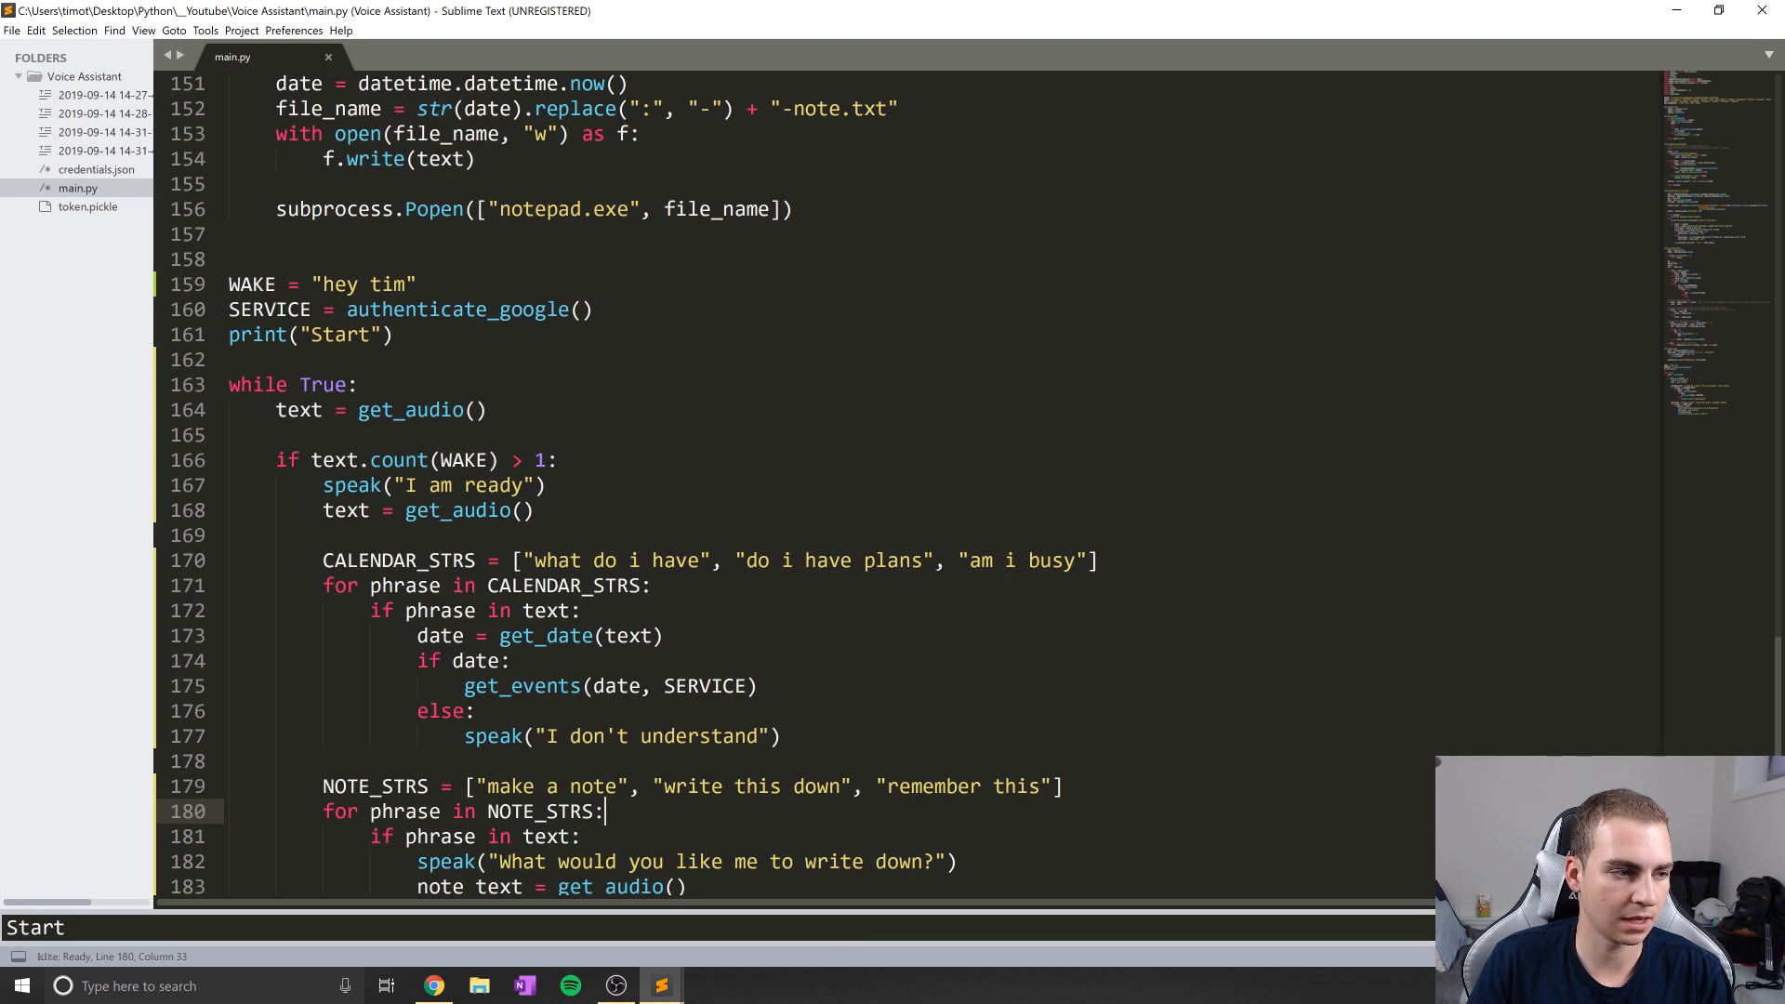
# Add print("Listening") at the top of the loop and run the assistant
pyautogui.click(355, 383)
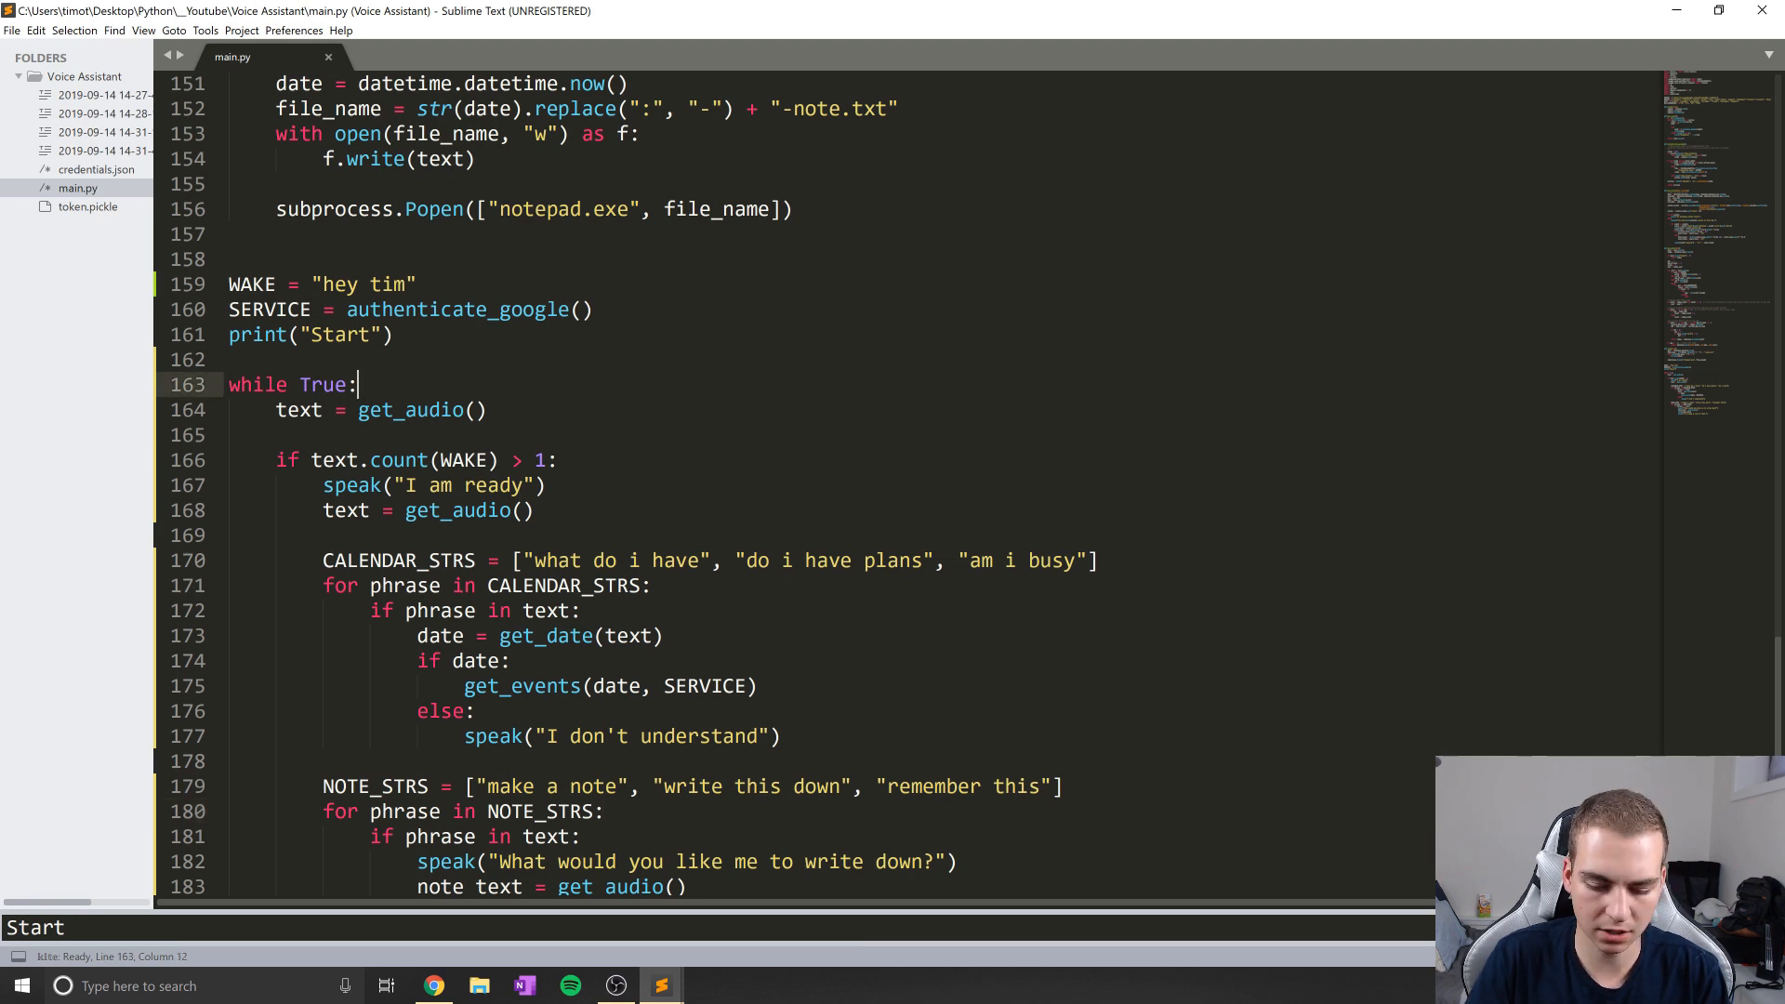
pyautogui.write('print("Listening')
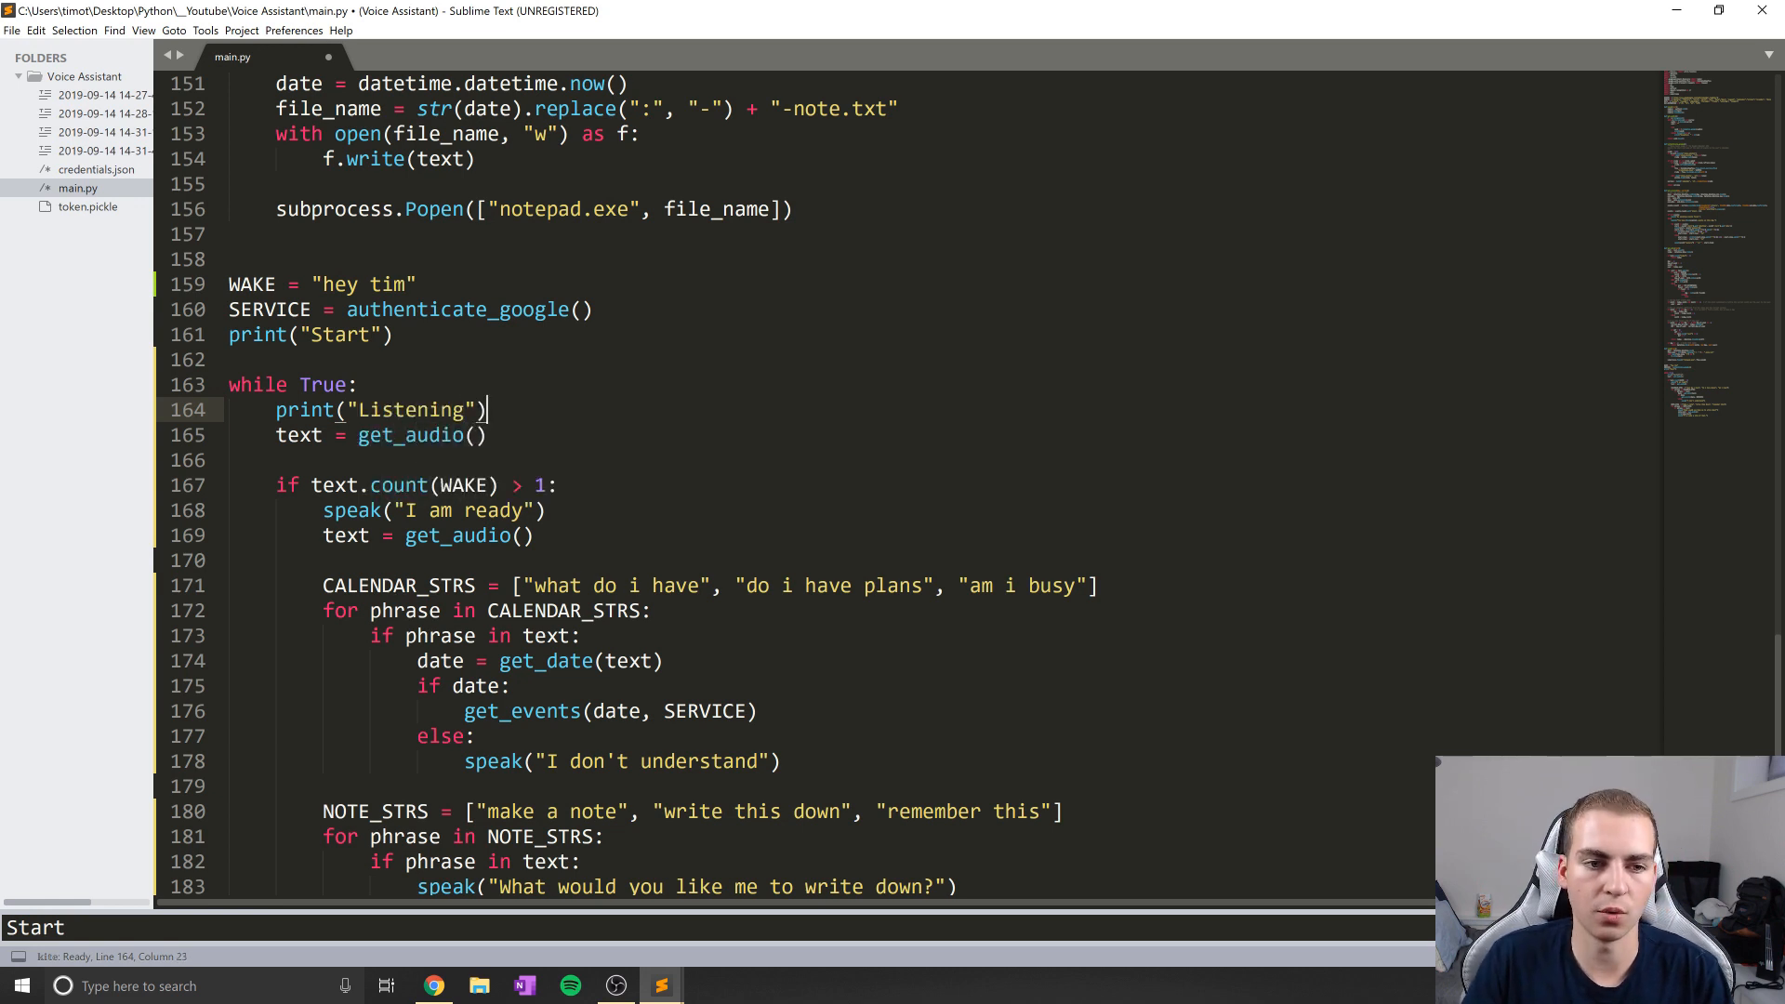
pyautogui.press('ctrl+s')
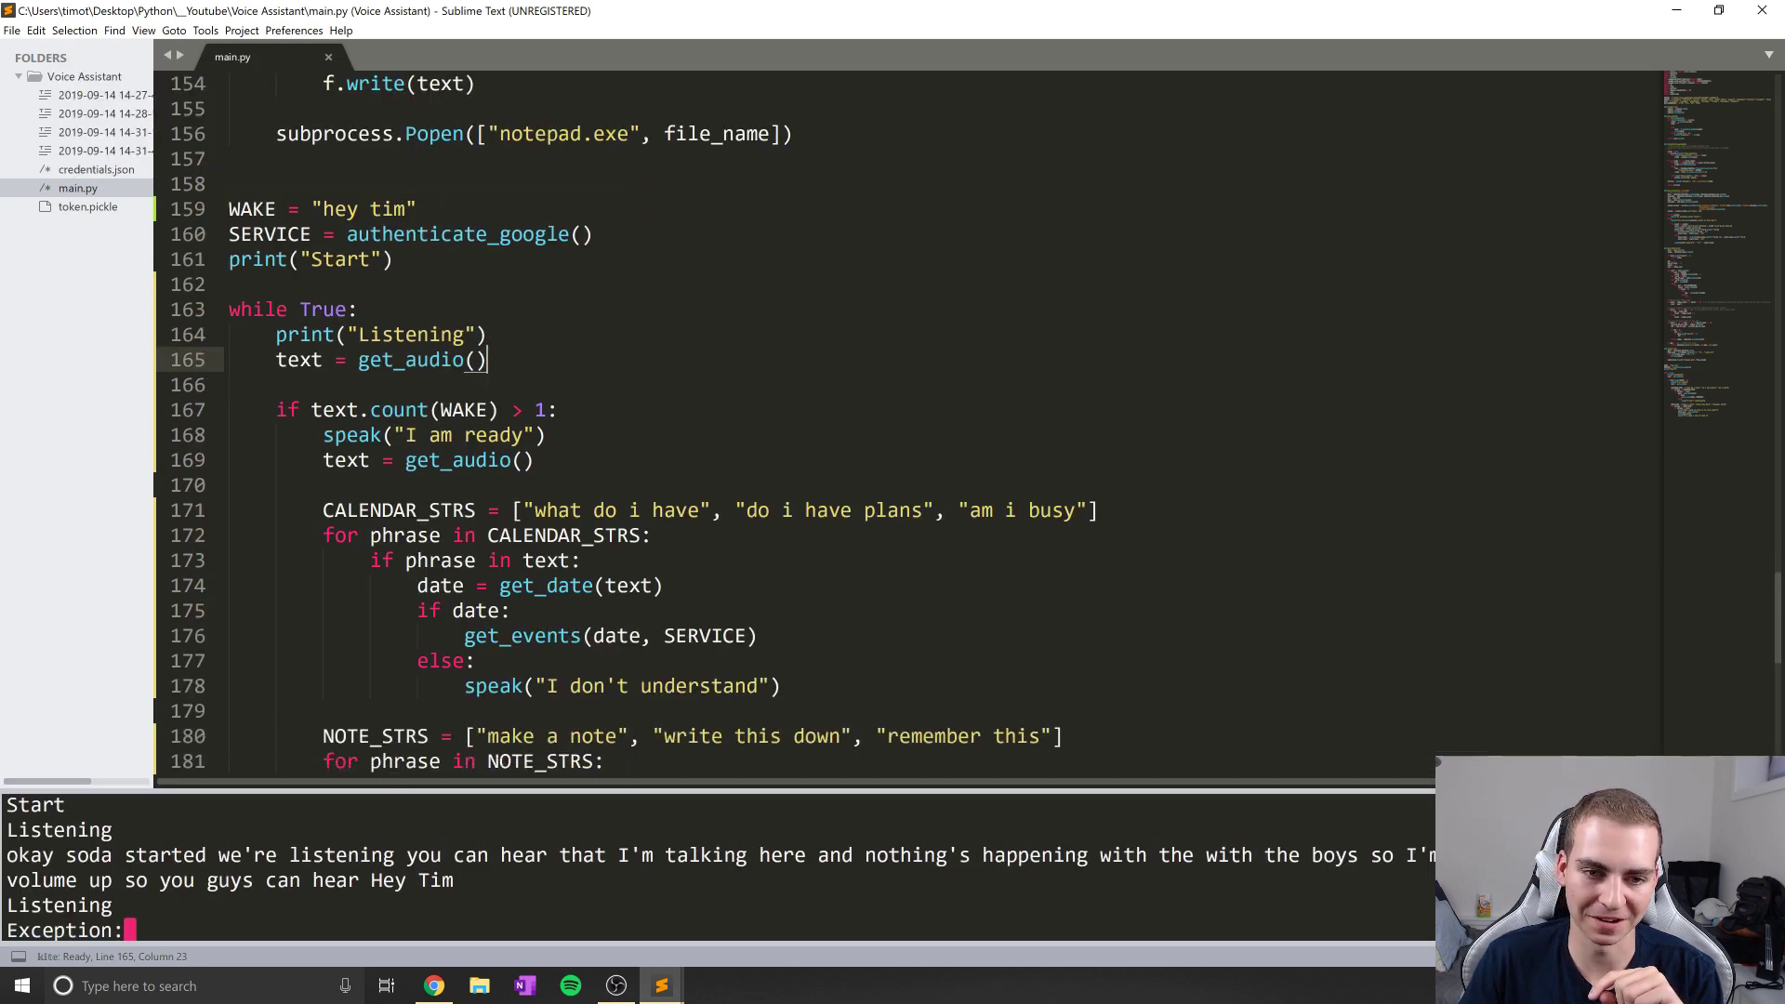
# Change the wake-word check to text.count(WAKE) > 0
pyautogui.click(543, 409)
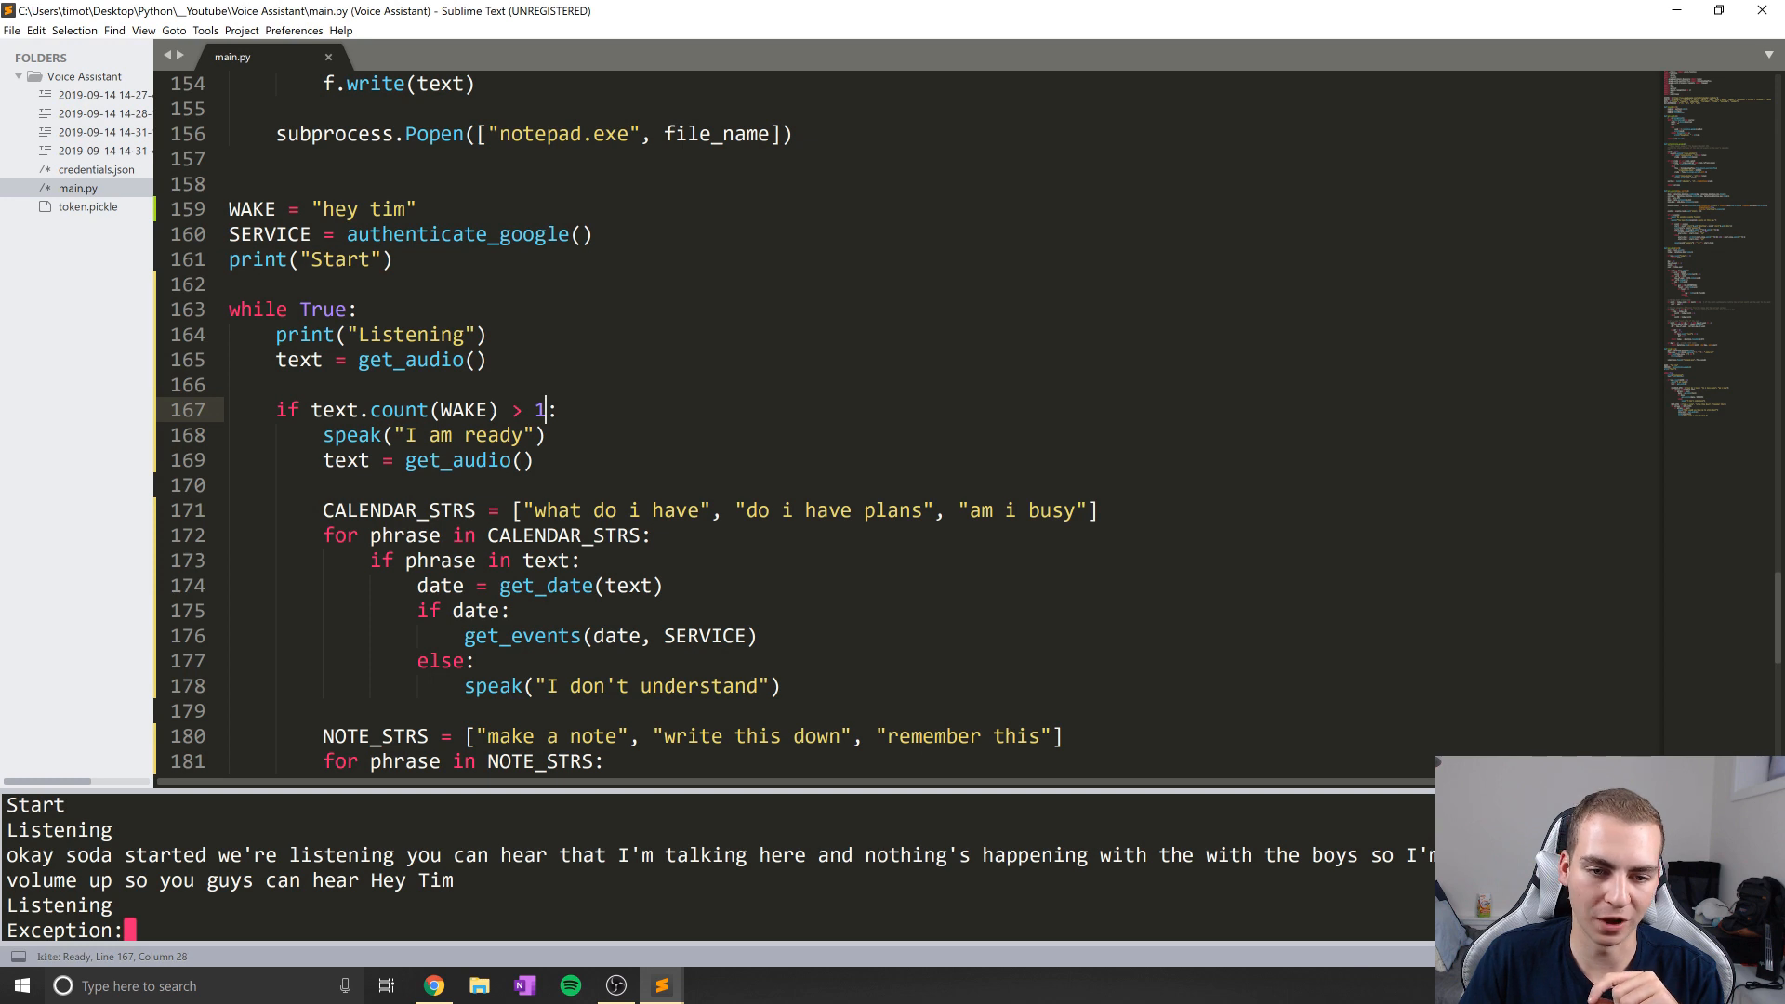
pyautogui.write('0')
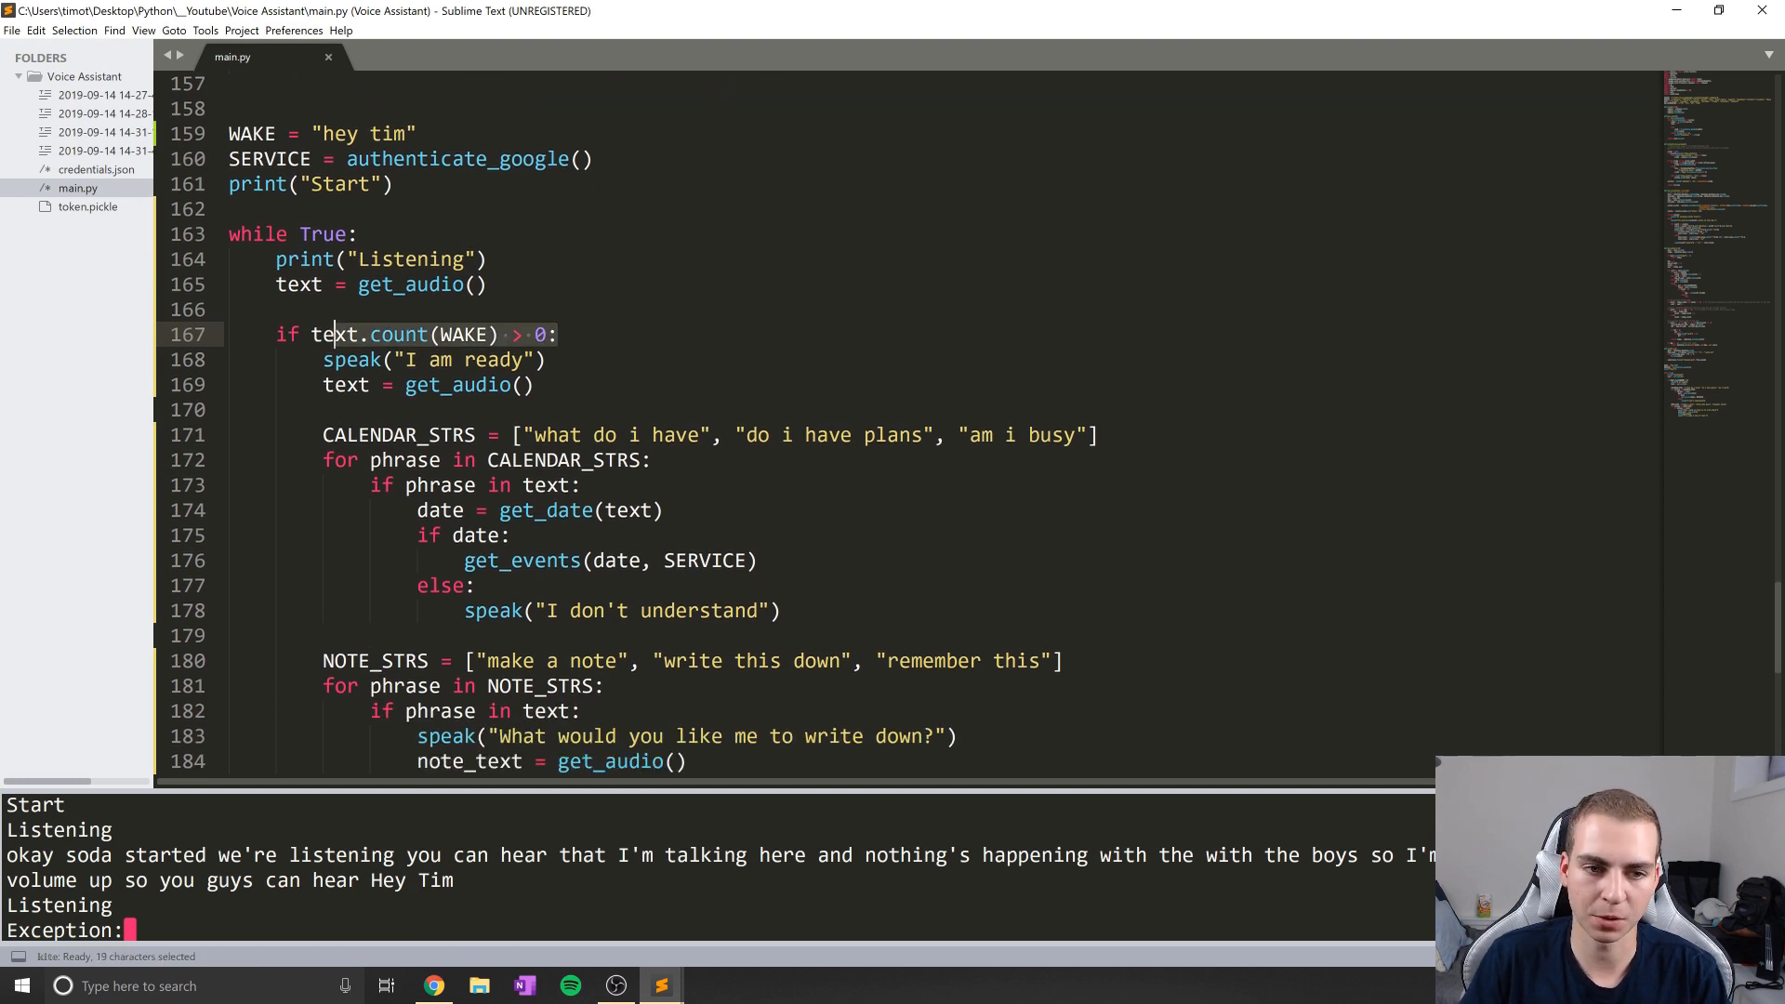
pyautogui.click(474, 586)
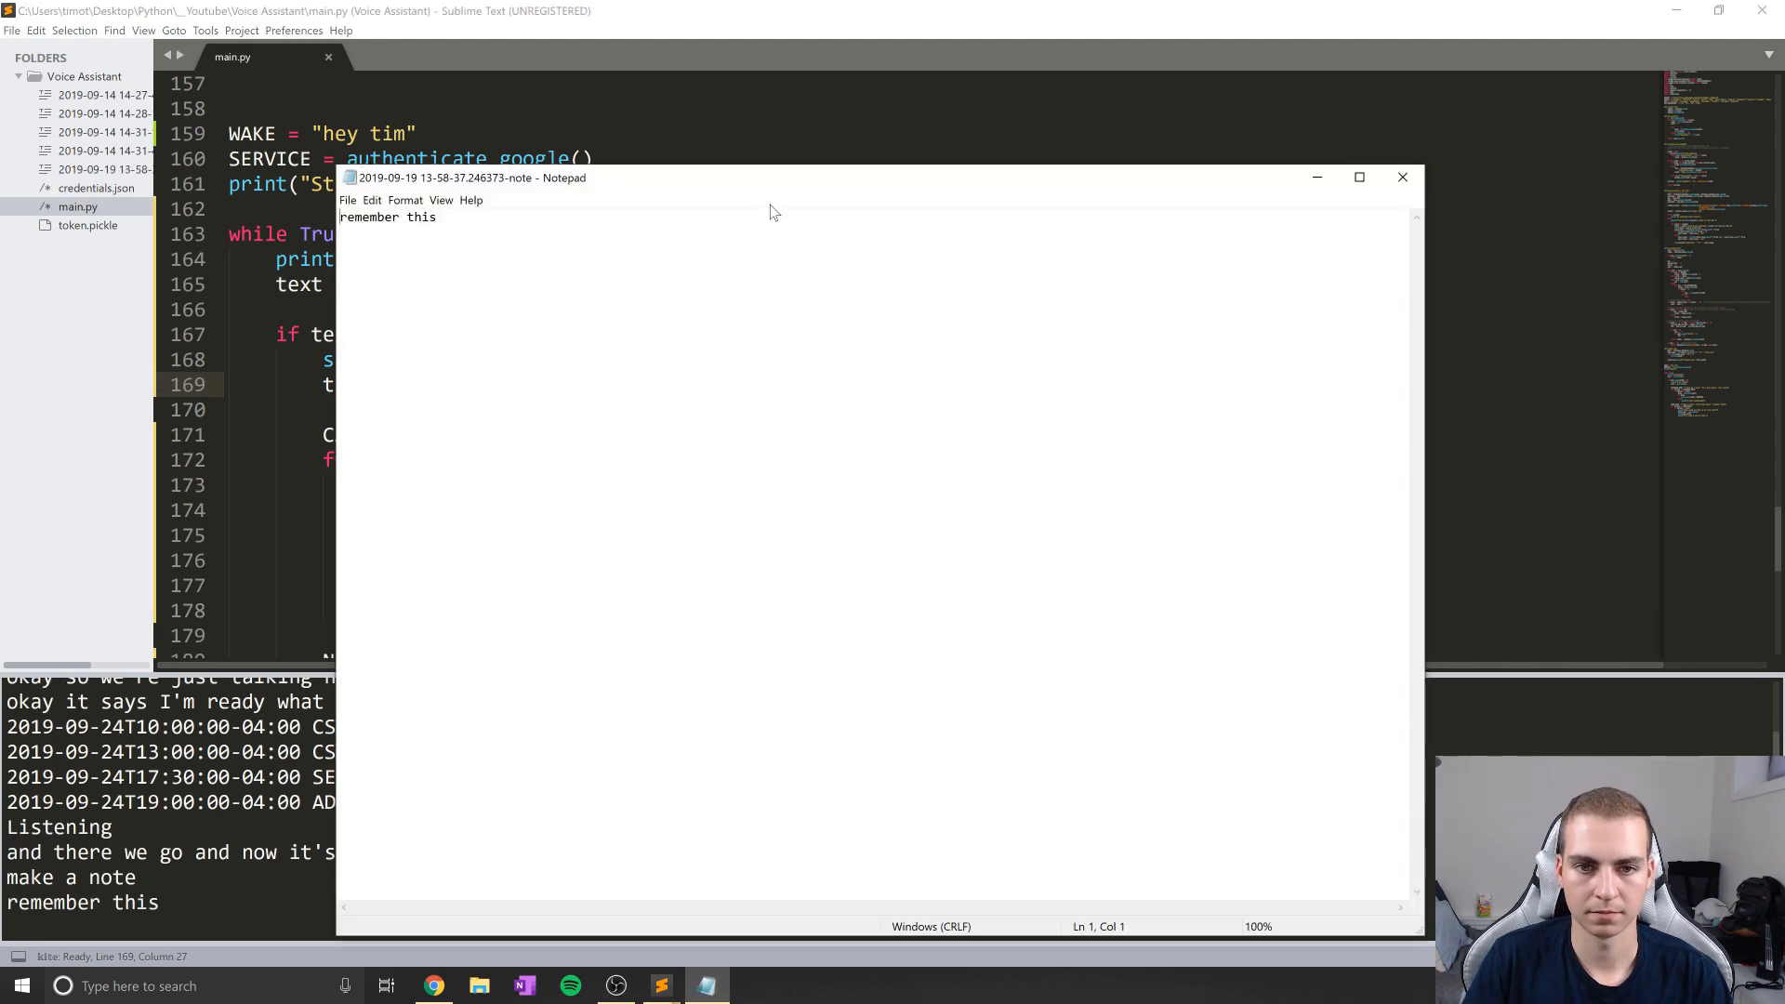
# Close the Notepad note reading "remember this" after the test run
pyautogui.click(1402, 177)
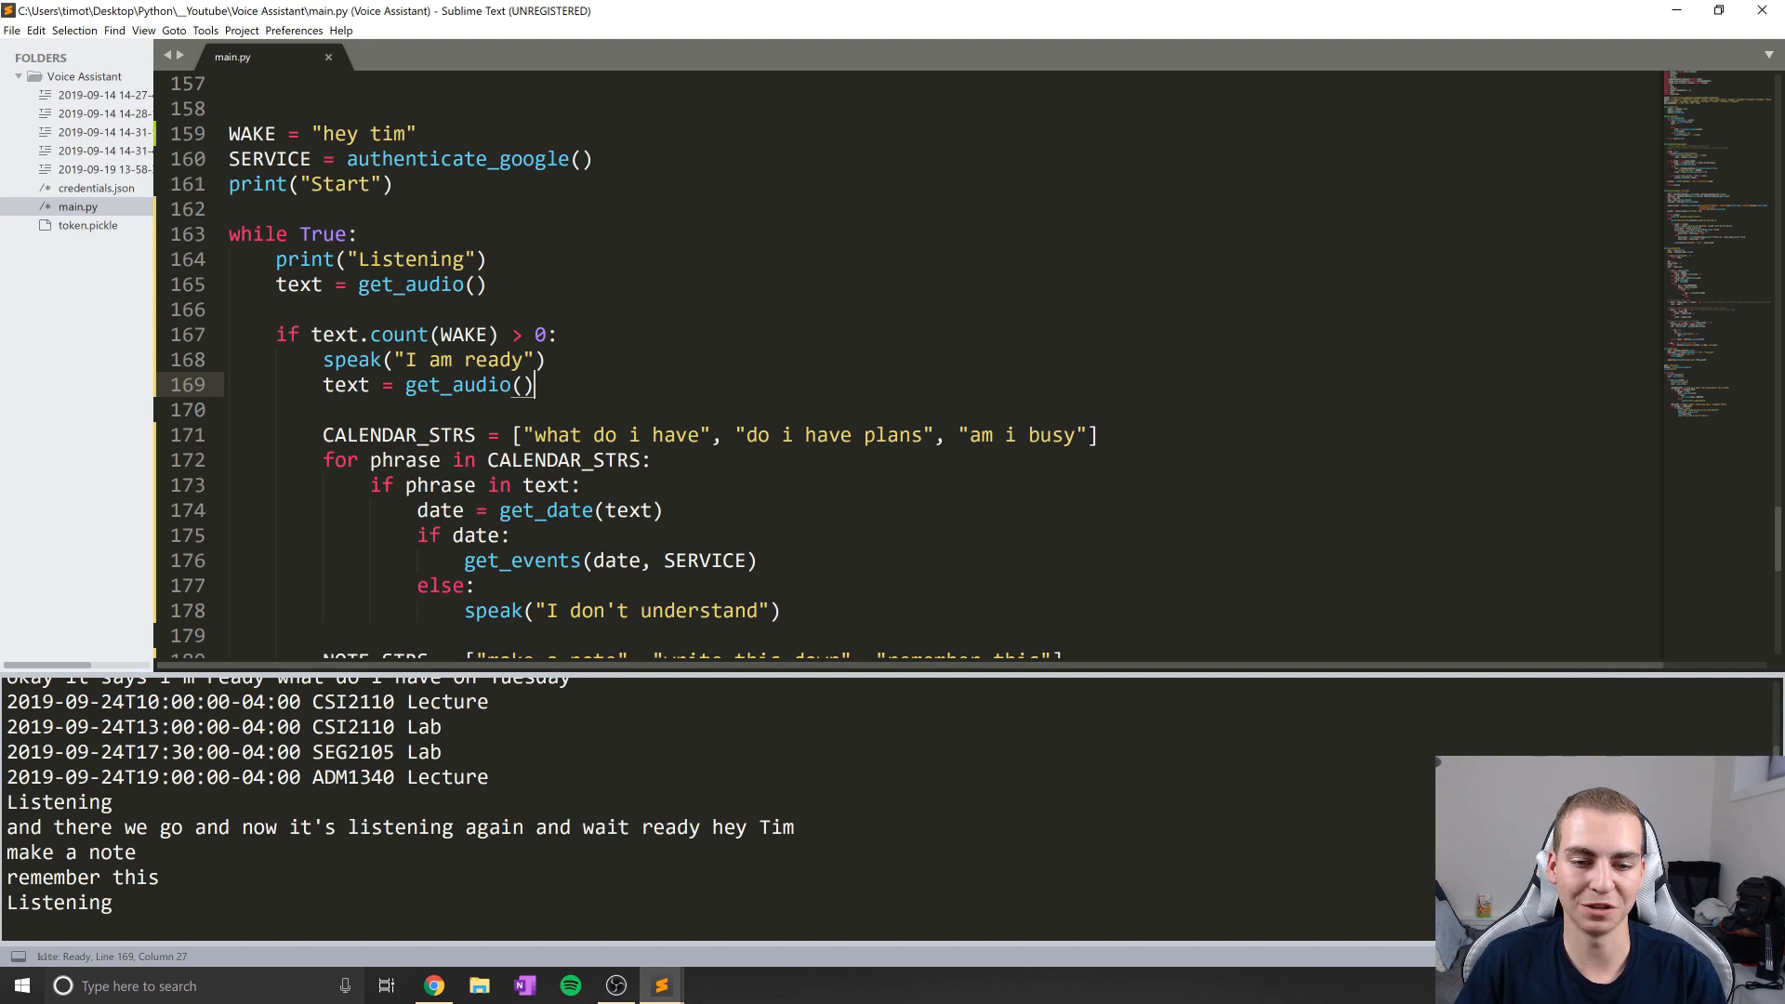
pyautogui.moveTo(889, 684)
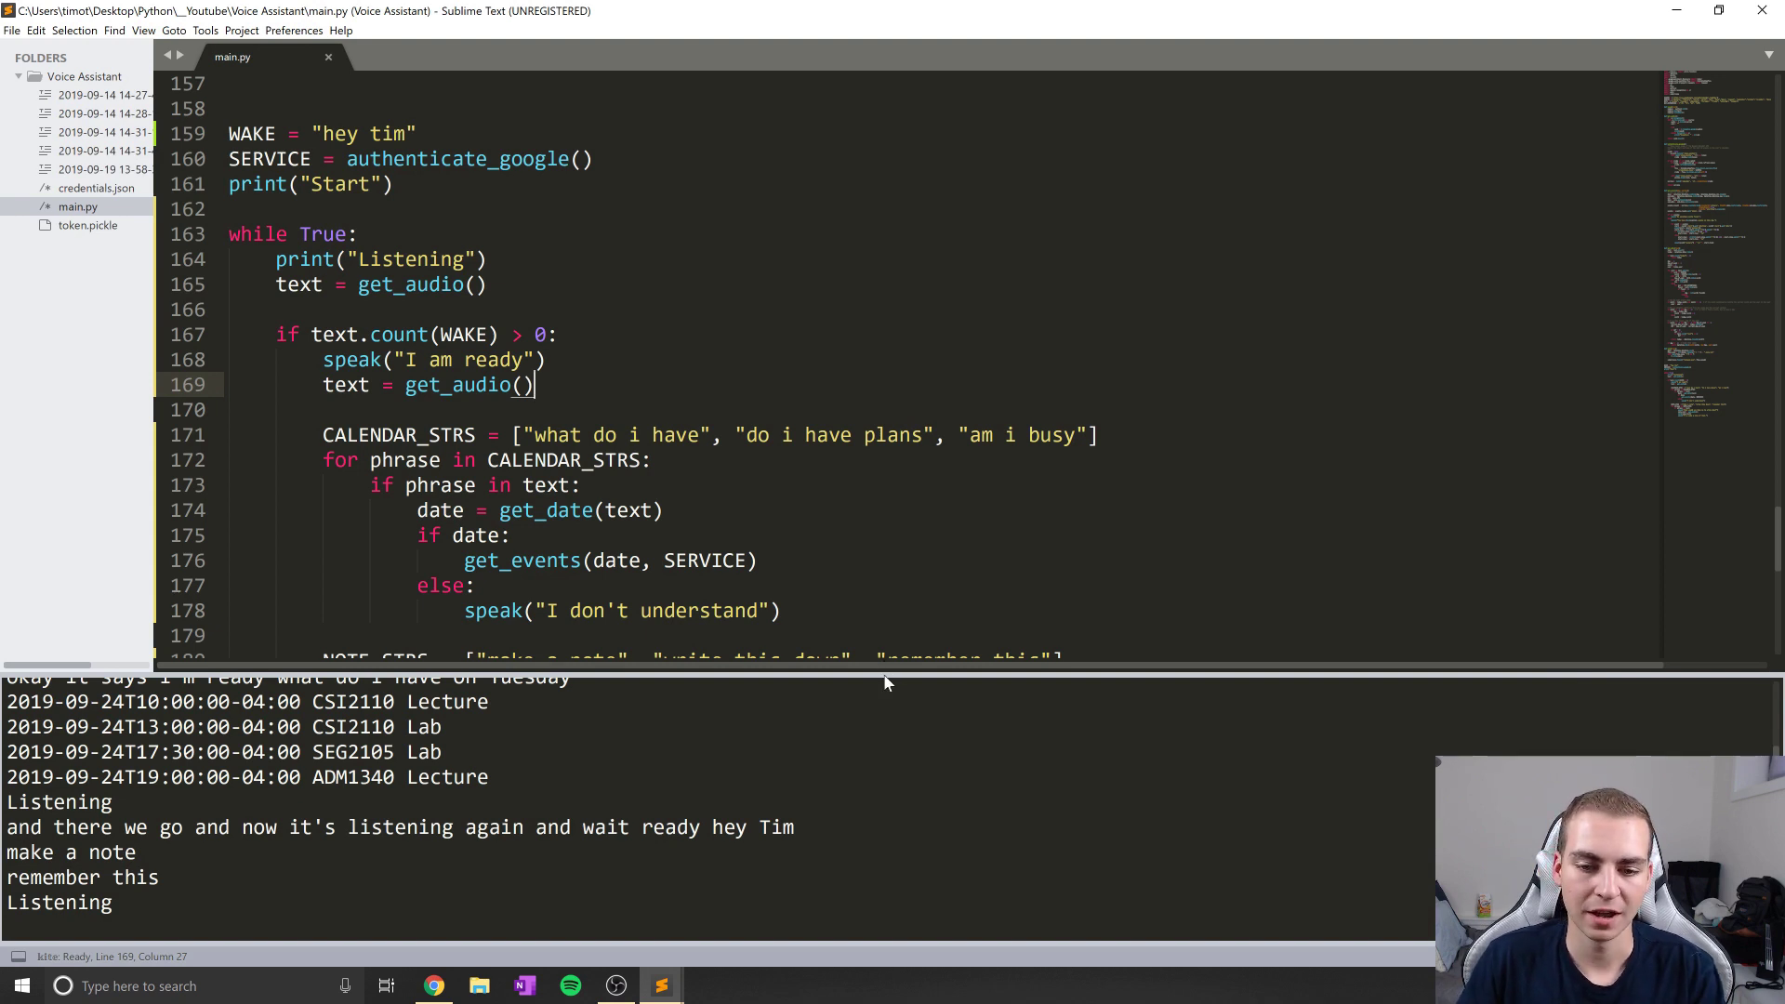
# Close the empty Notepad note produced by the second note attempt
pyautogui.scroll(-3)
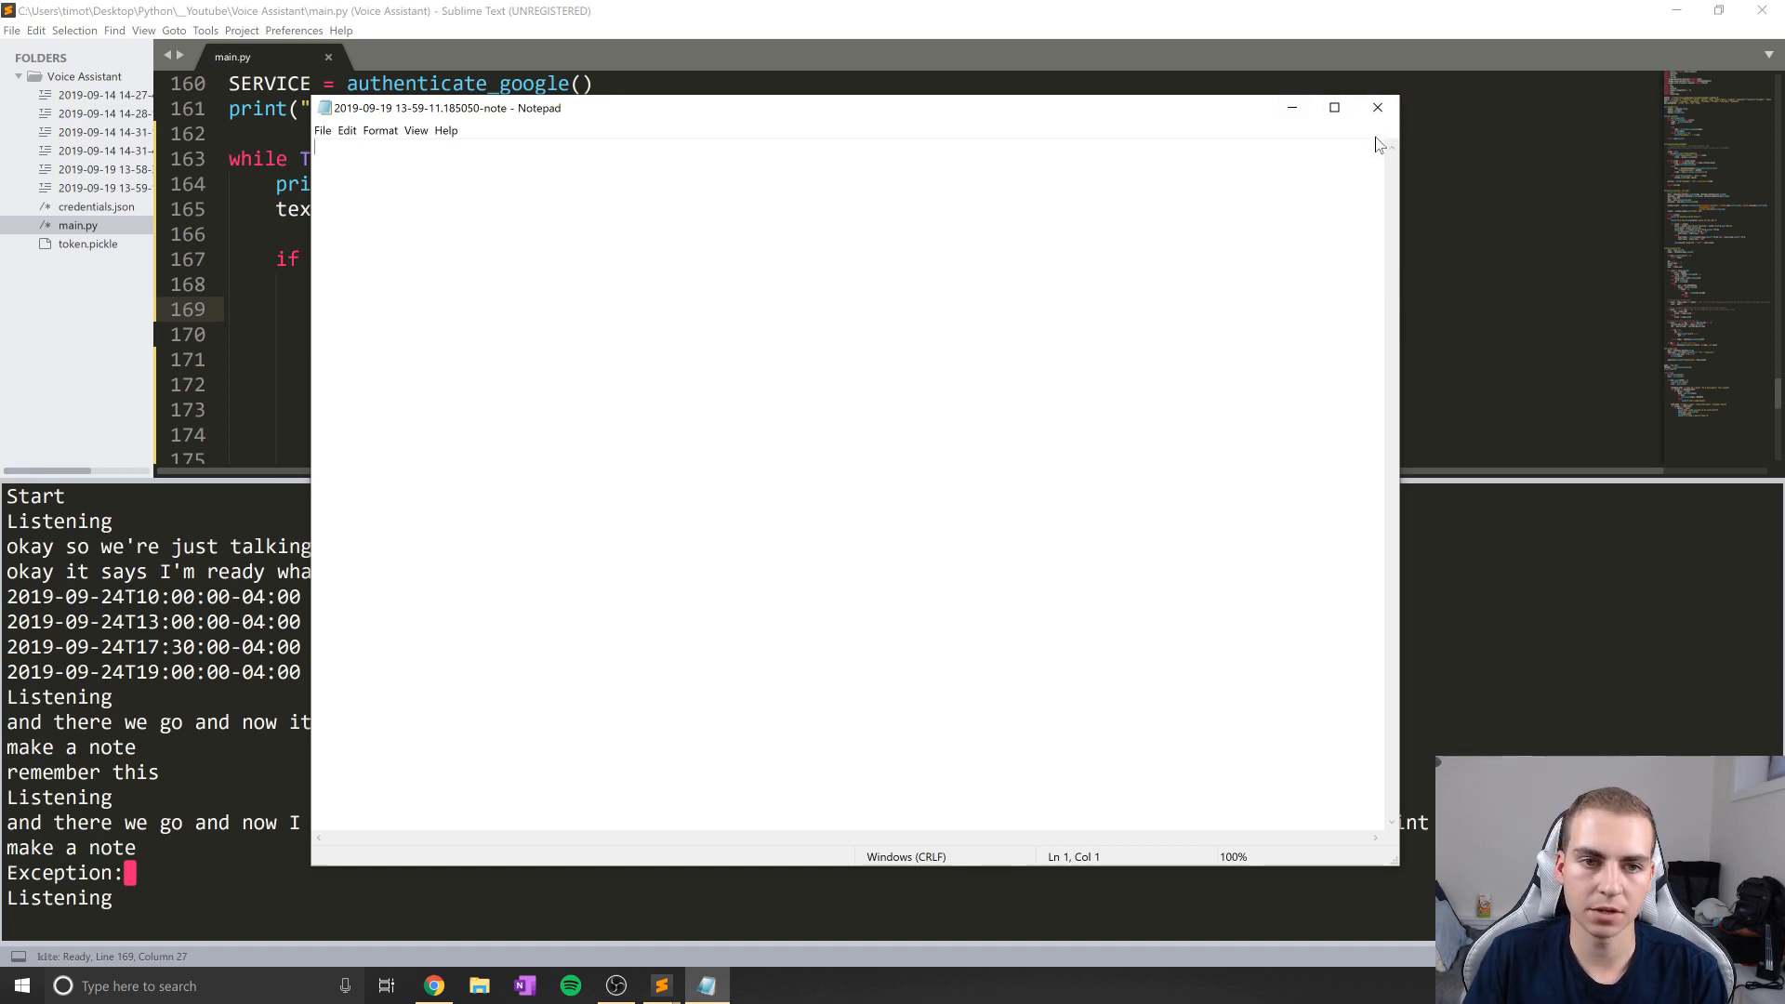
pyautogui.click(1376, 108)
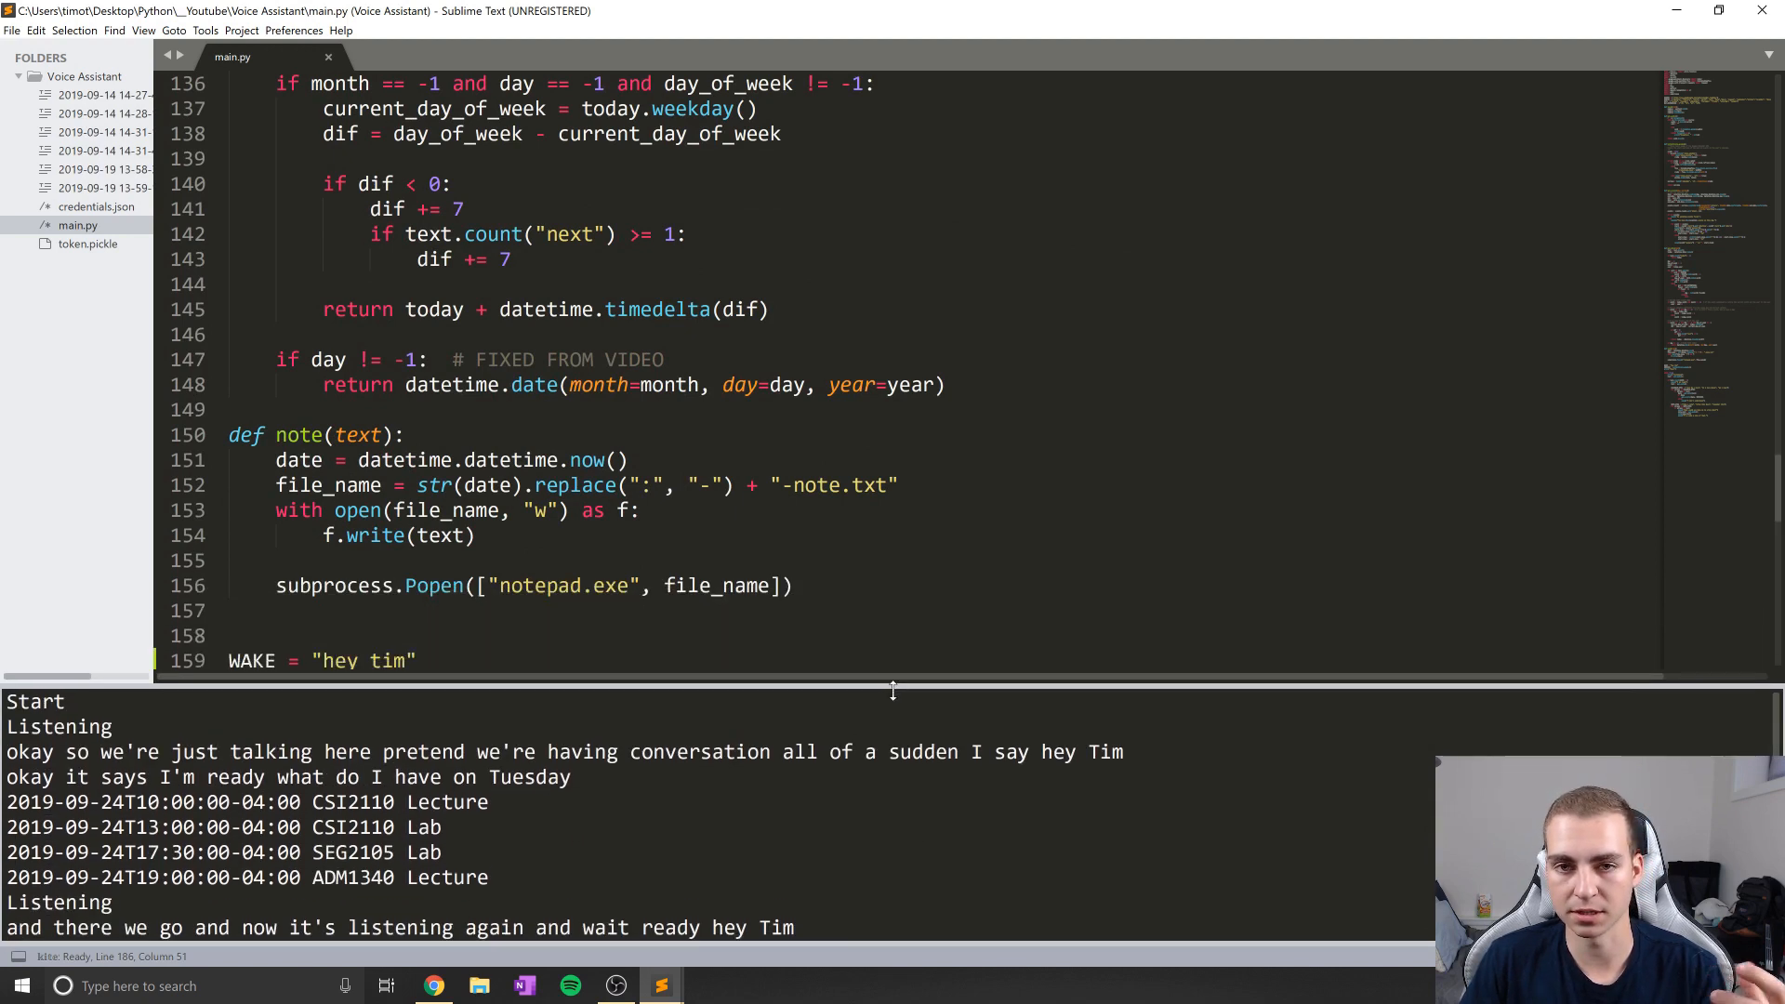
pyautogui.scroll(-3)
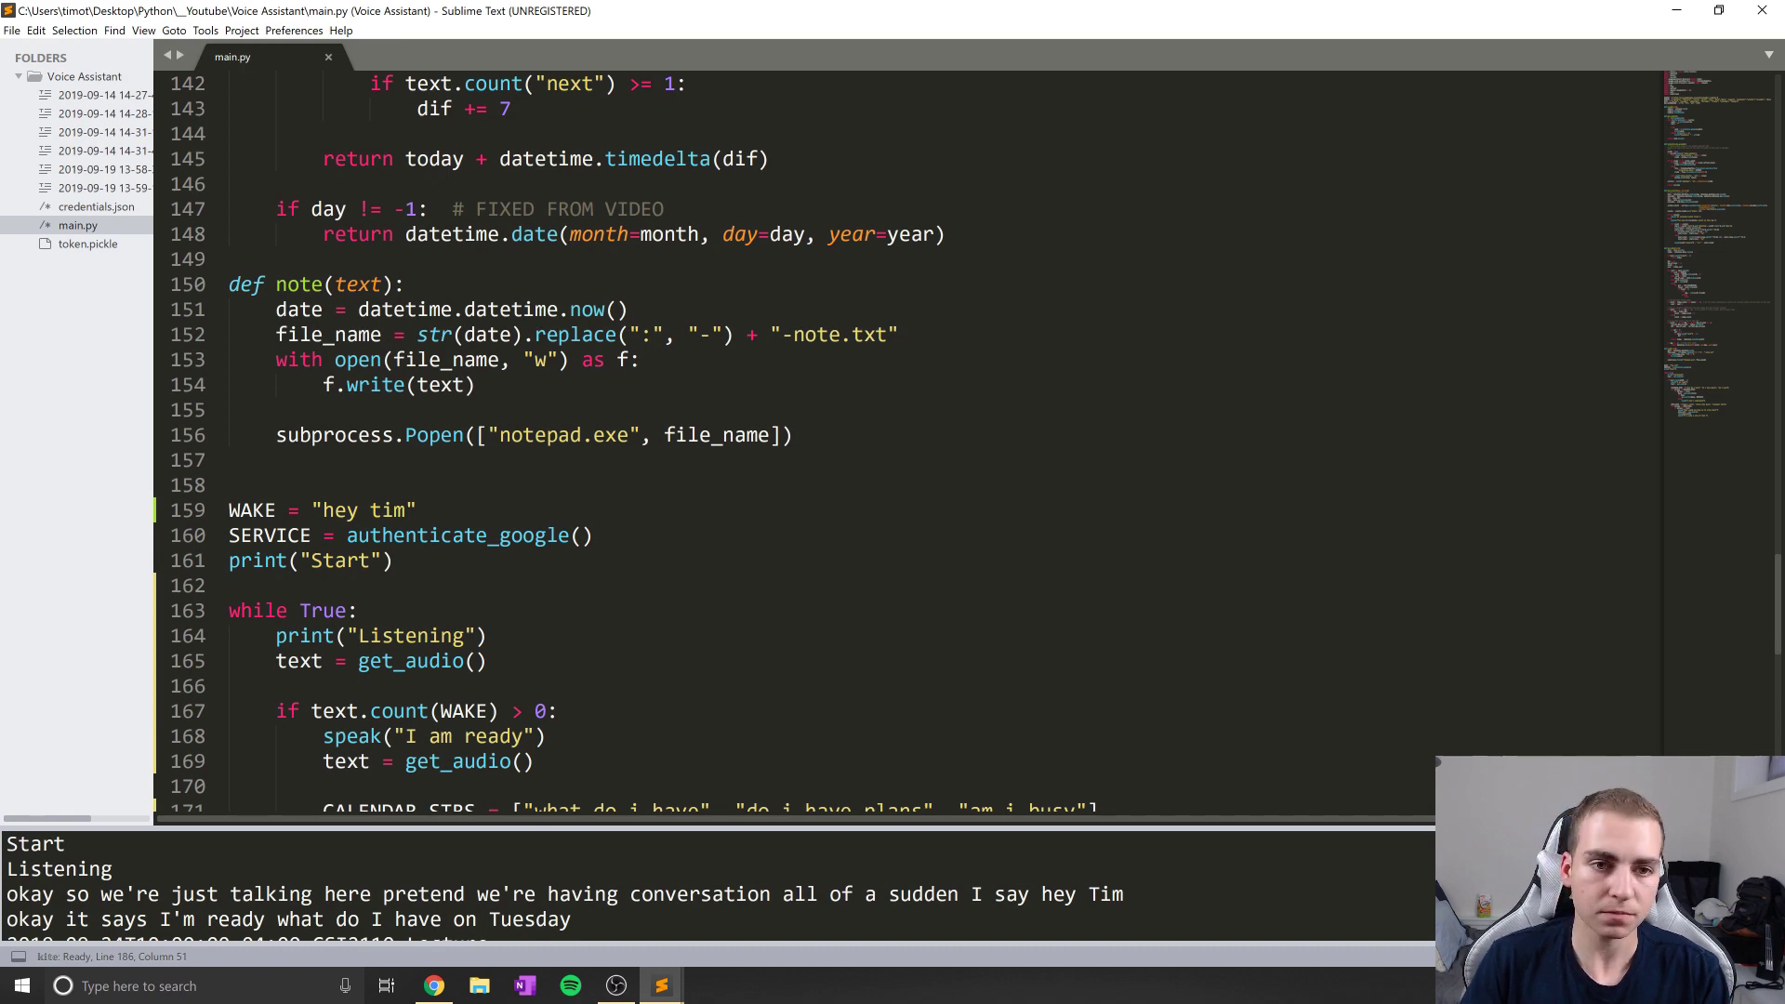
pyautogui.scroll(-3)
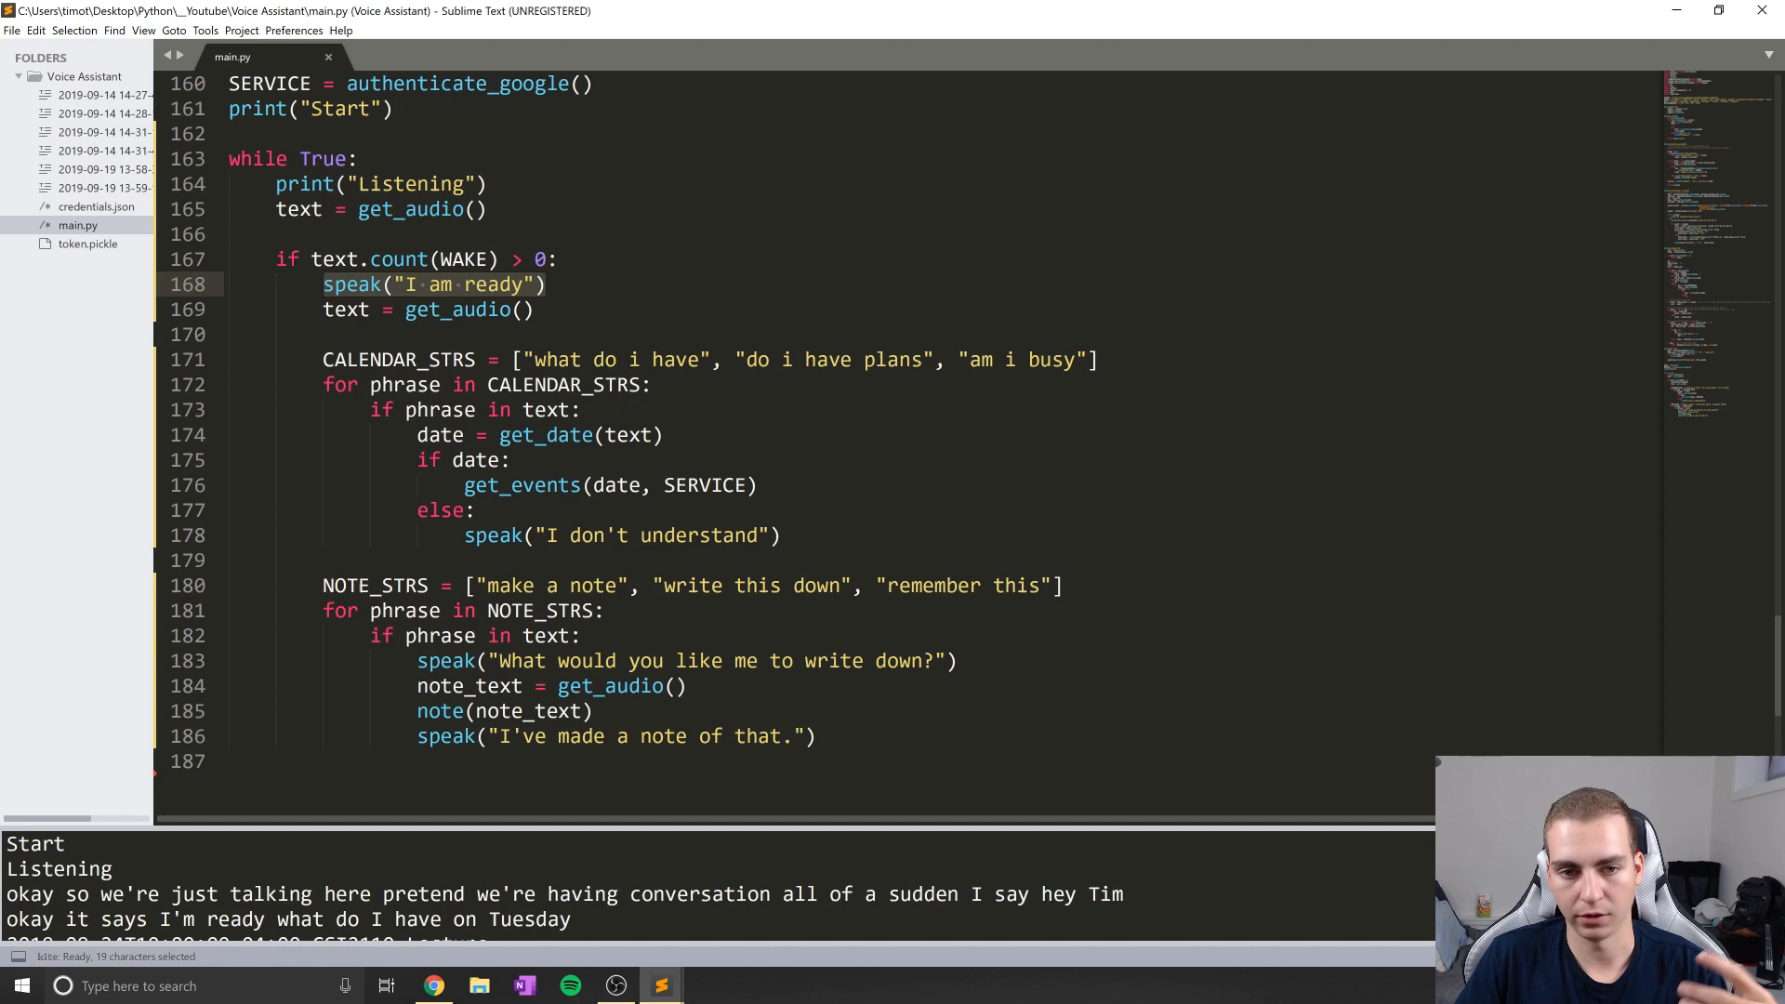
pyautogui.moveTo(322, 358); pyautogui.dragTo(814, 736)
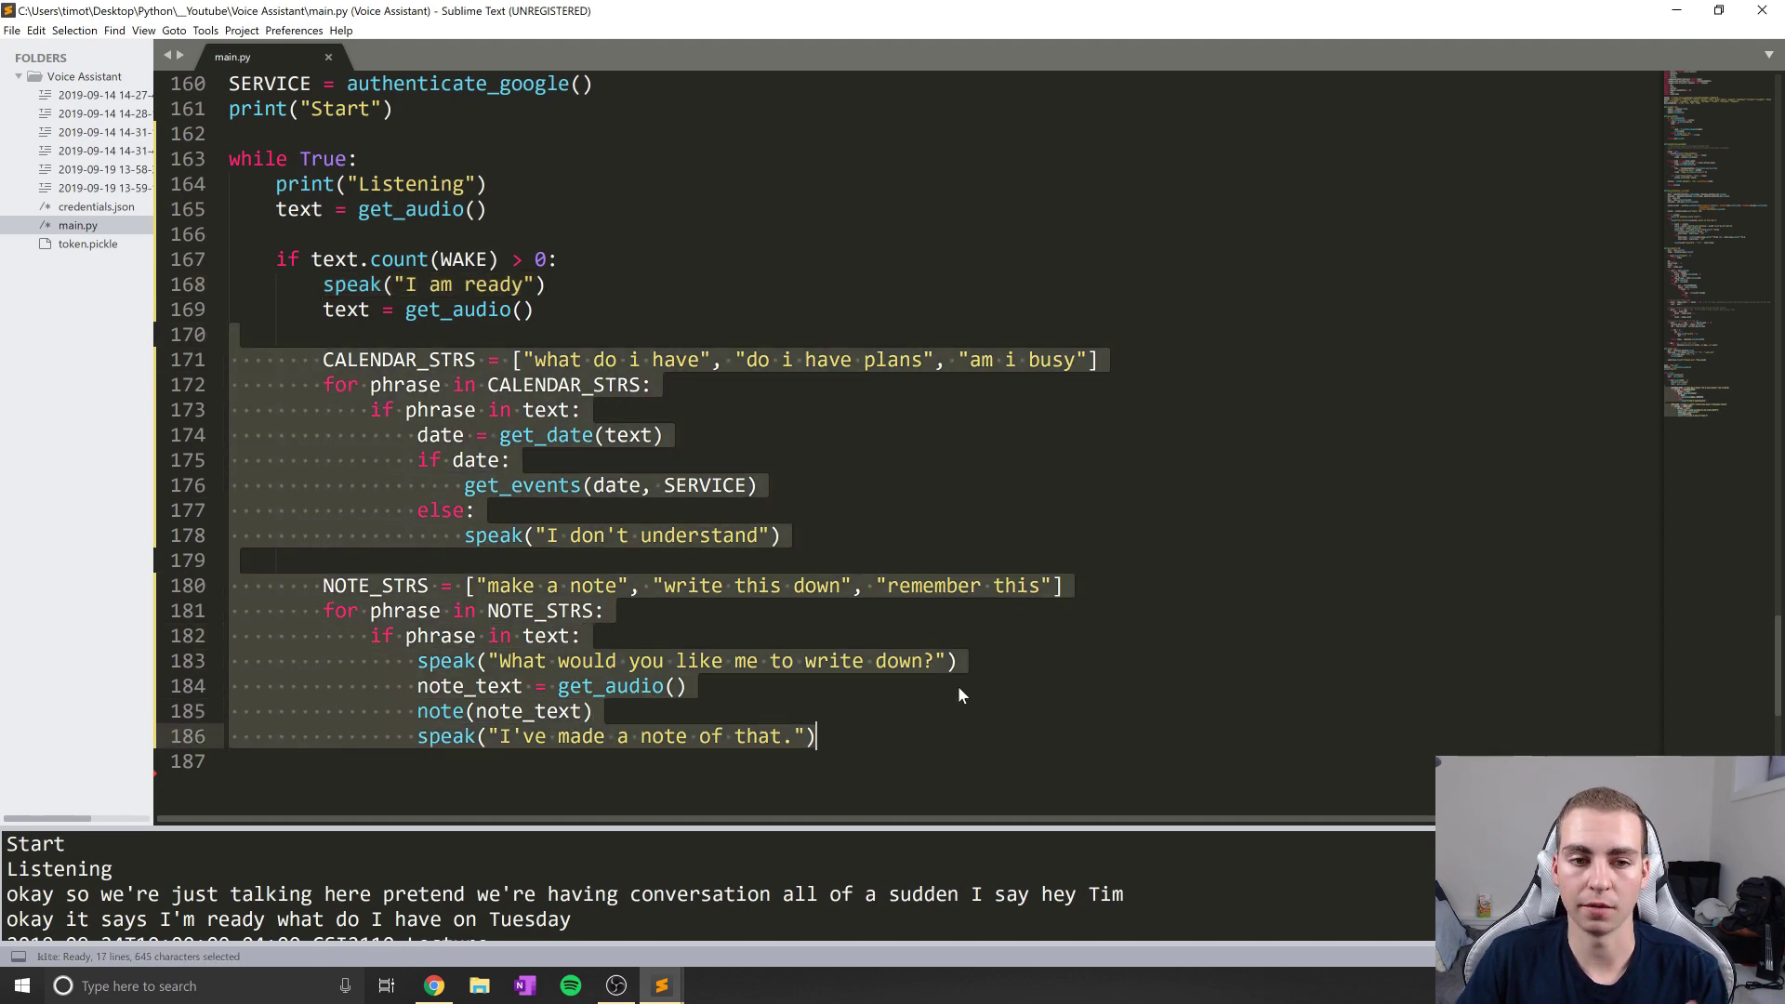